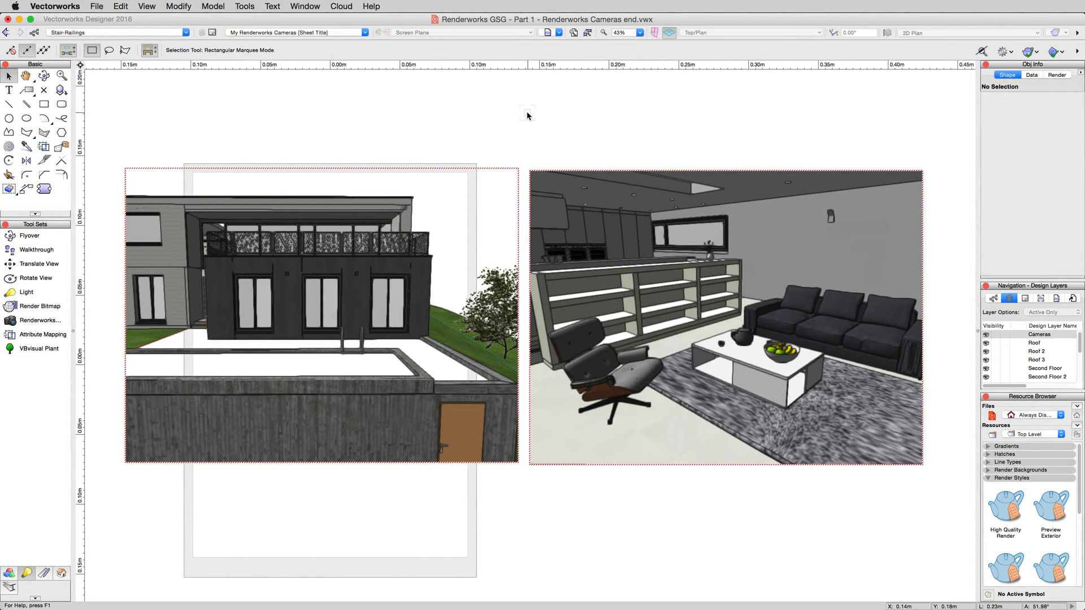
- Select both viewports and set their Background Render to the High Quality Render style
left_click(332, 254)
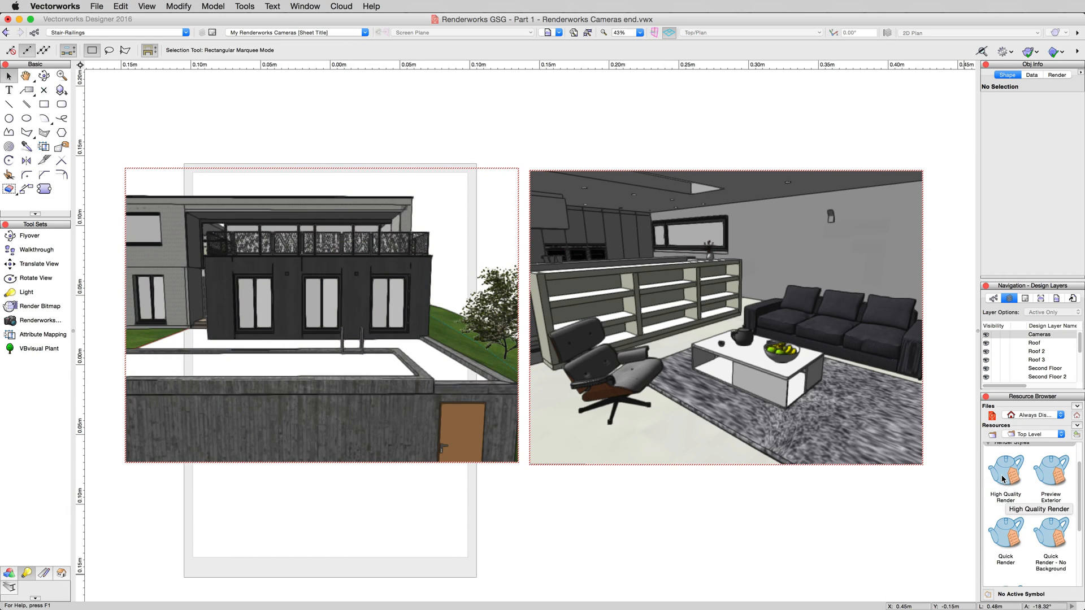
left_click(318, 311)
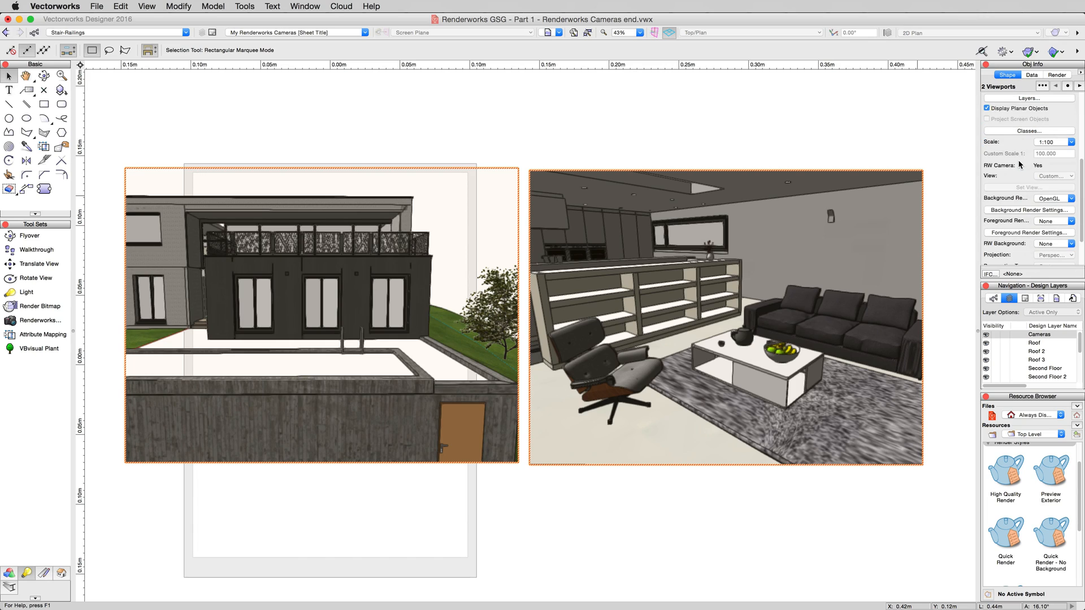
left_click(1073, 198)
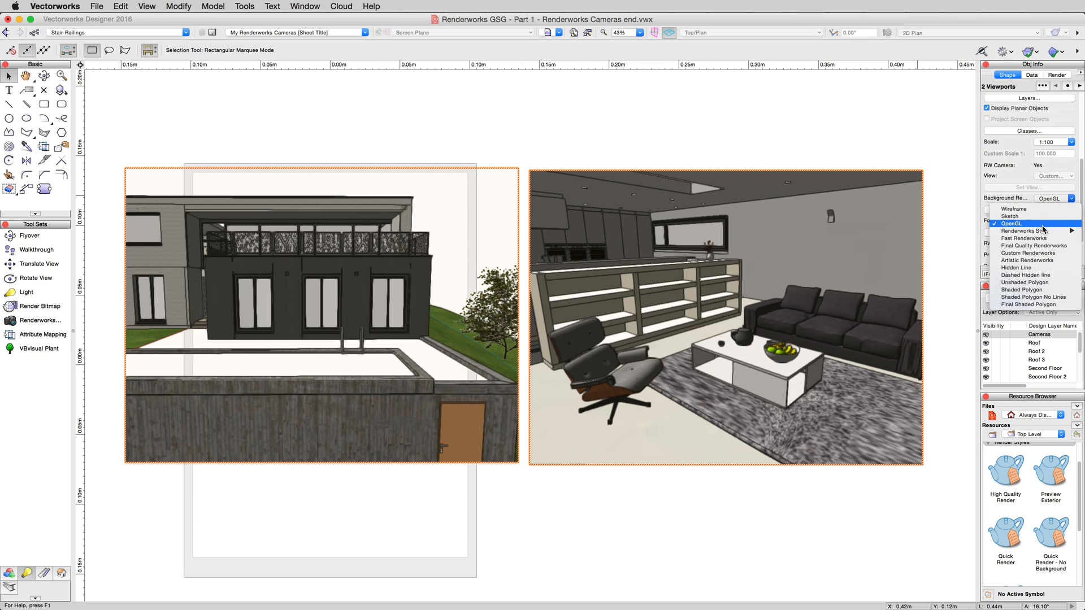
left_click(1010, 223)
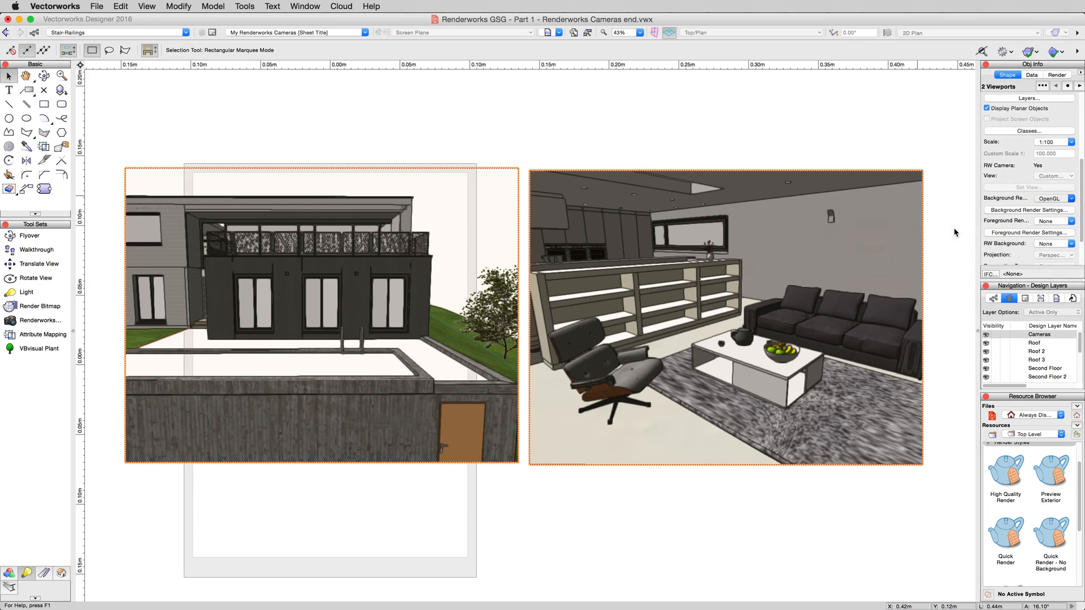
left_click(1051, 198)
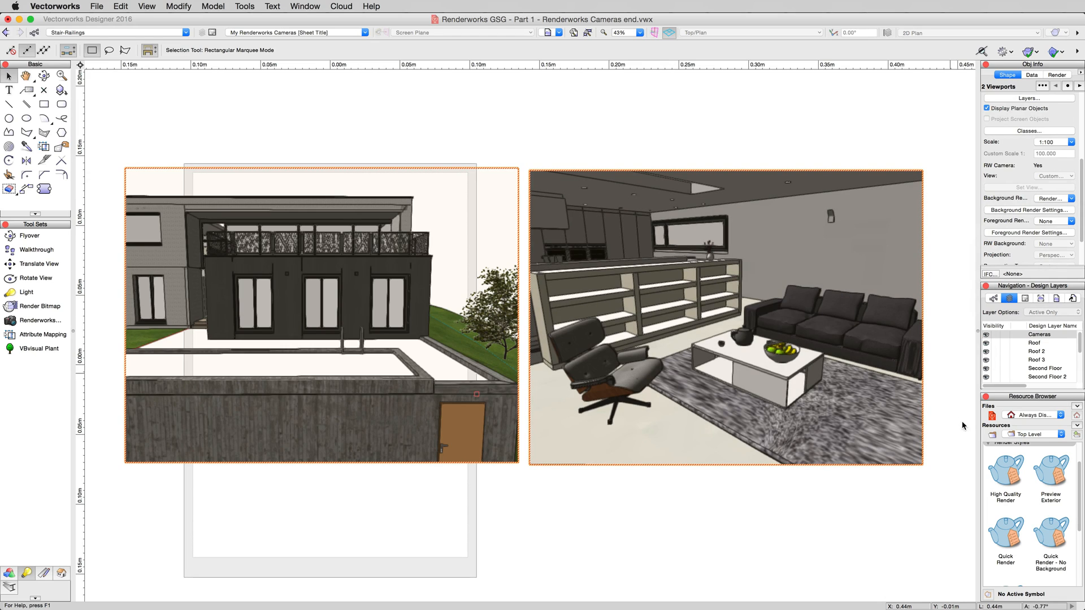
- Review the High Quality Render style's options and keep its settings
double_click(1004, 471)
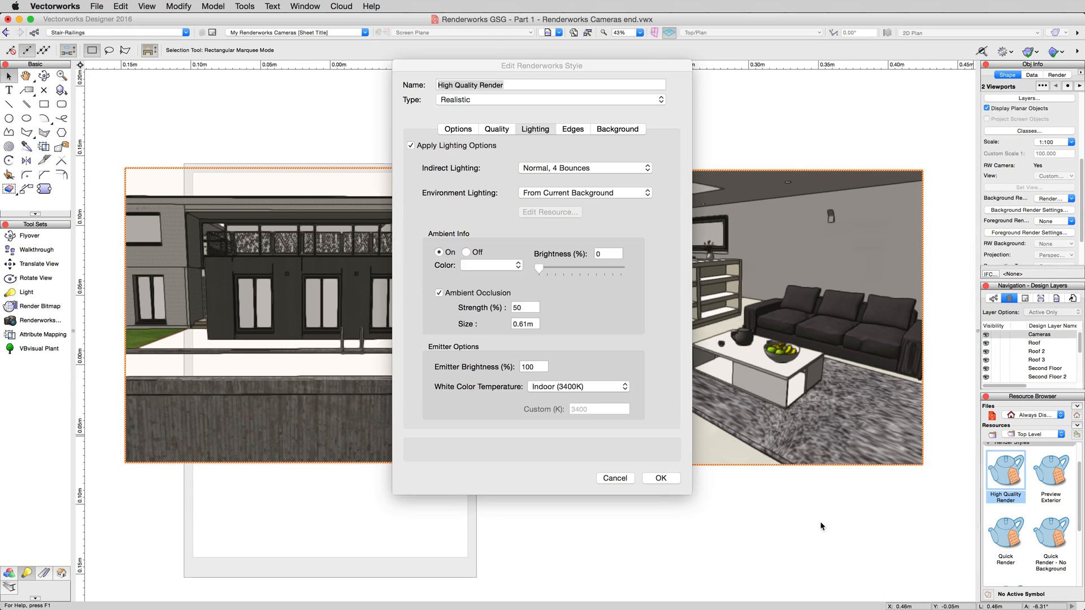
left_click(457, 129)
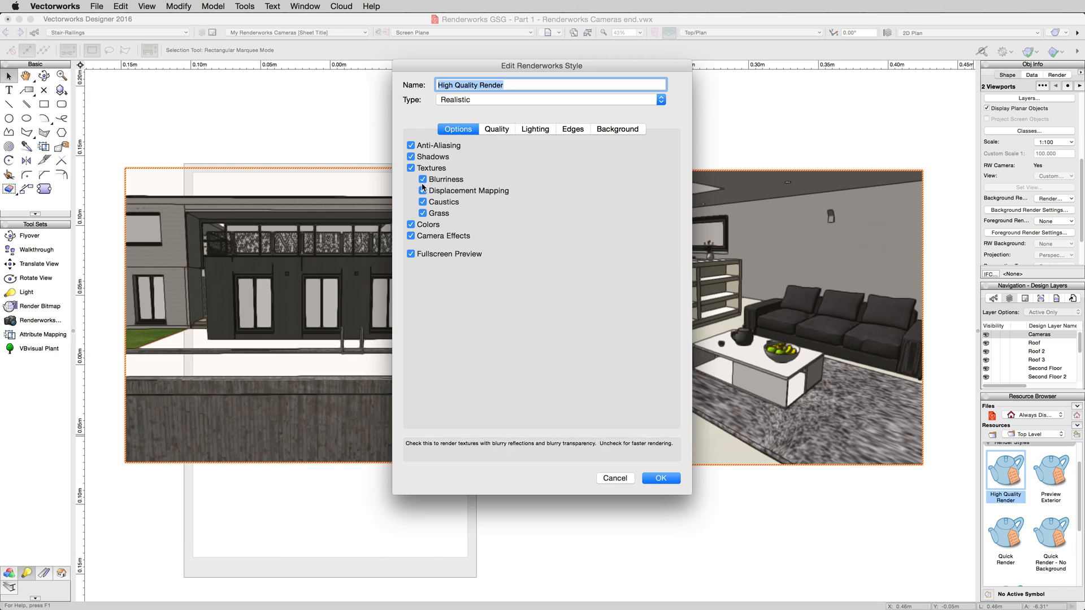
left_click(422, 191)
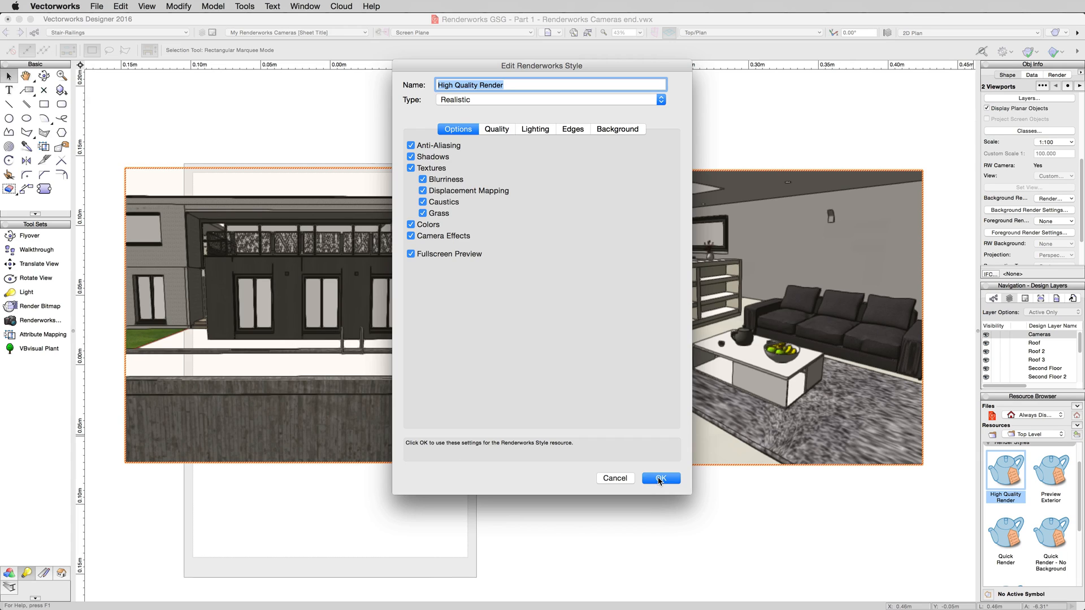
left_click(659, 477)
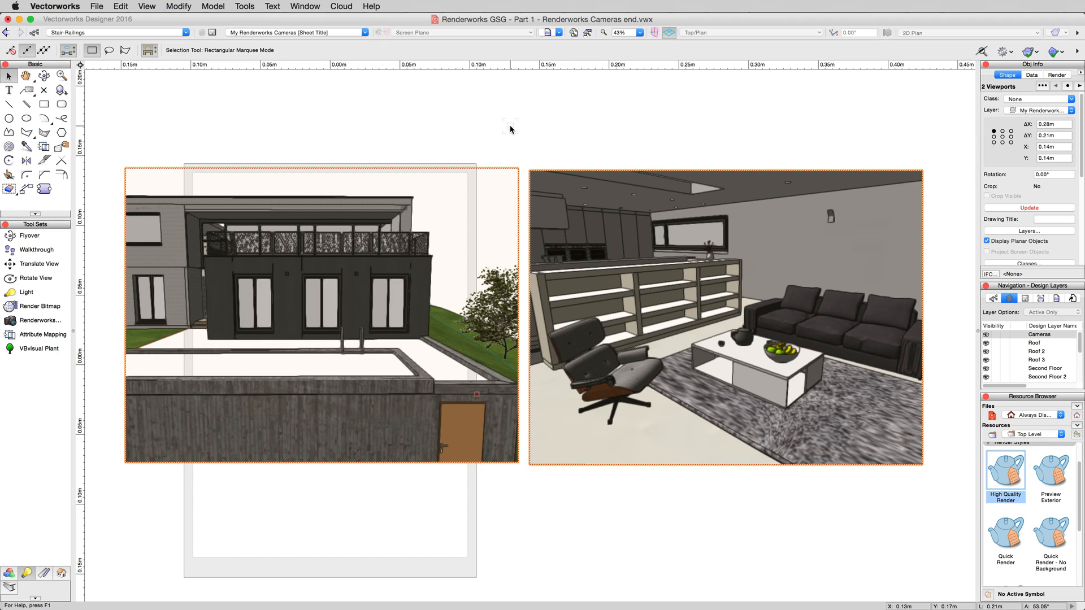
mouse_move(1010, 213)
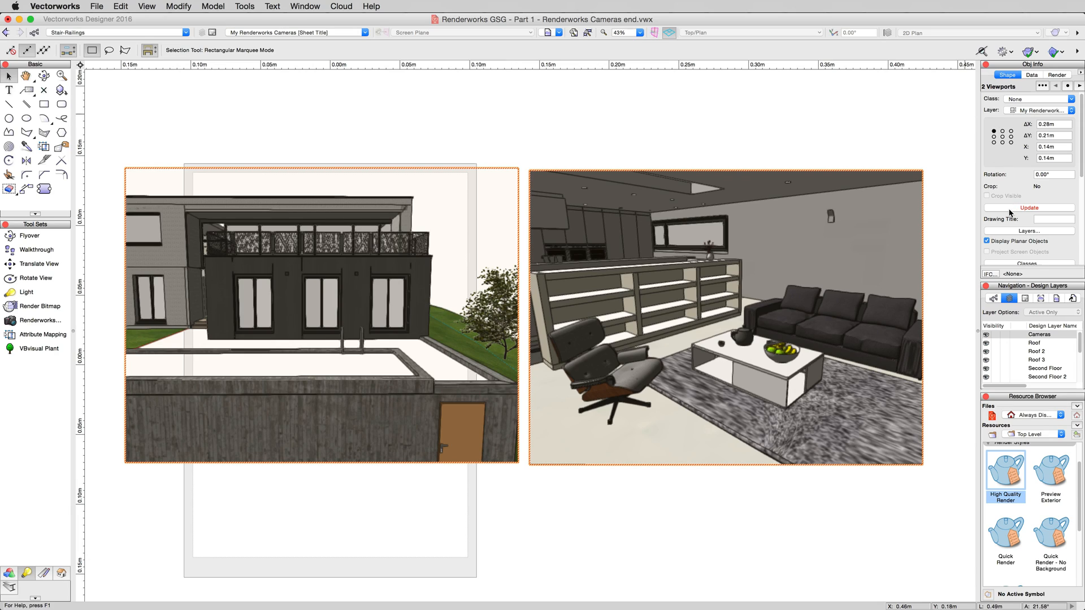
- Update both viewports to render the exterior and interior scenes at high quality
left_click(1029, 207)
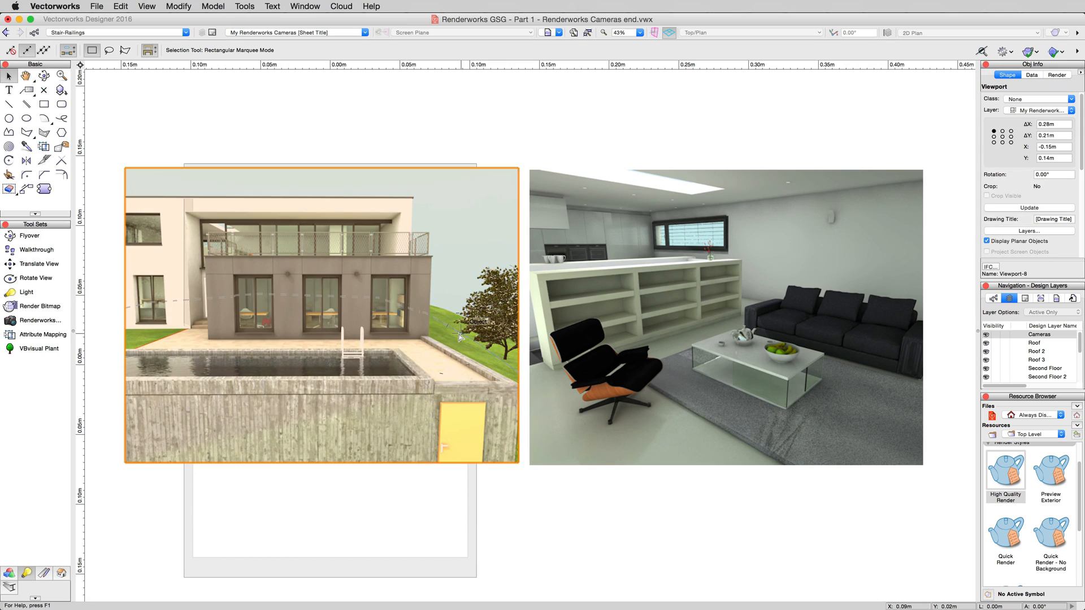
mouse_move(291, 268)
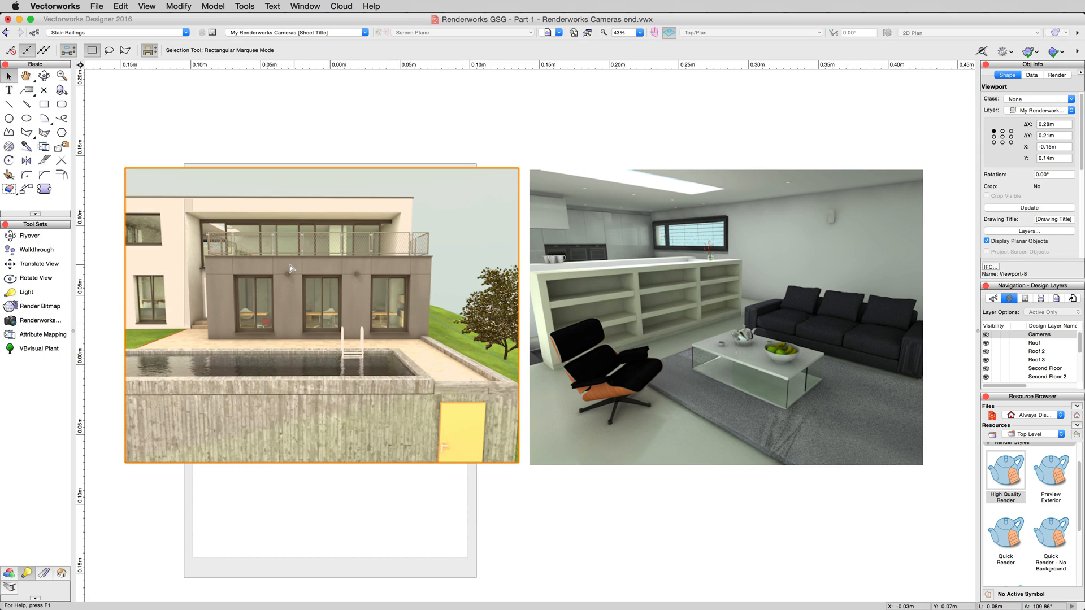
- Edit the exterior viewport's linked camera, turning off the camera-editing notice permanently
right_click(291, 268)
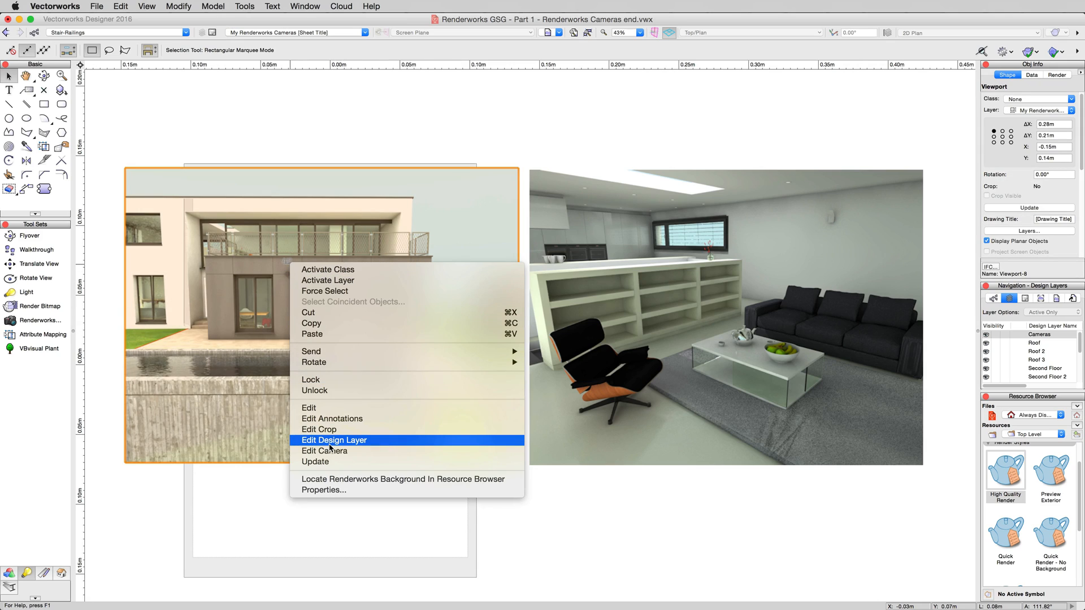
left_click(334, 440)
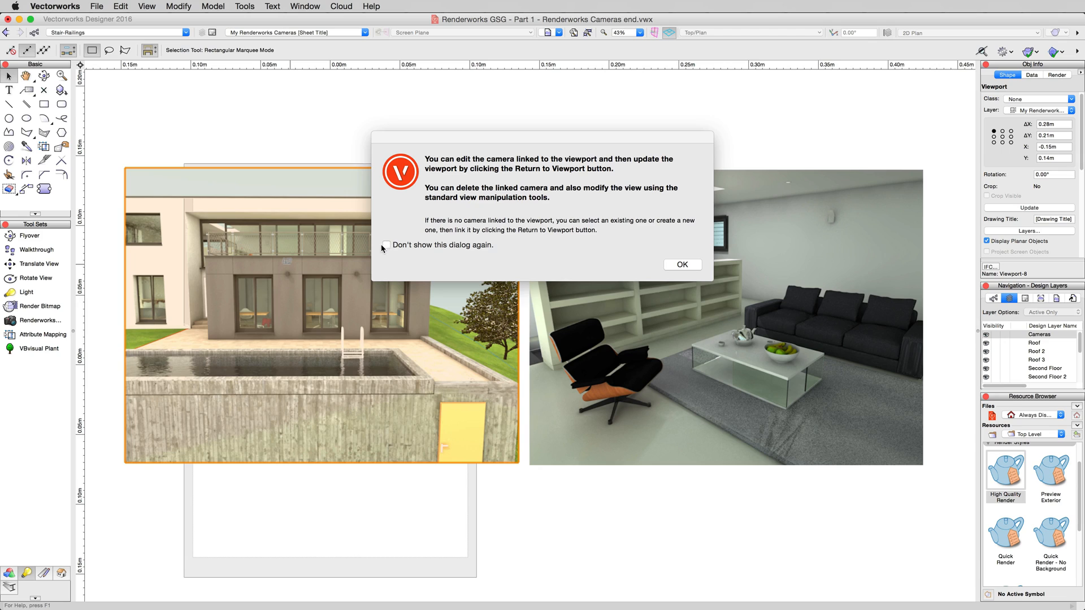
left_click(386, 245)
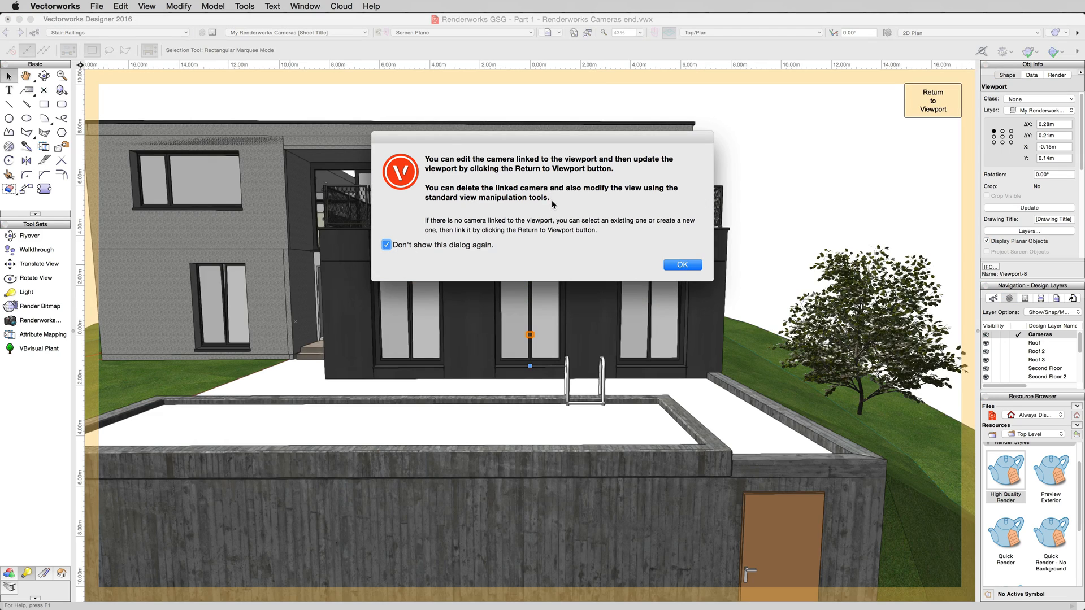
left_click(681, 264)
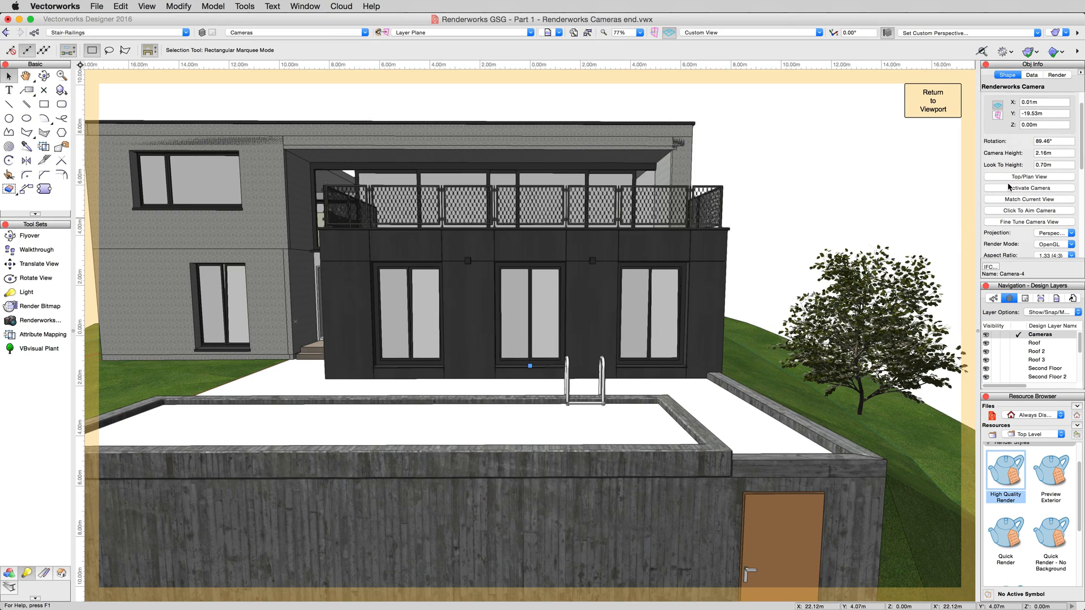
- Enable Exposure on the exterior camera with ISO 50 and a 1/100 shutter speed
scroll("down", 3)
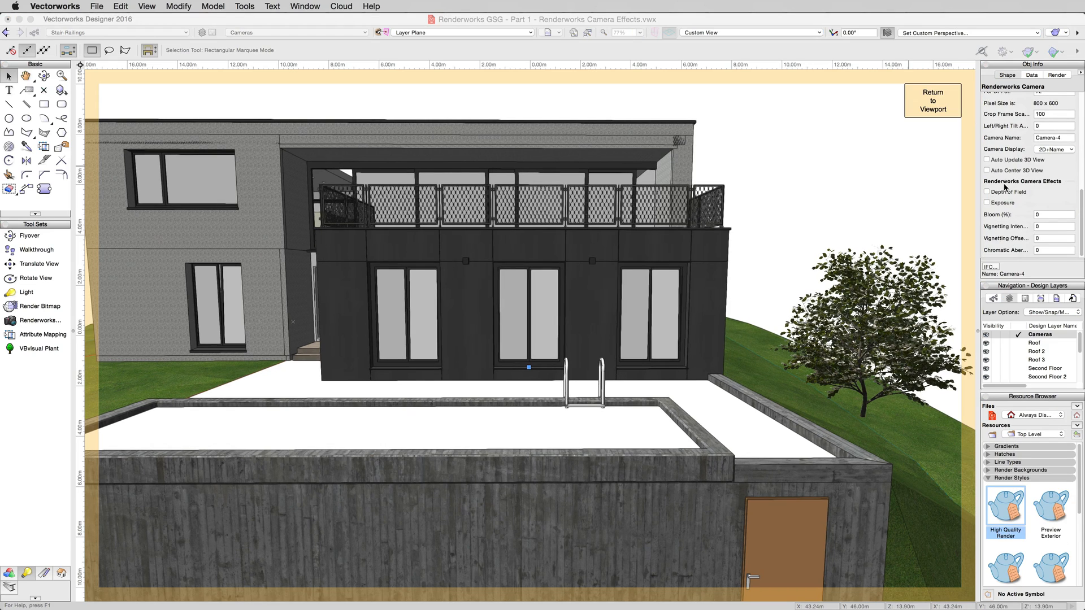
mouse_move(998, 204)
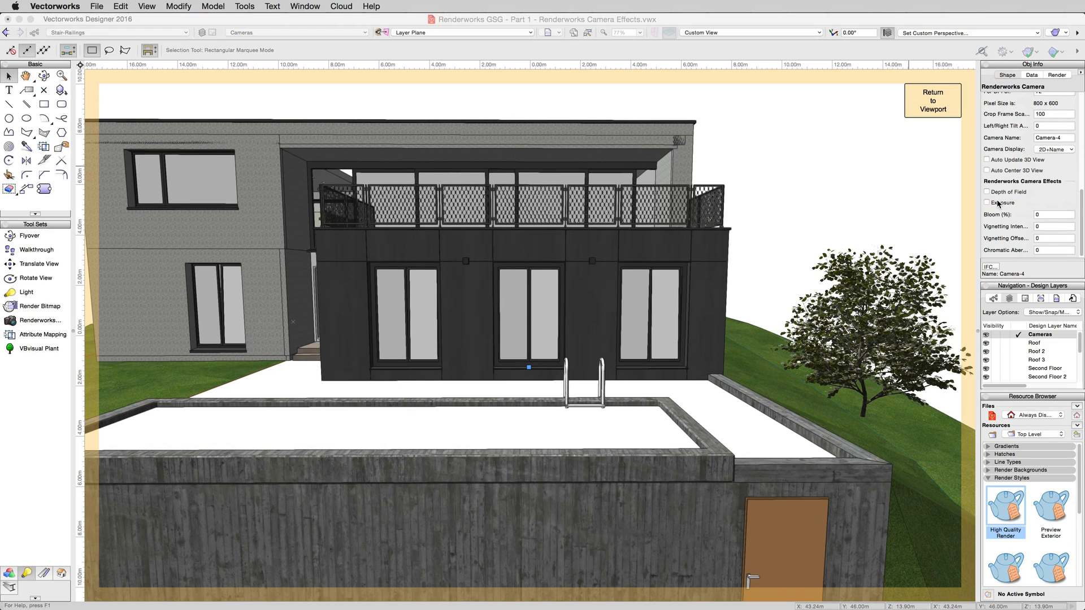
mouse_move(998, 204)
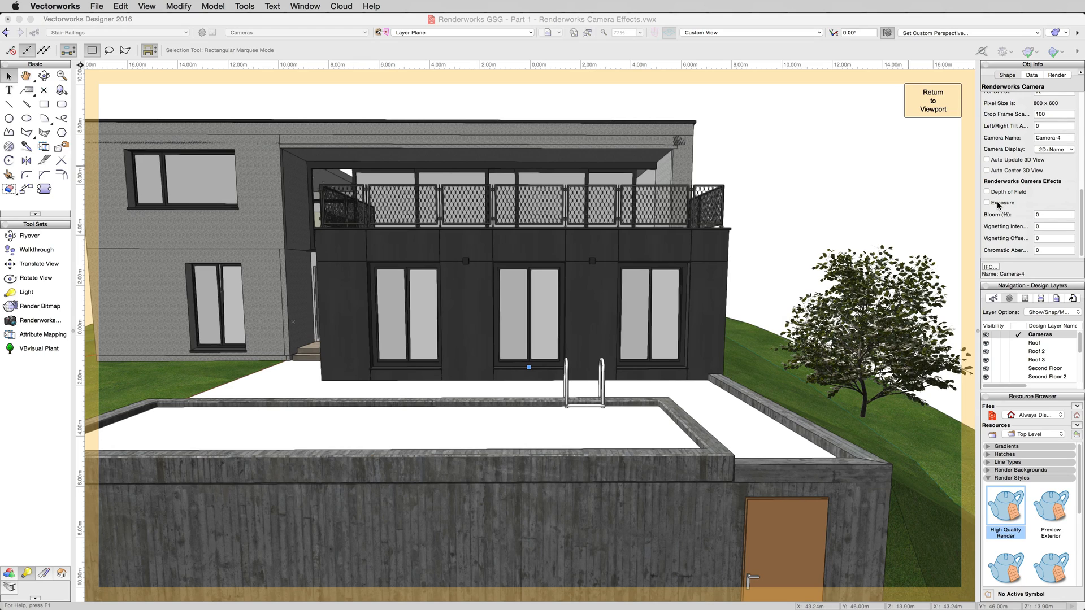
left_click(987, 198)
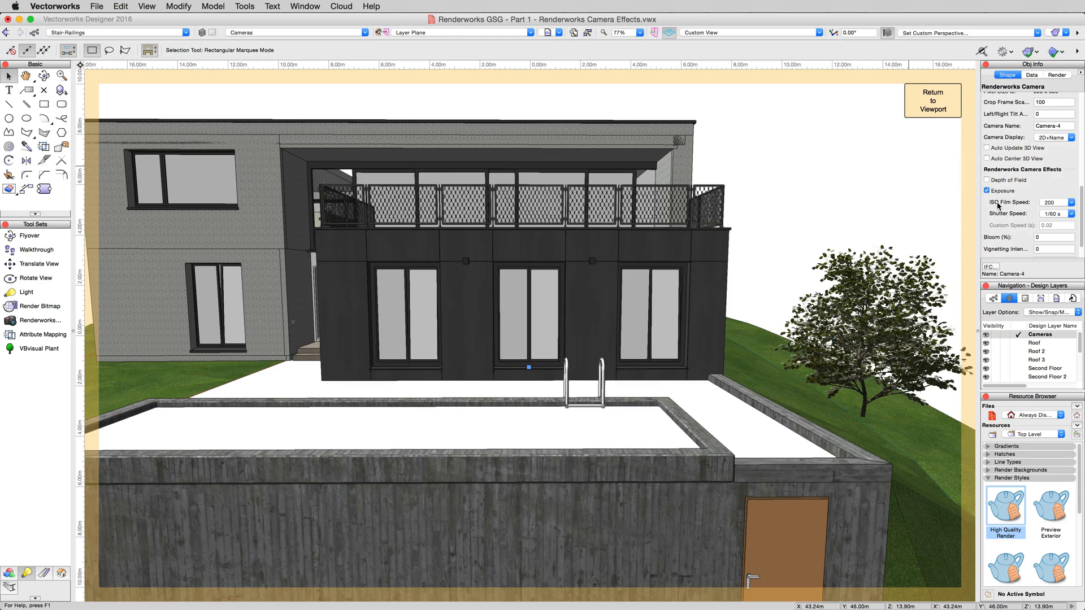
left_click(1073, 203)
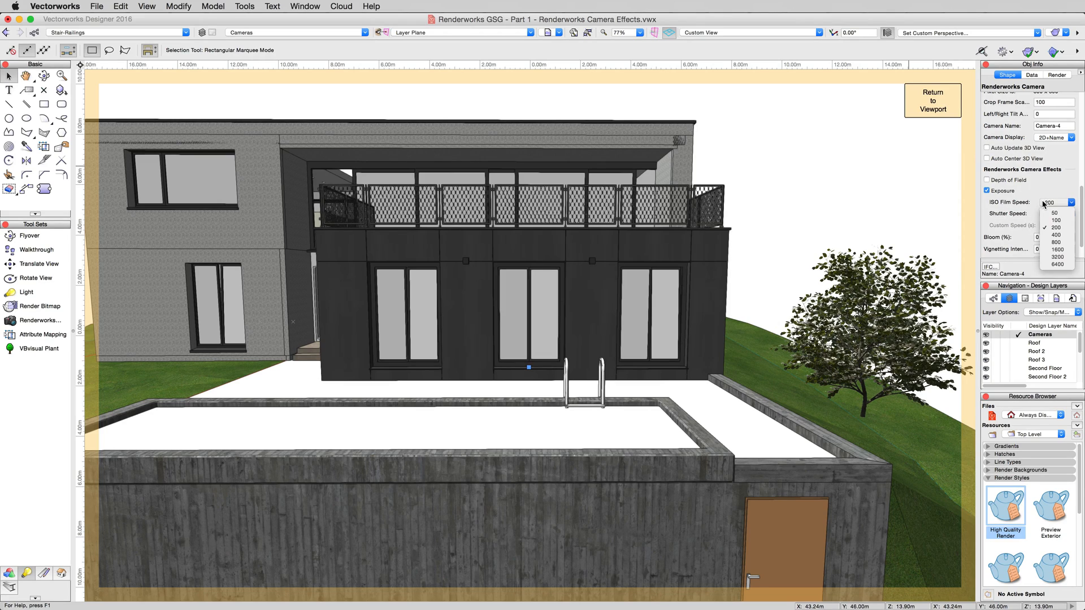
left_click(1054, 212)
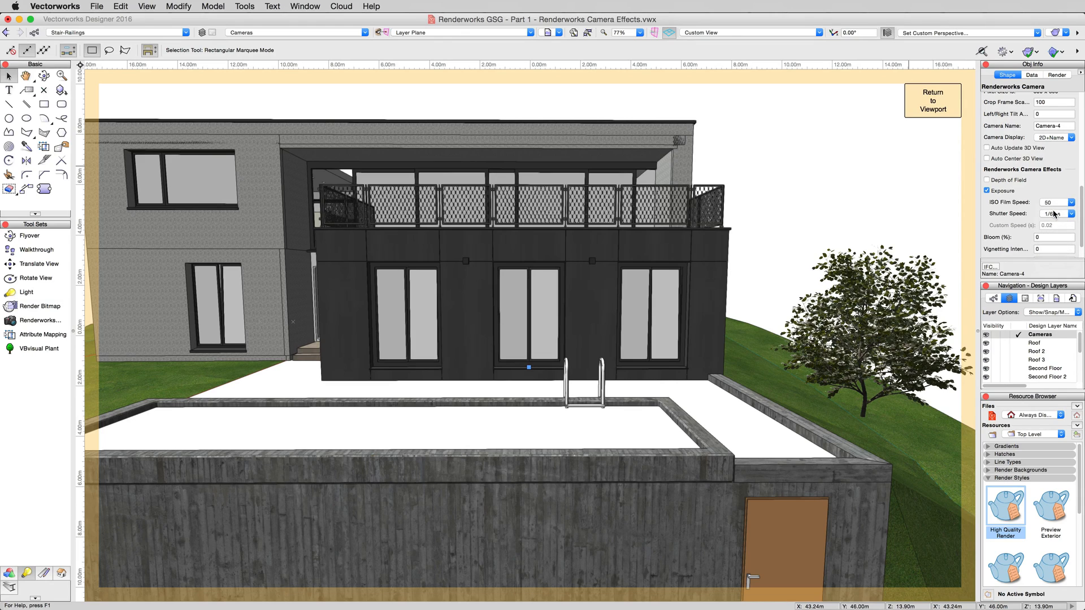
left_click(1050, 213)
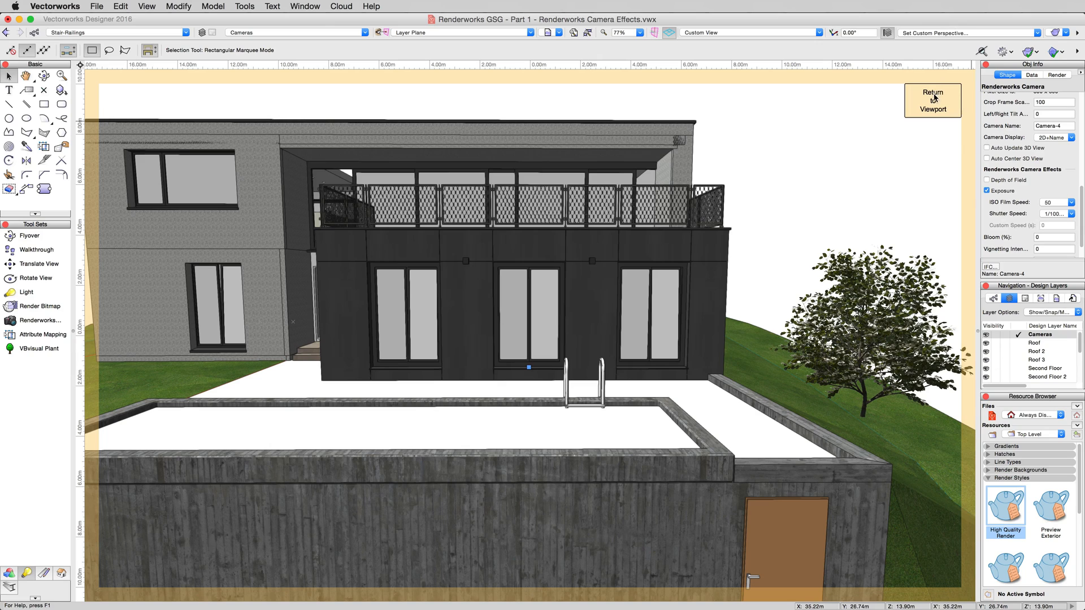
- Return from camera editing to the sheet layer and zoom out
left_click(931, 101)
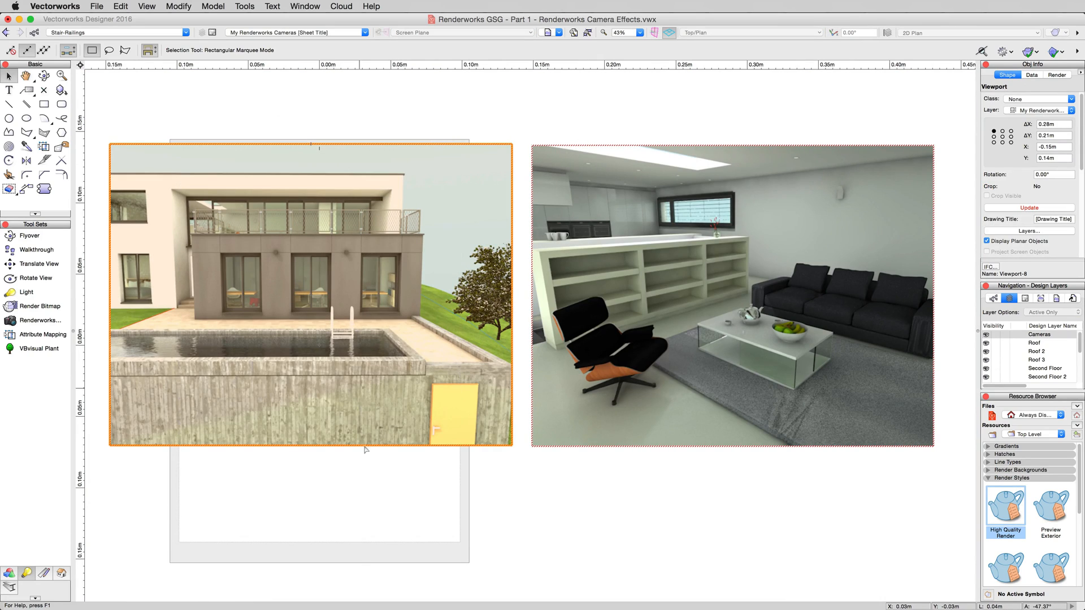
scroll("down", 3)
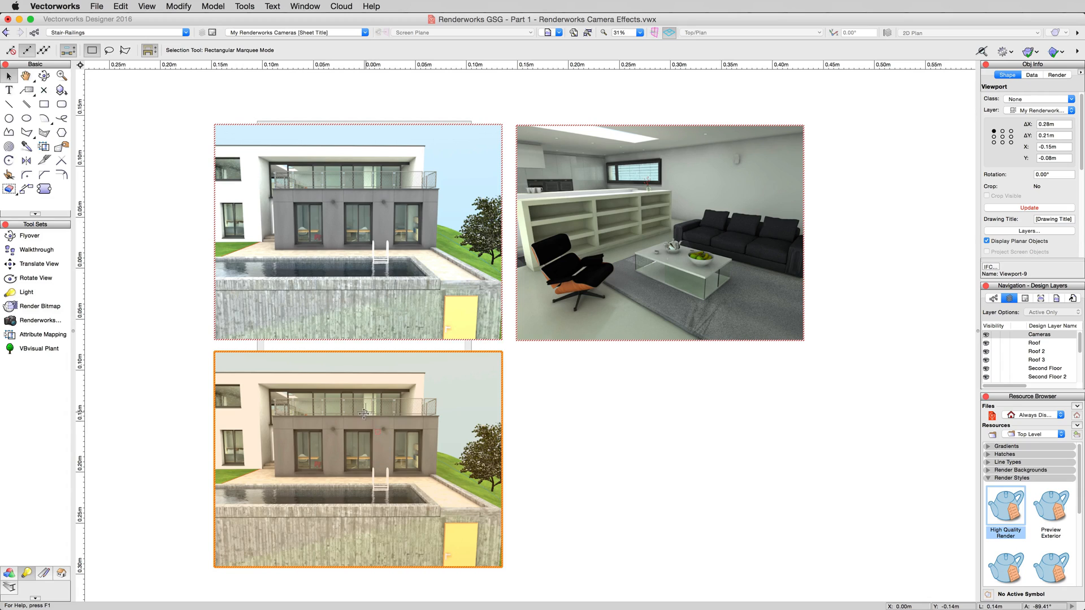
mouse_move(413, 602)
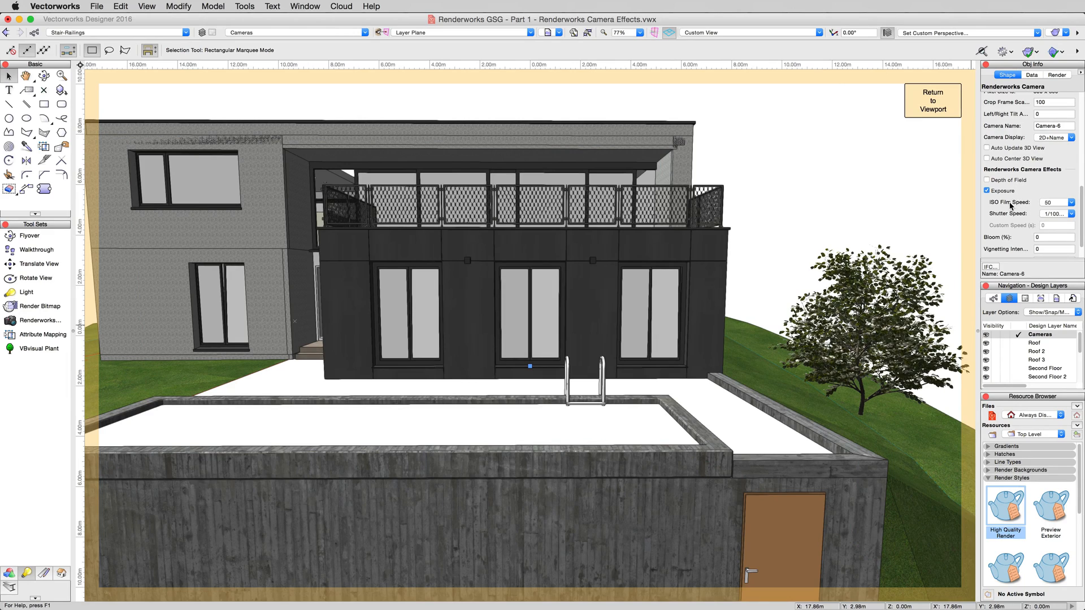
- Set the exterior camera to ISO 50 and 1/250 s shutter, then return to the sheet
left_click(1054, 201)
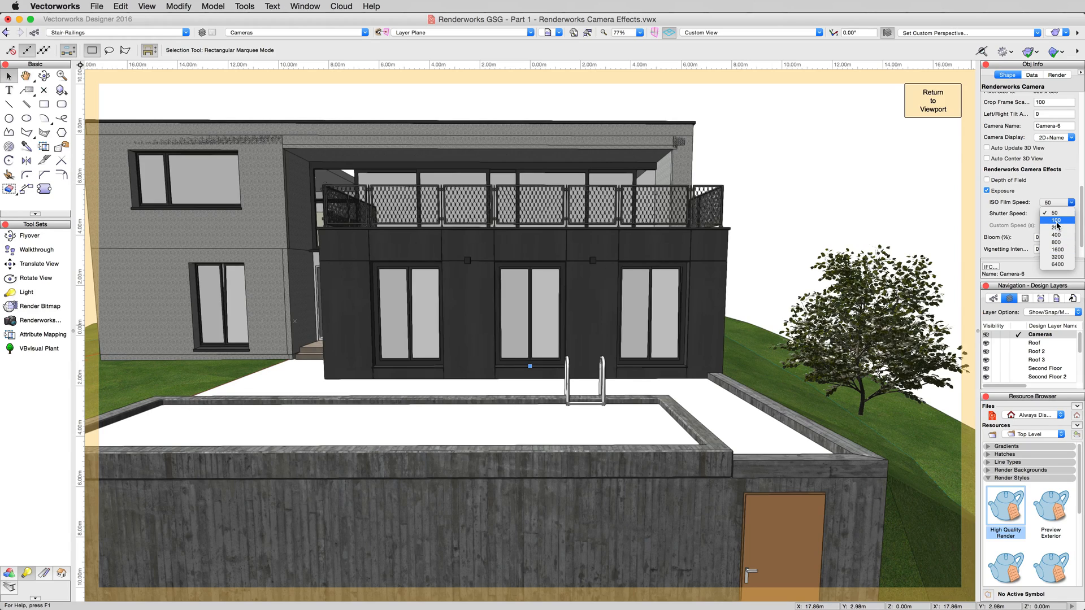
left_click(1051, 213)
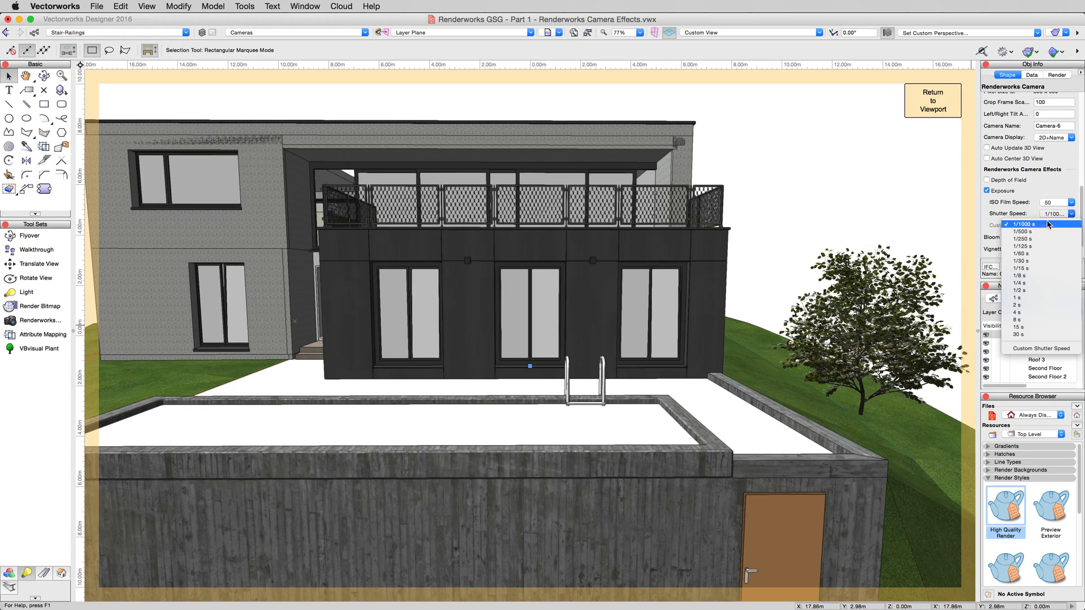
mouse_move(1030, 239)
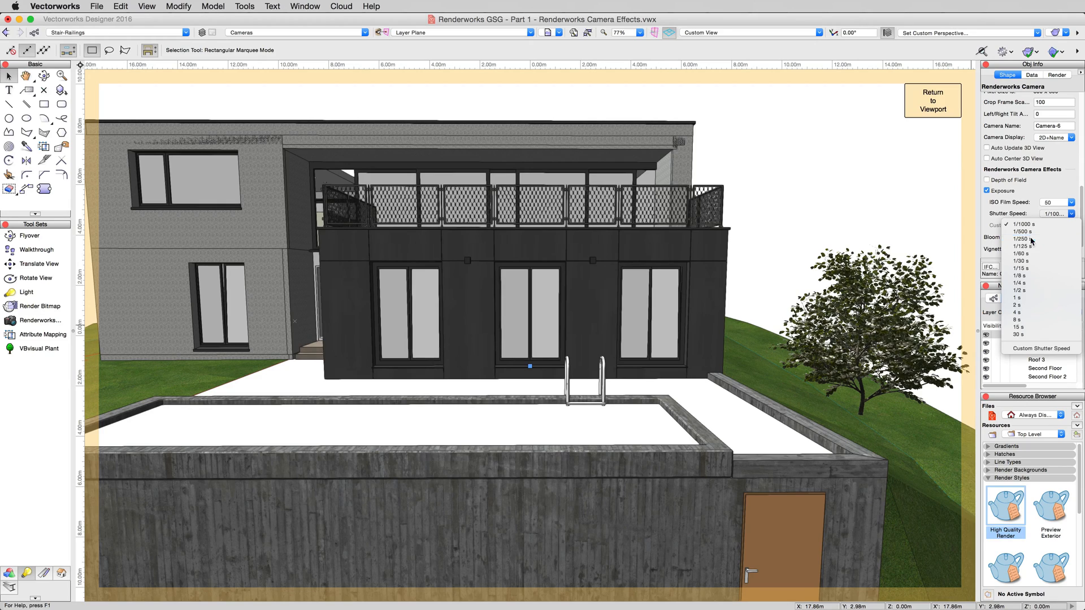
left_click(1020, 238)
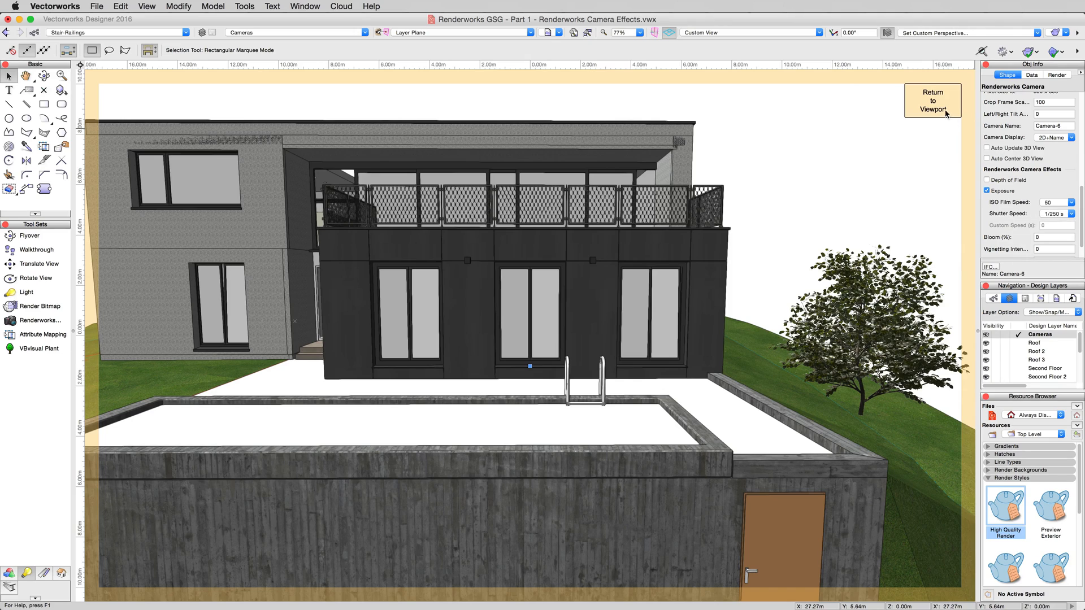
left_click(931, 101)
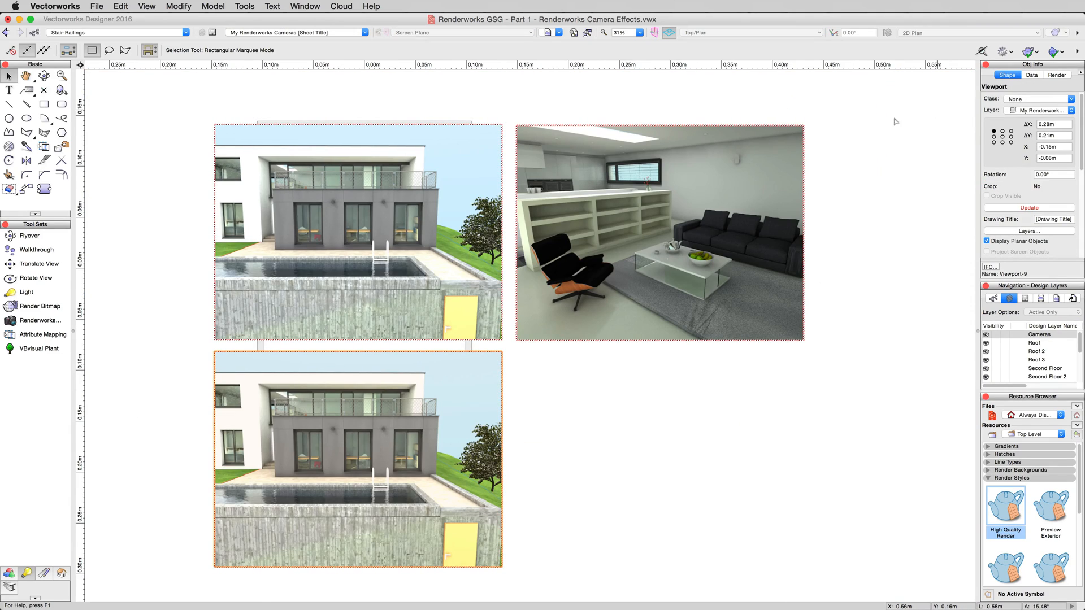
- Update the upper and lower exterior viewports so the upper one renders darker
right_click(358, 232)
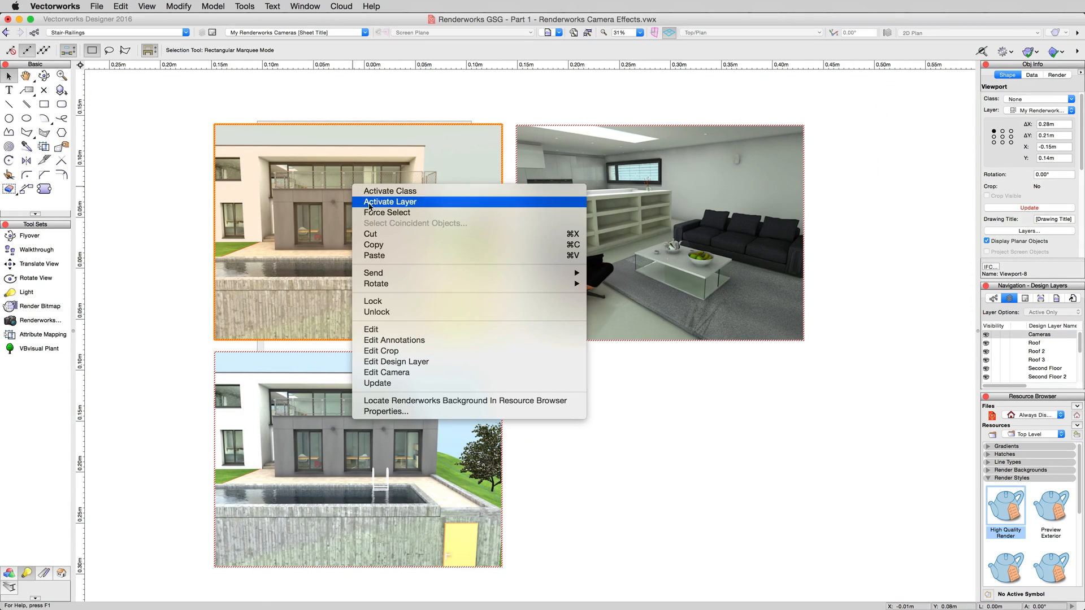
left_click(385, 372)
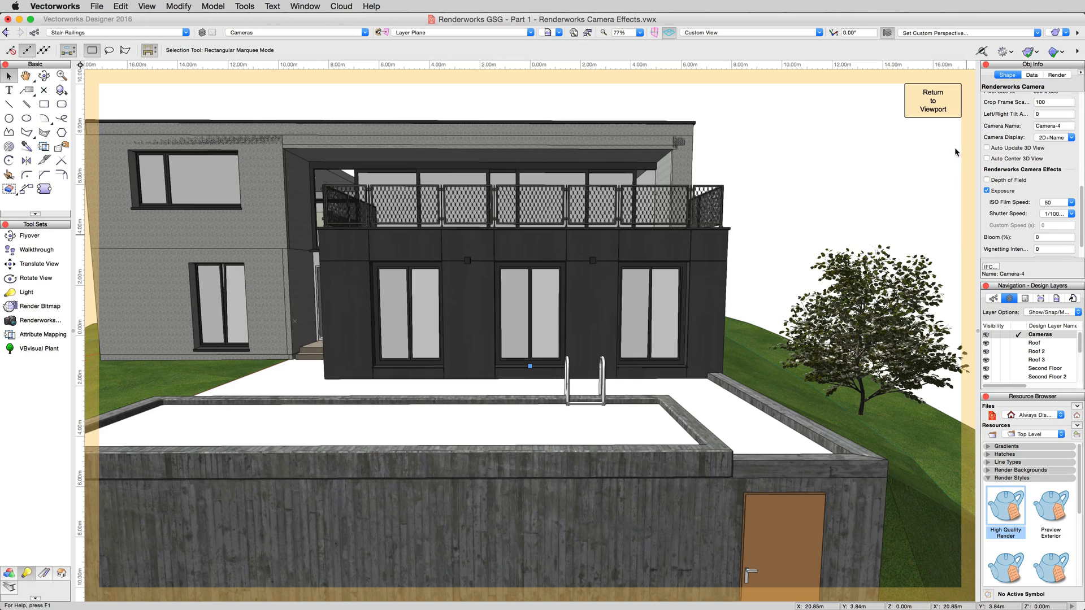
left_click(931, 101)
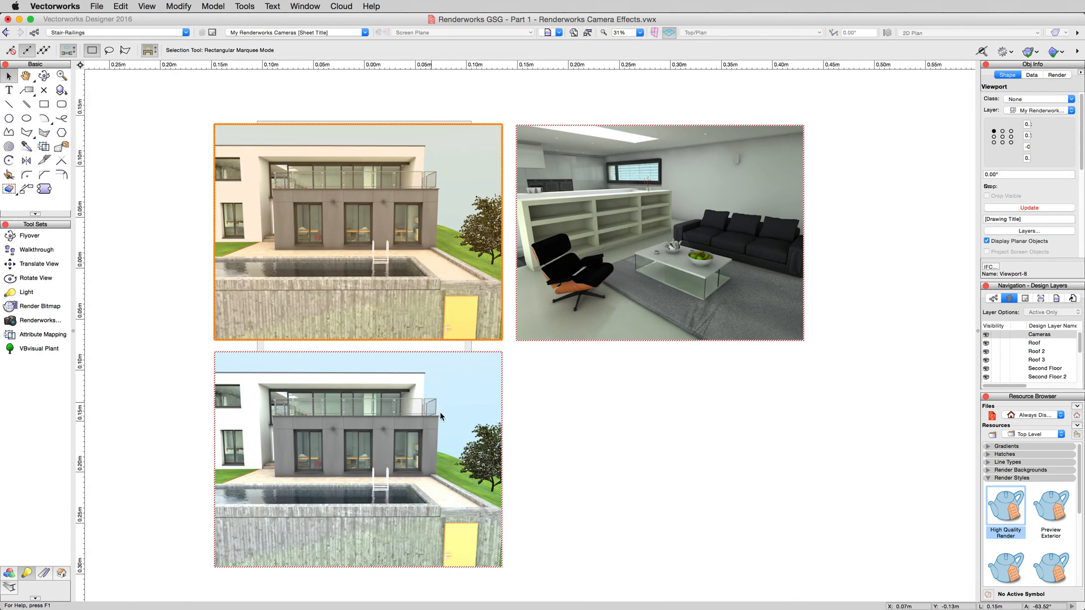
left_click(358, 460)
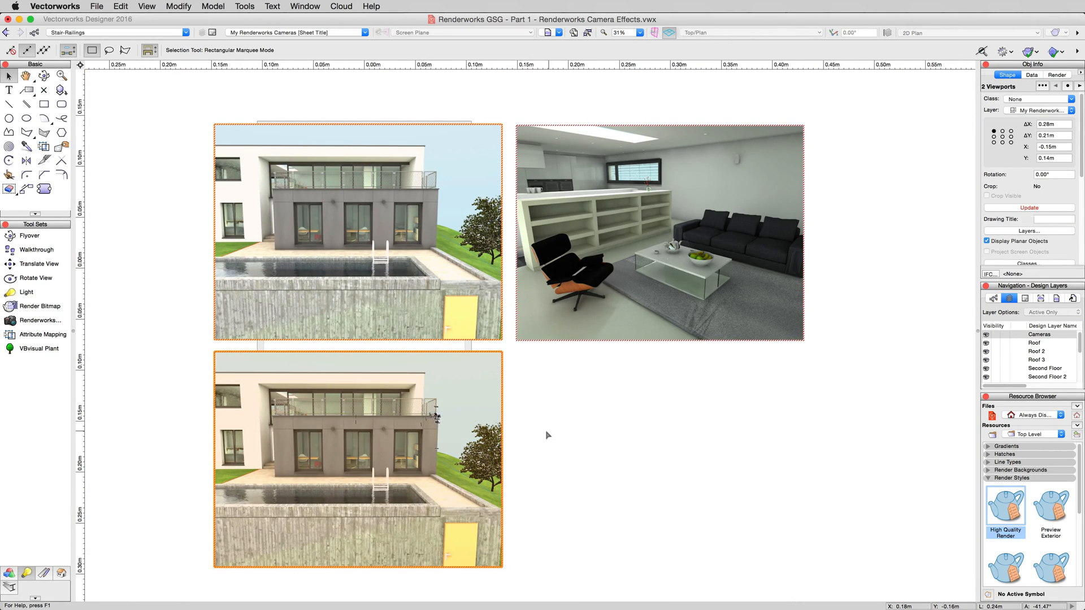
left_click(1029, 208)
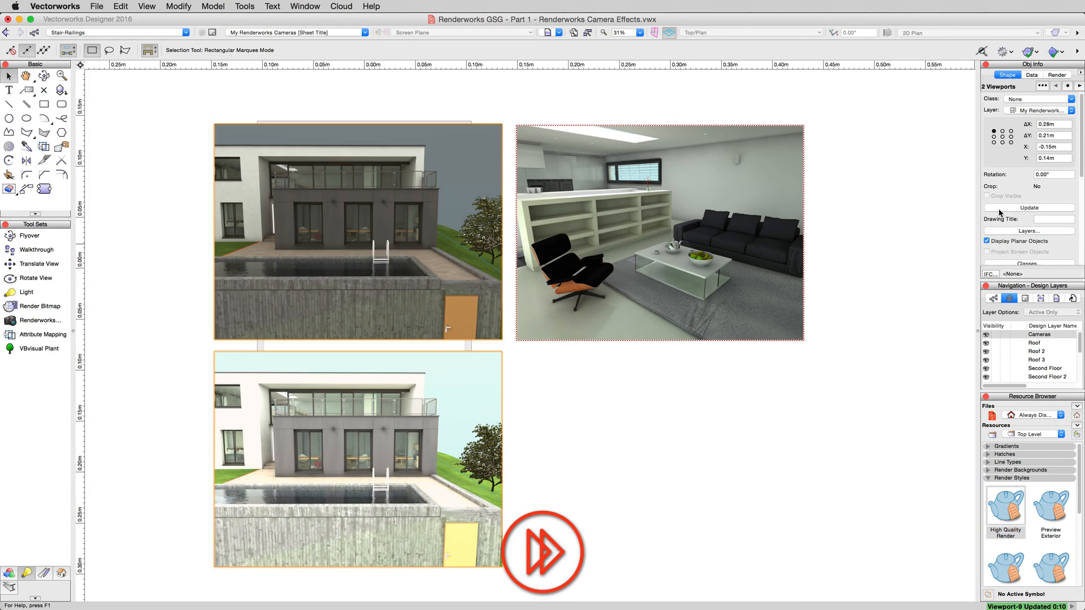
left_click(511, 238)
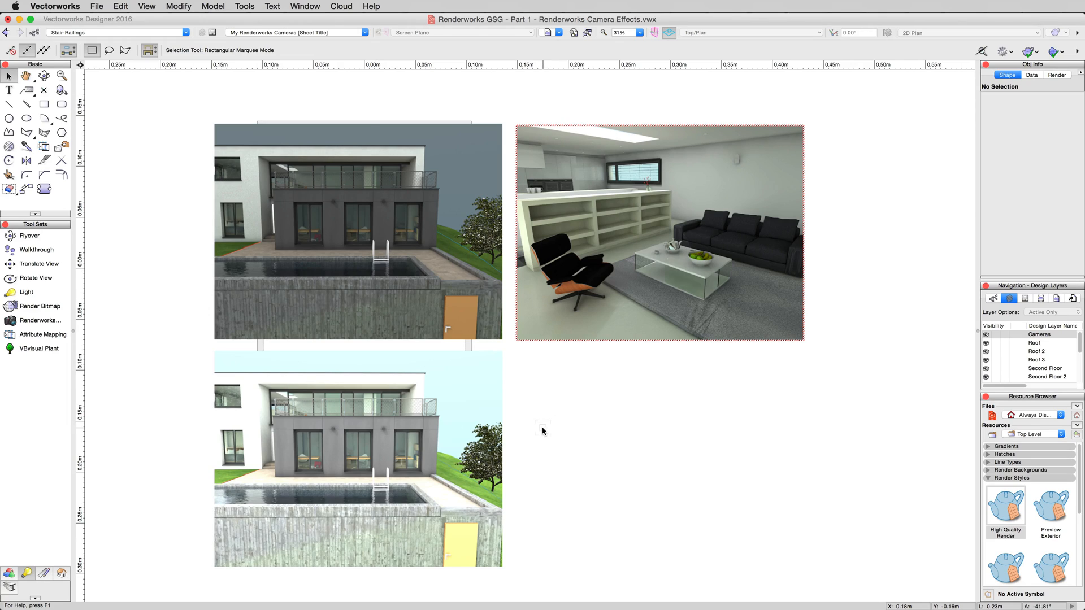
mouse_move(524, 466)
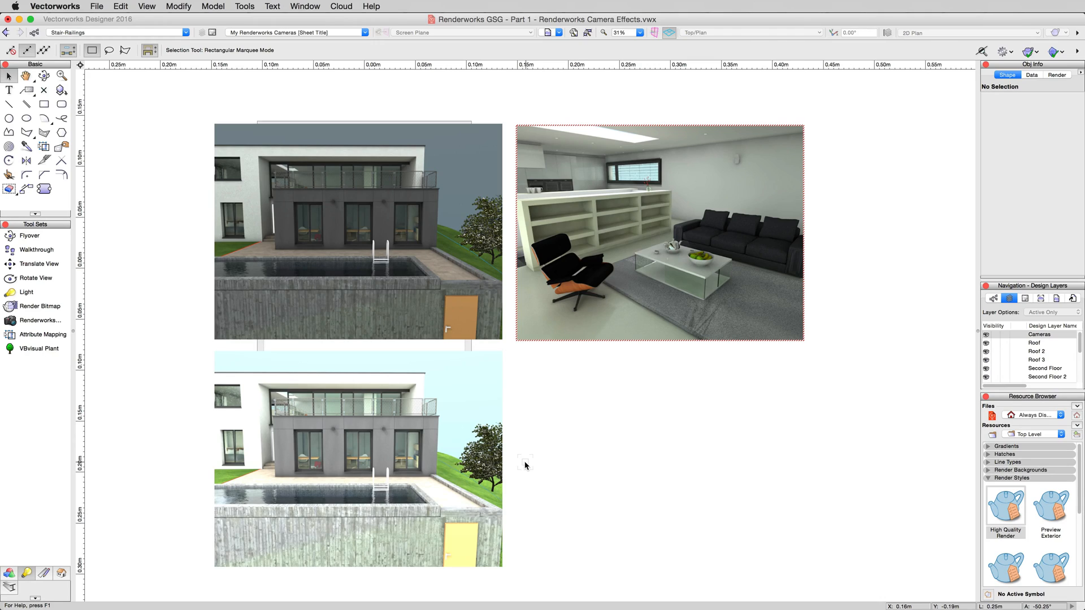
left_click(358, 460)
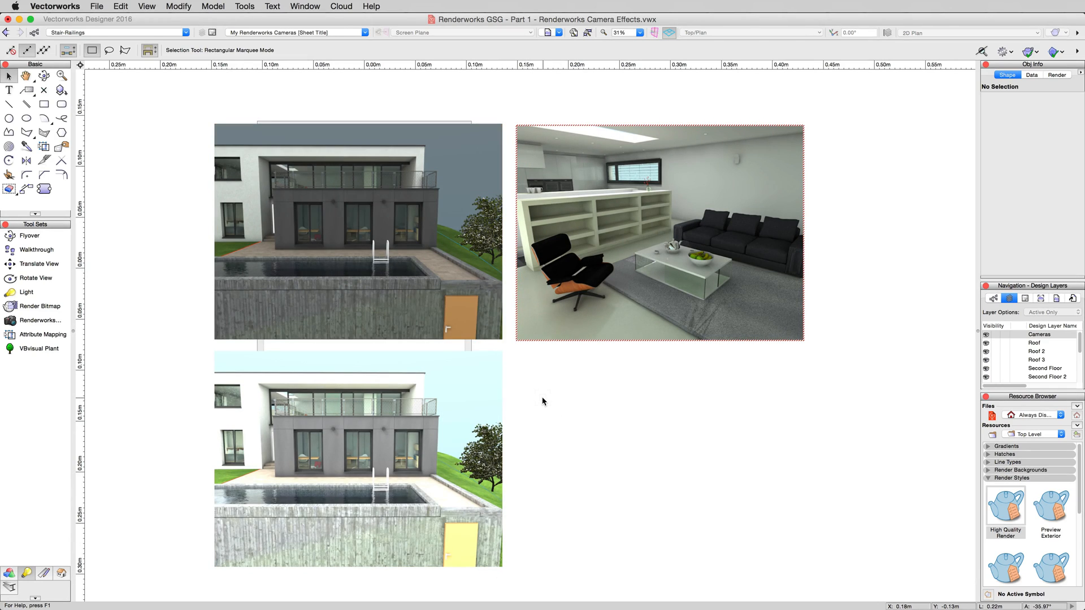
left_click(357, 460)
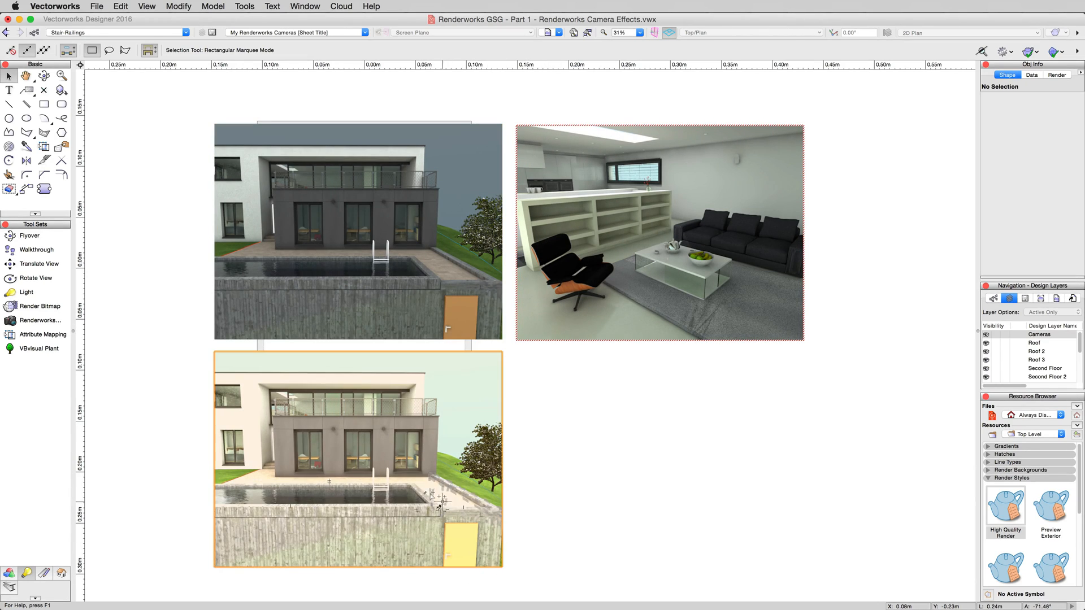
left_click(581, 420)
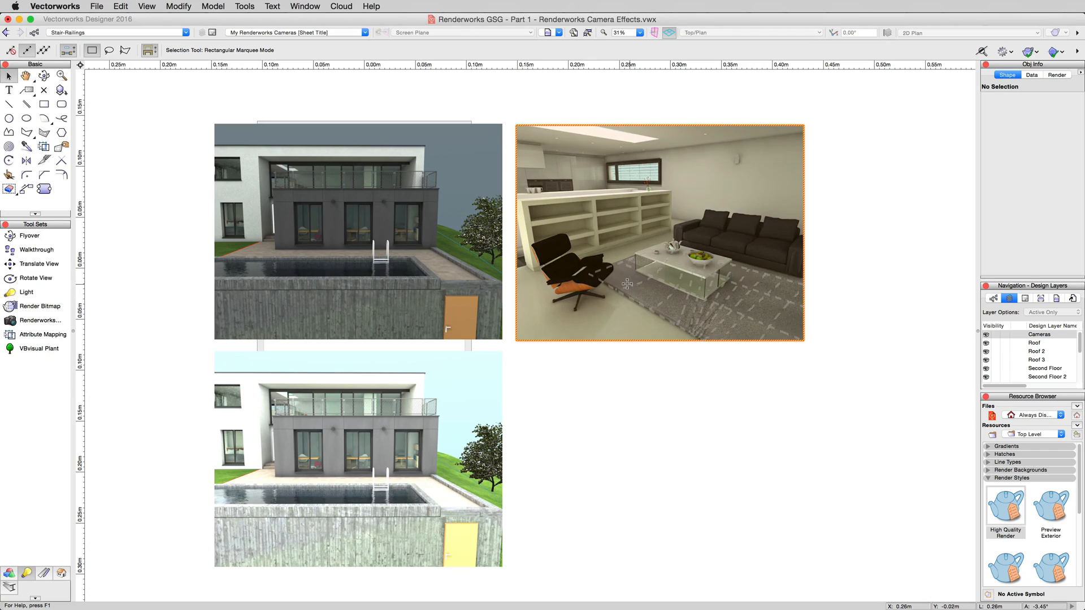
- Edit the new interior viewport copy's camera and set its Bloom to 25%
left_click(657, 233)
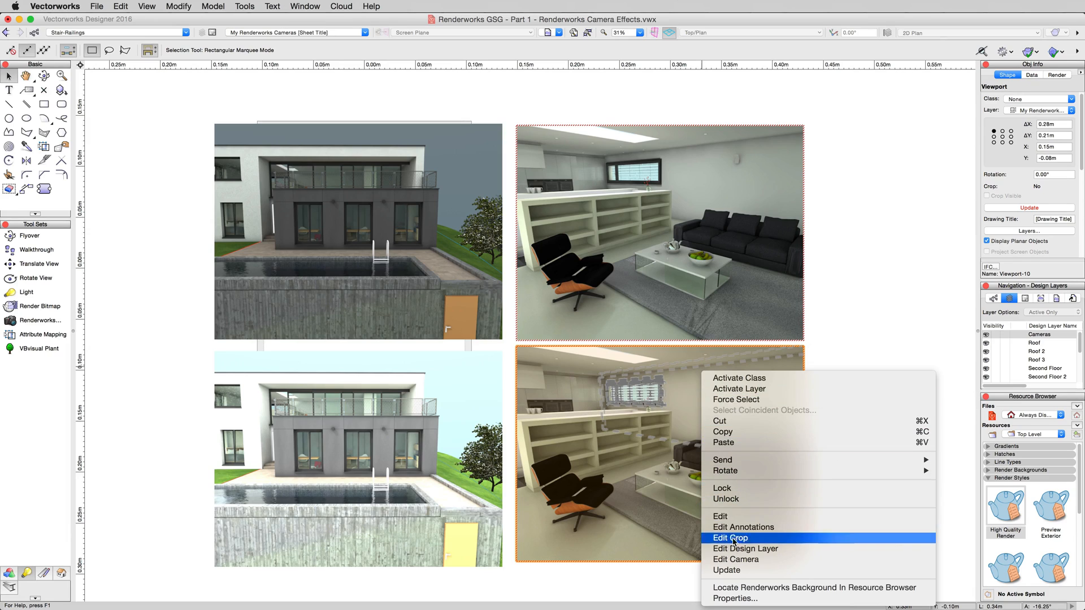
left_click(735, 559)
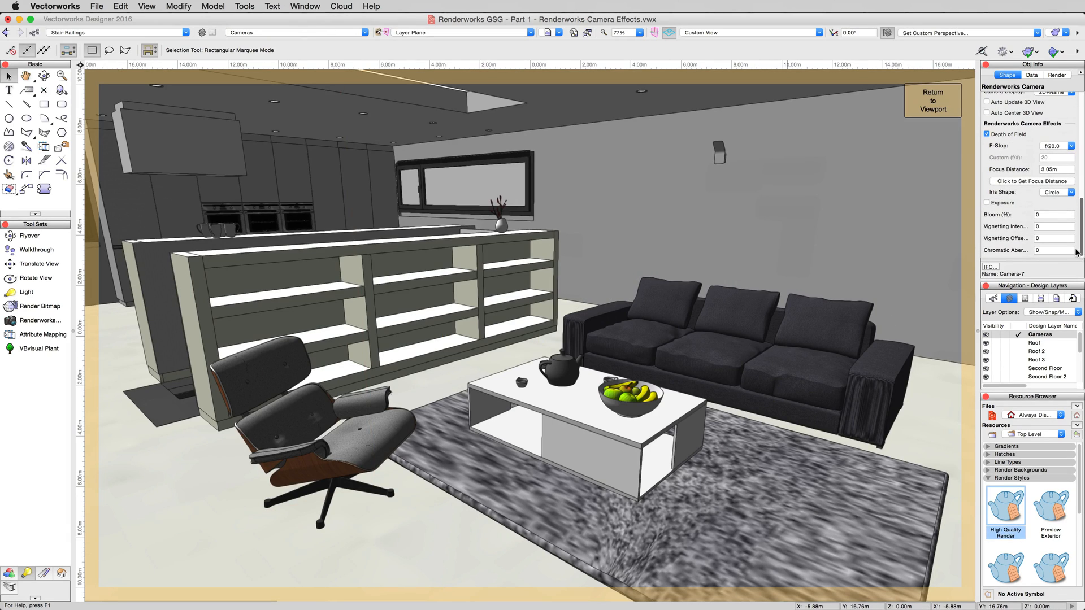
left_click(1053, 215)
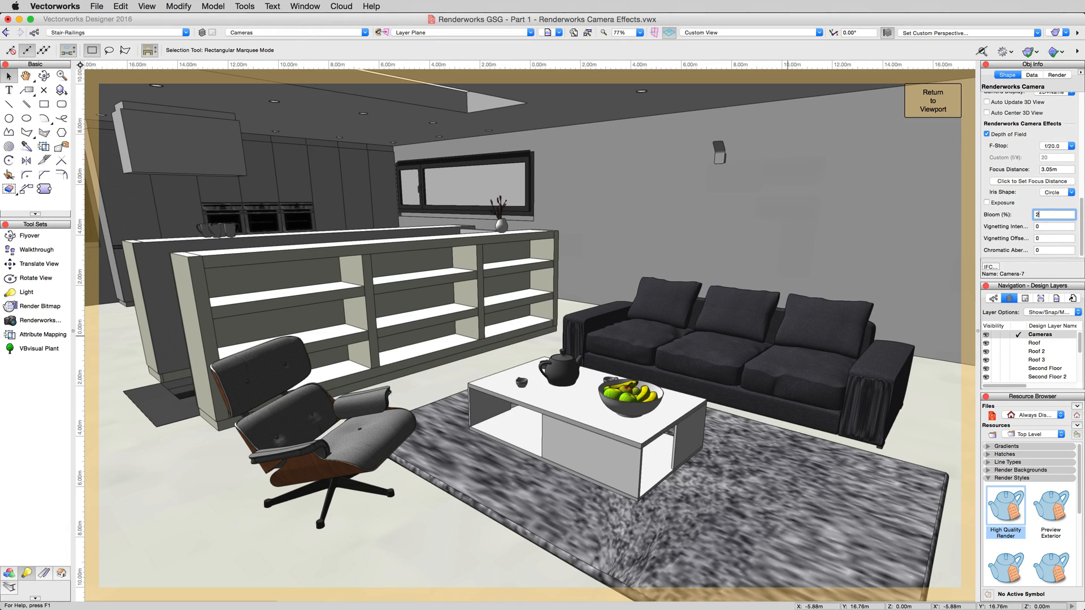
type("25")
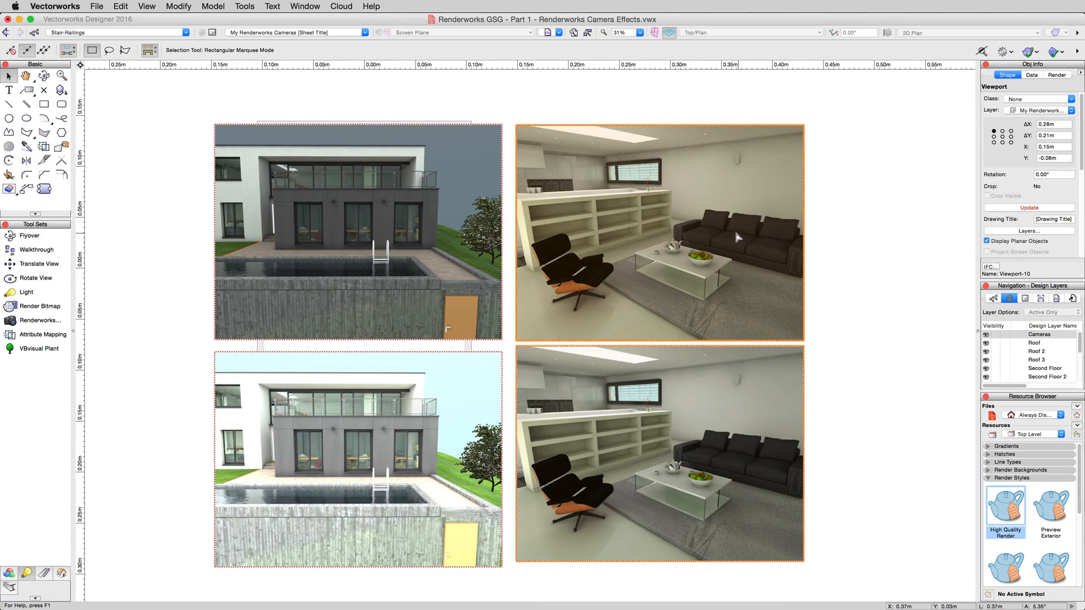
mouse_move(821, 427)
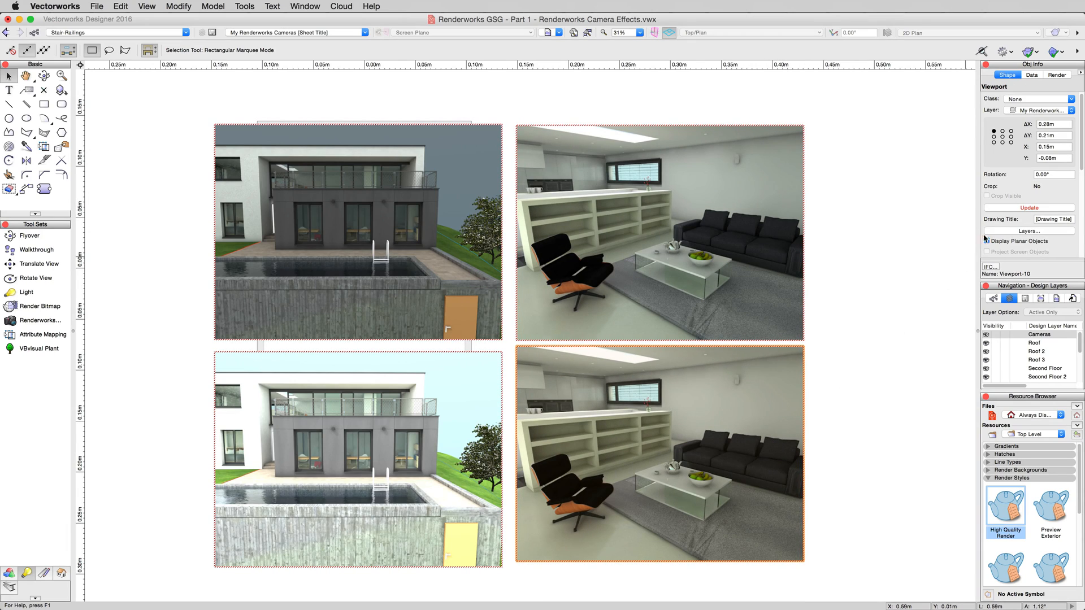
- Select the interior viewports and update them to show the bloom camera effect
left_click(987, 240)
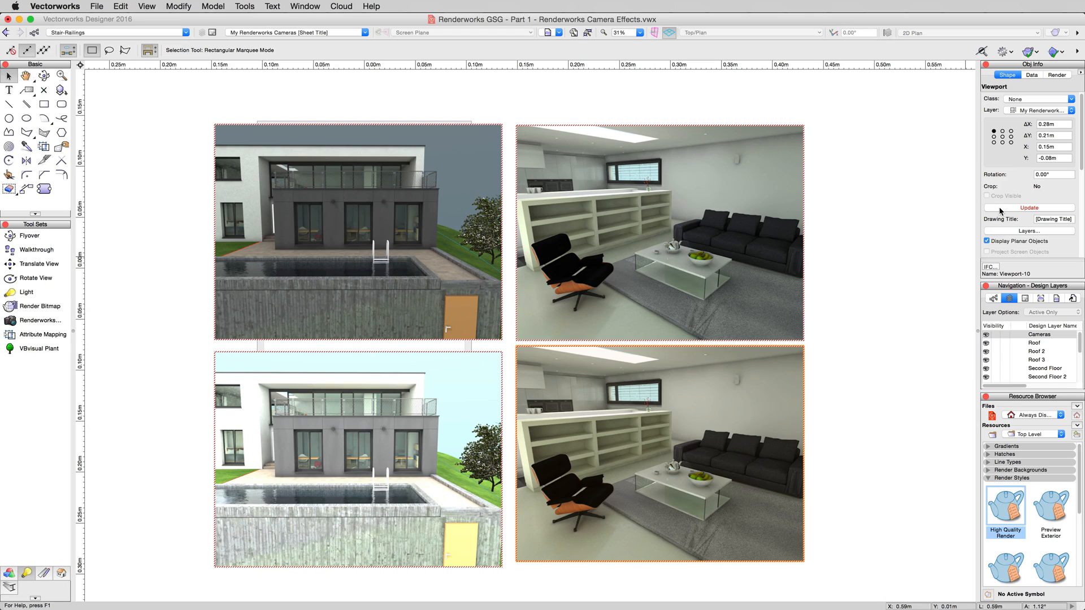
left_click(658, 232)
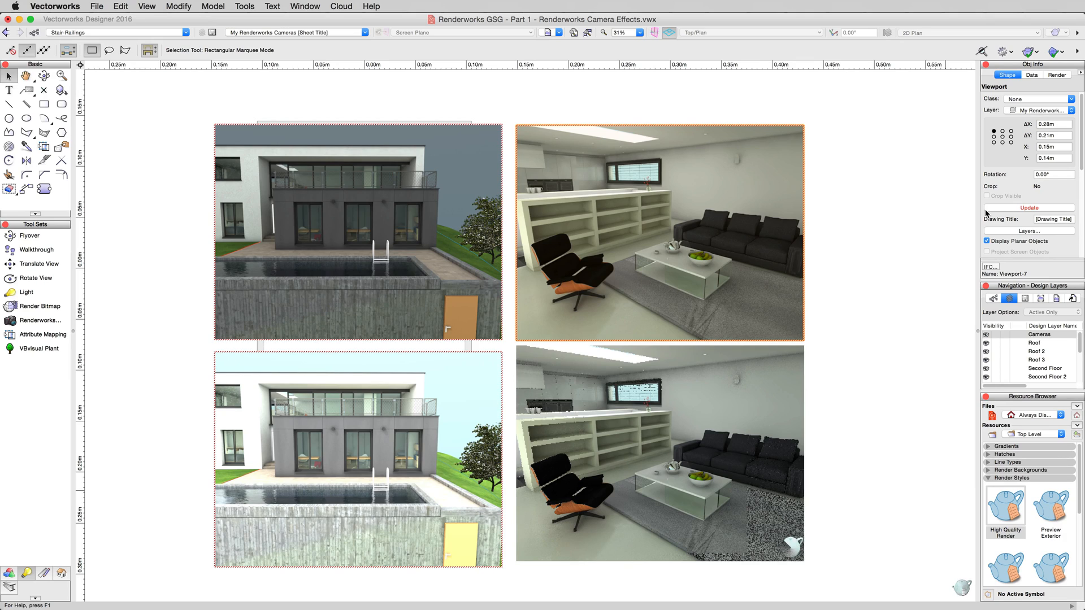
mouse_move(797, 237)
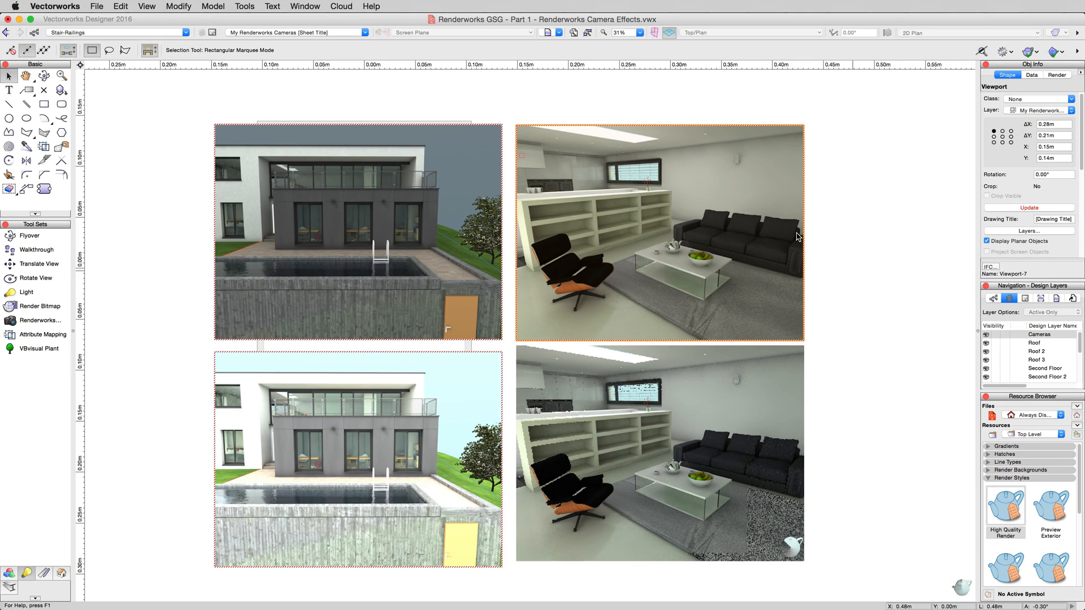
mouse_move(845, 447)
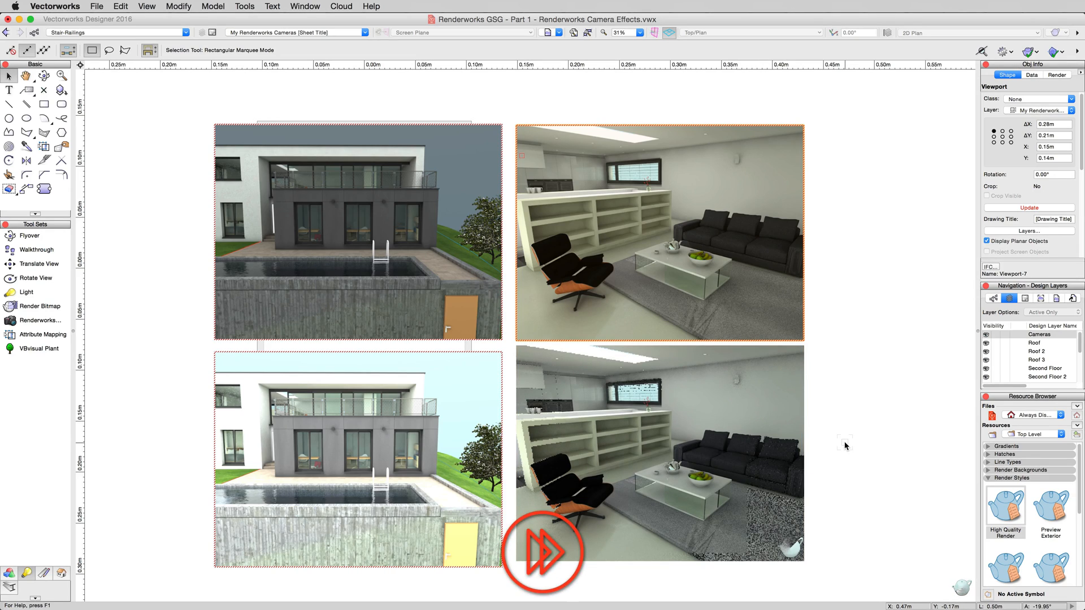
left_click(1028, 207)
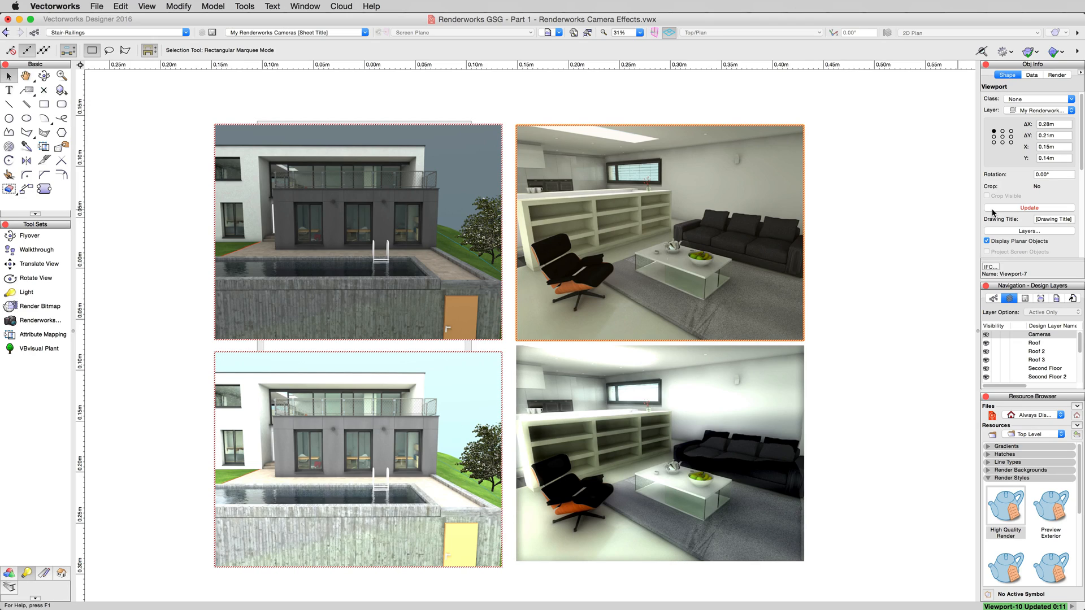
mouse_move(837, 348)
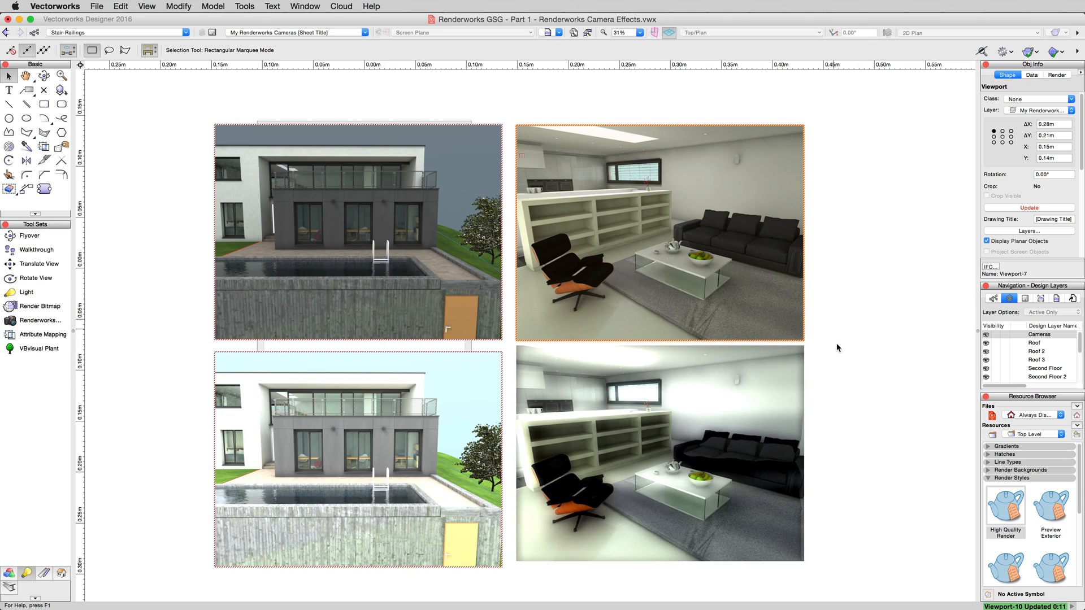
- Select the lower-right interior viewport with its bloom-lit render
left_click(657, 453)
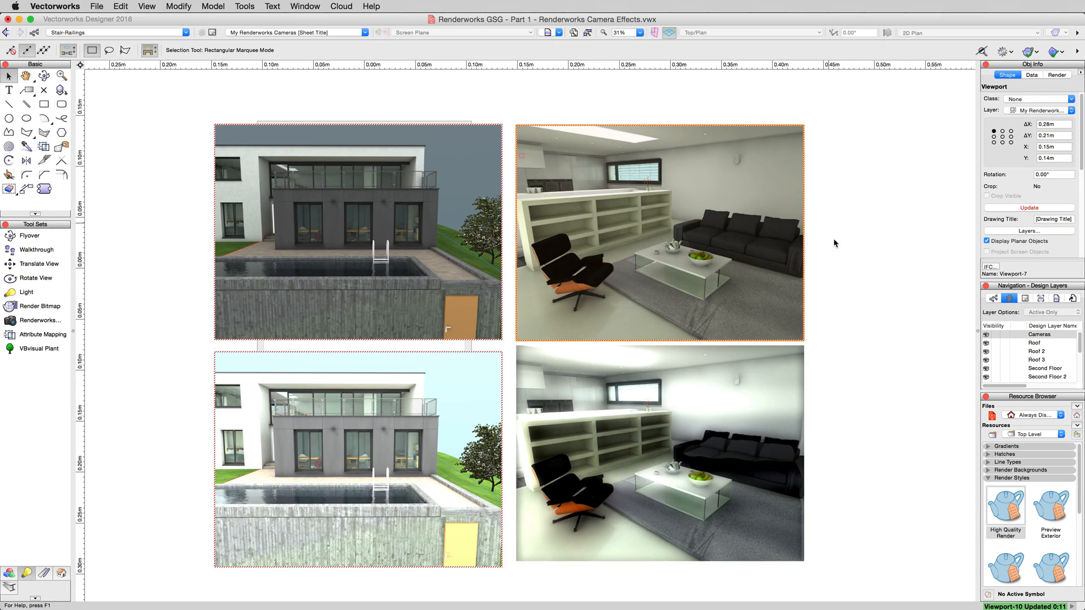
mouse_move(844, 361)
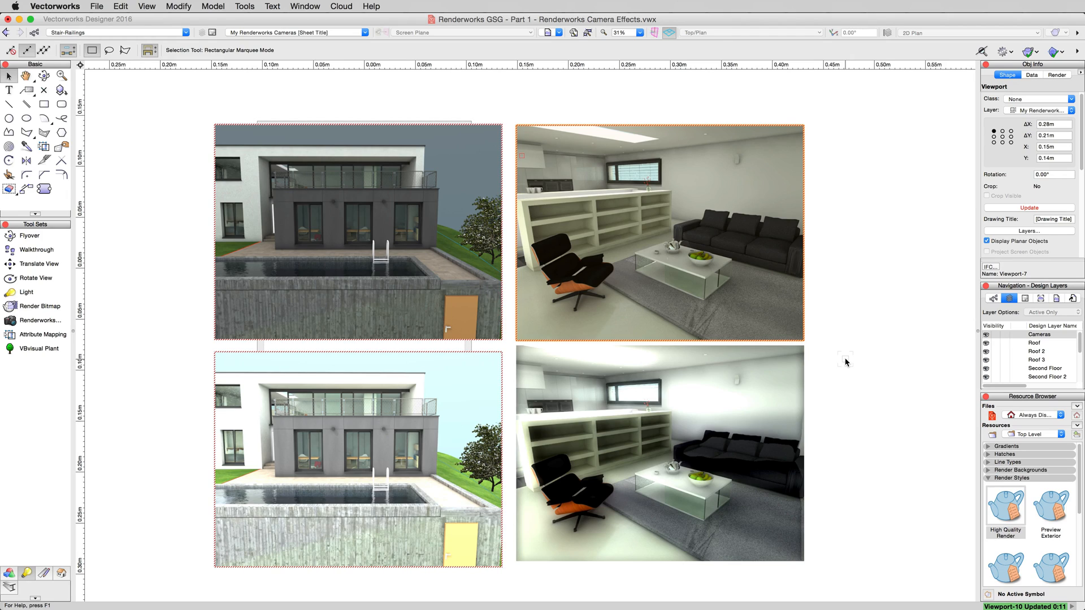
left_click(657, 449)
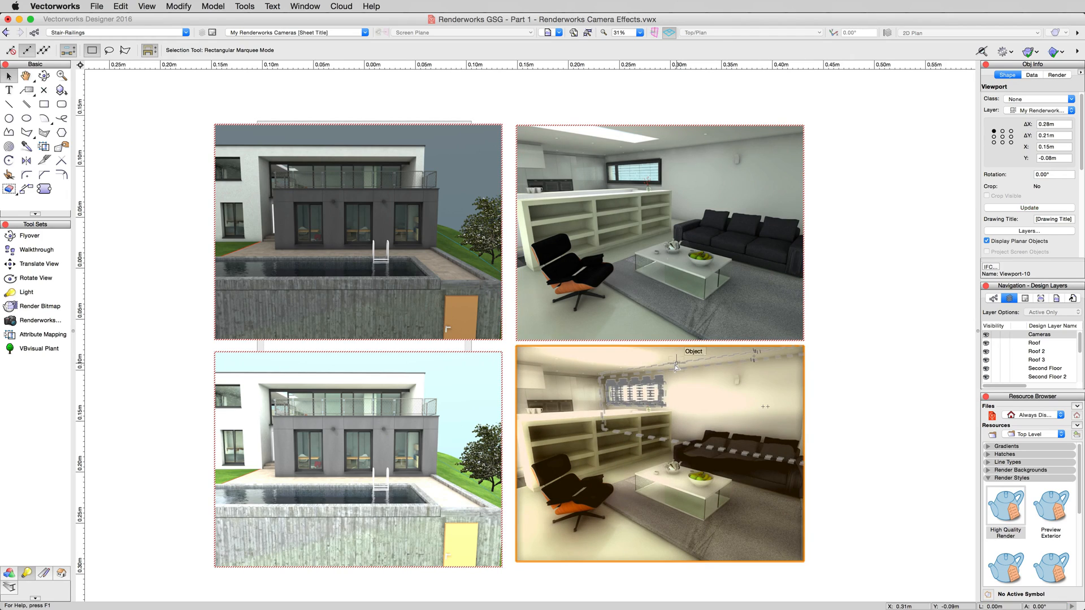
- Edit the lower-right viewport's camera to vignetting intensity 80, then return to the sheet
right_click(675, 367)
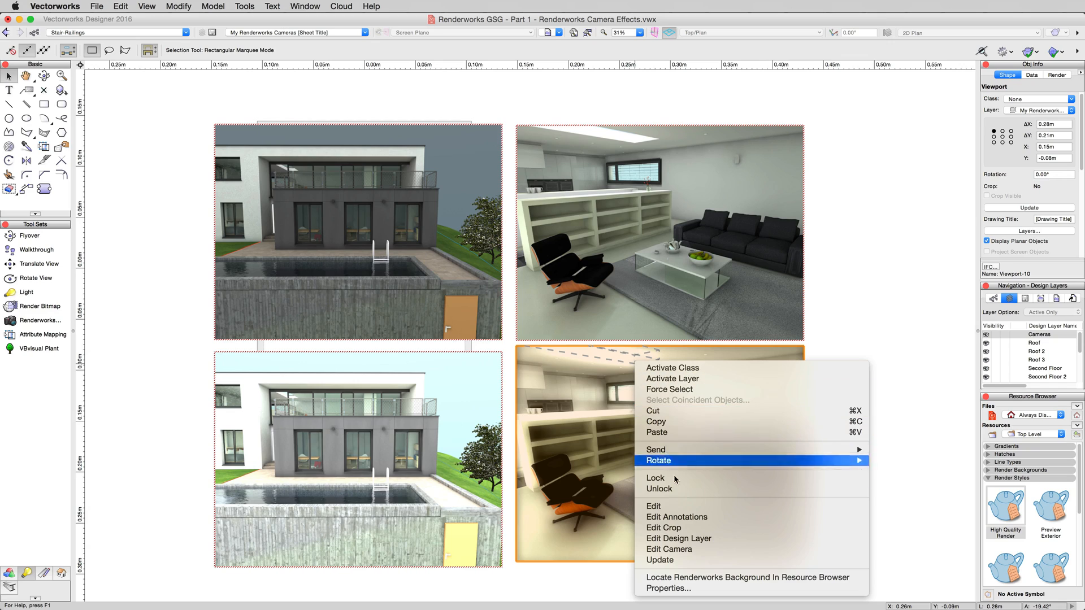
left_click(659, 560)
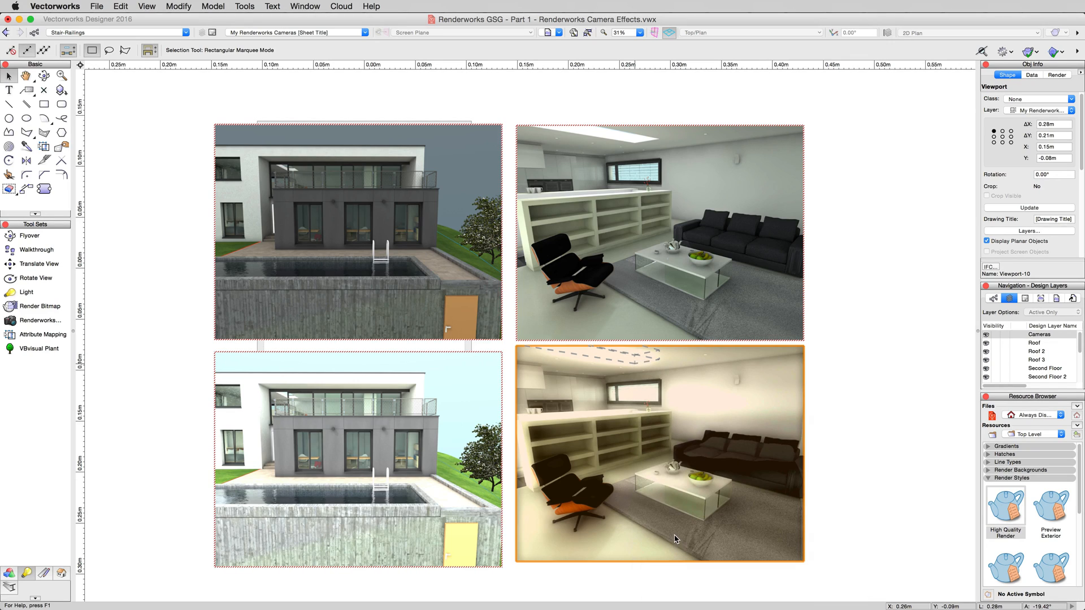
mouse_move(675, 484)
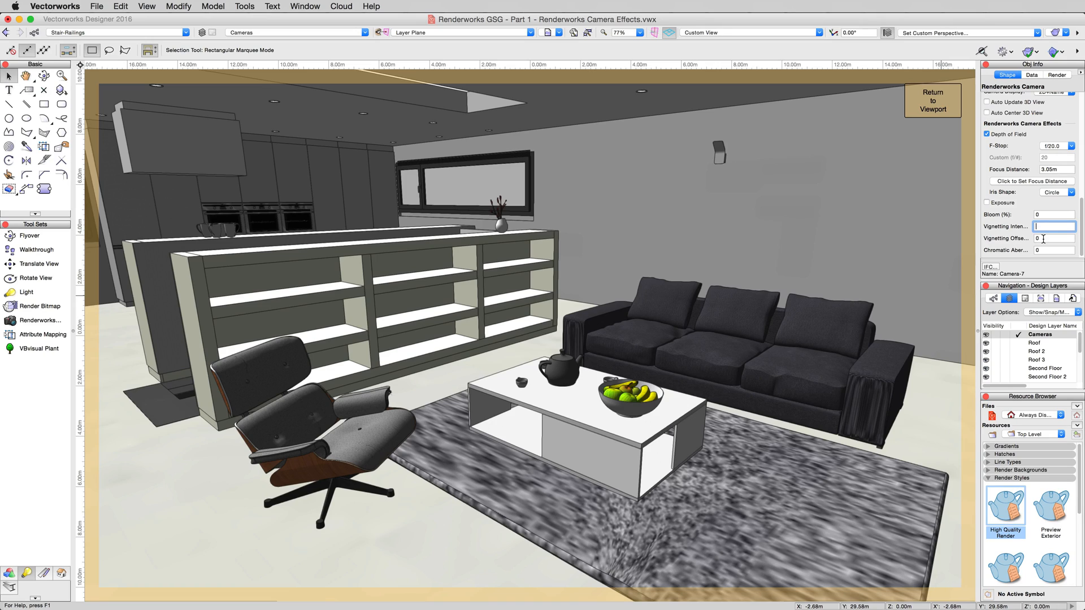
type("80")
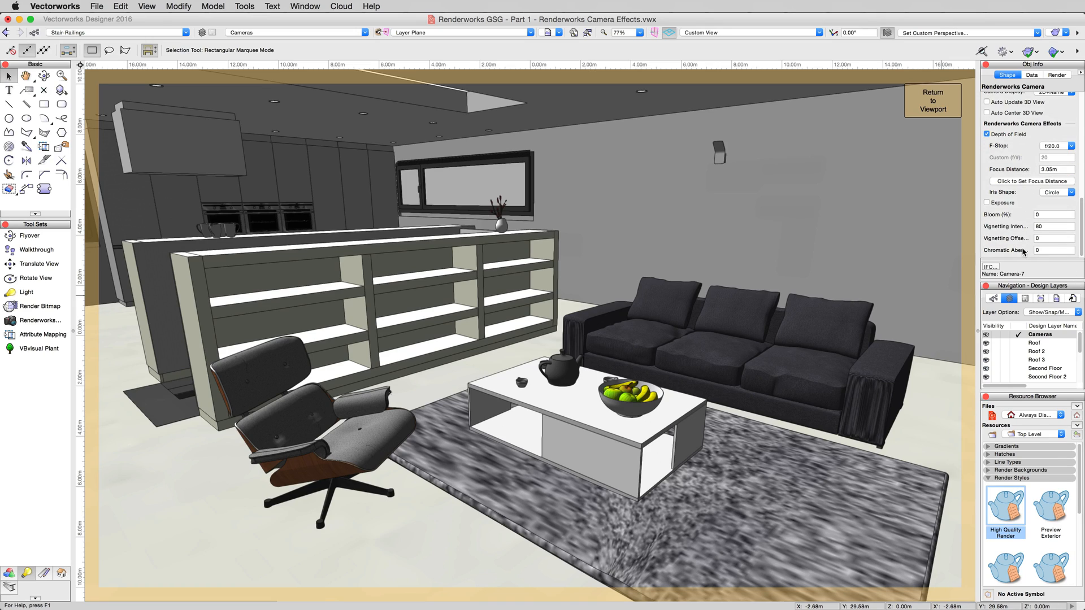
left_click(1052, 238)
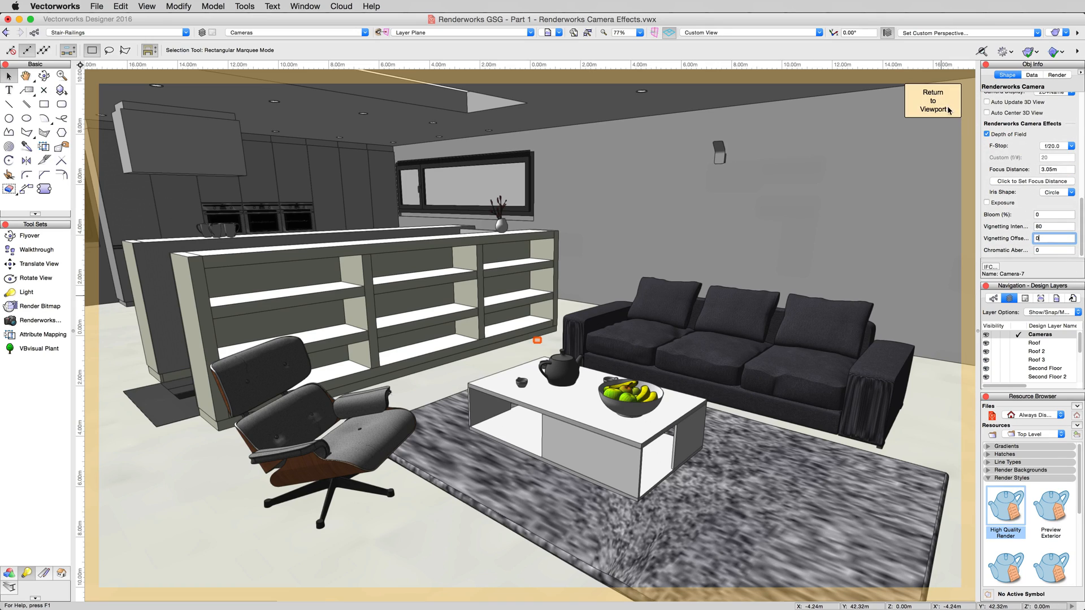
left_click(933, 101)
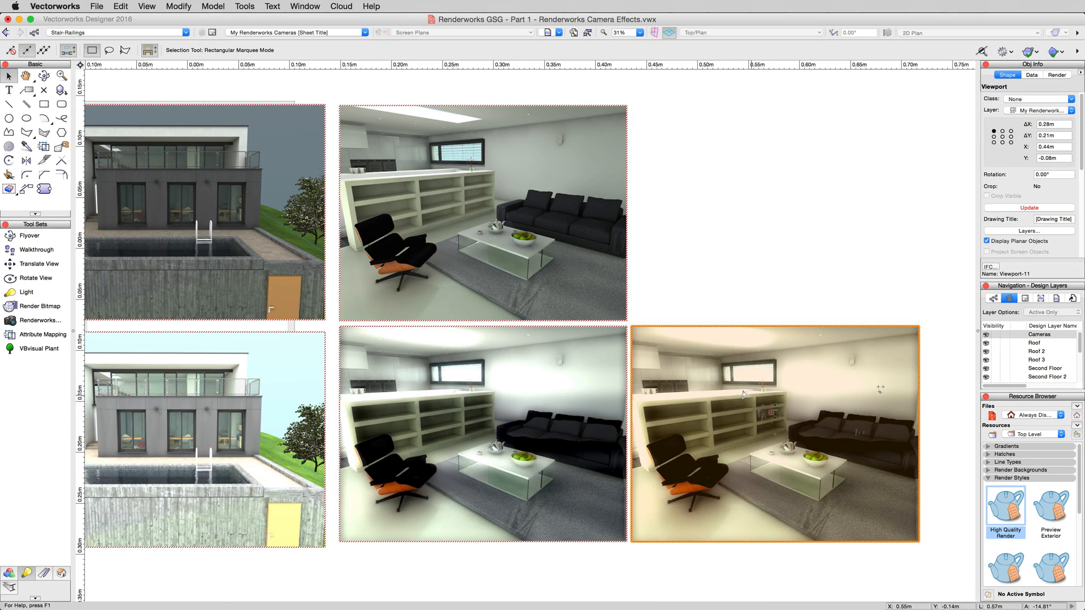
- Open the new viewport's camera, check vignetting intensity, and select the vignetting offset value
right_click(744, 394)
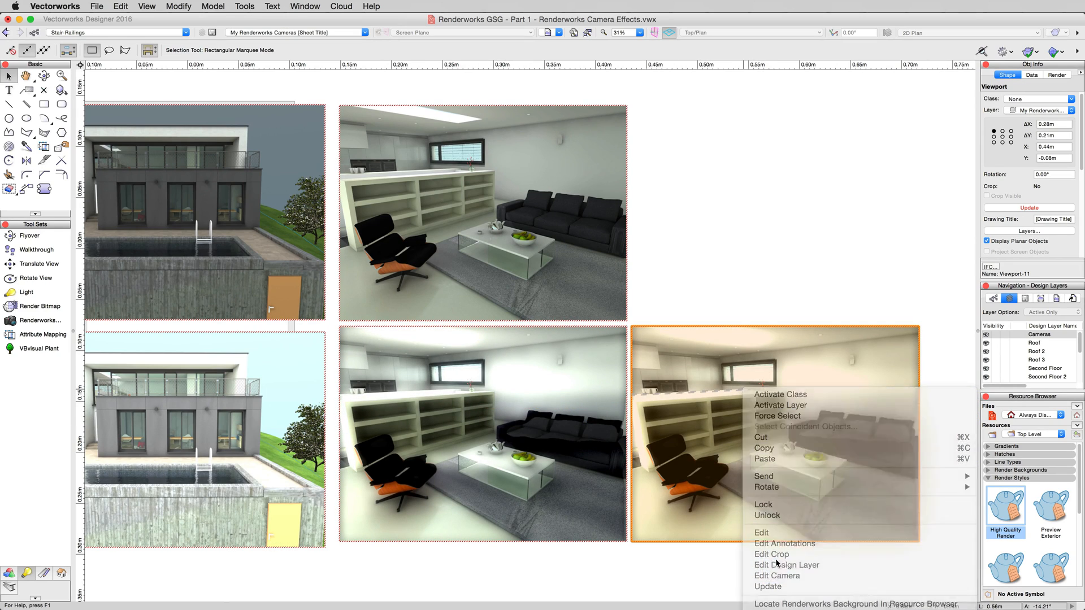
left_click(776, 575)
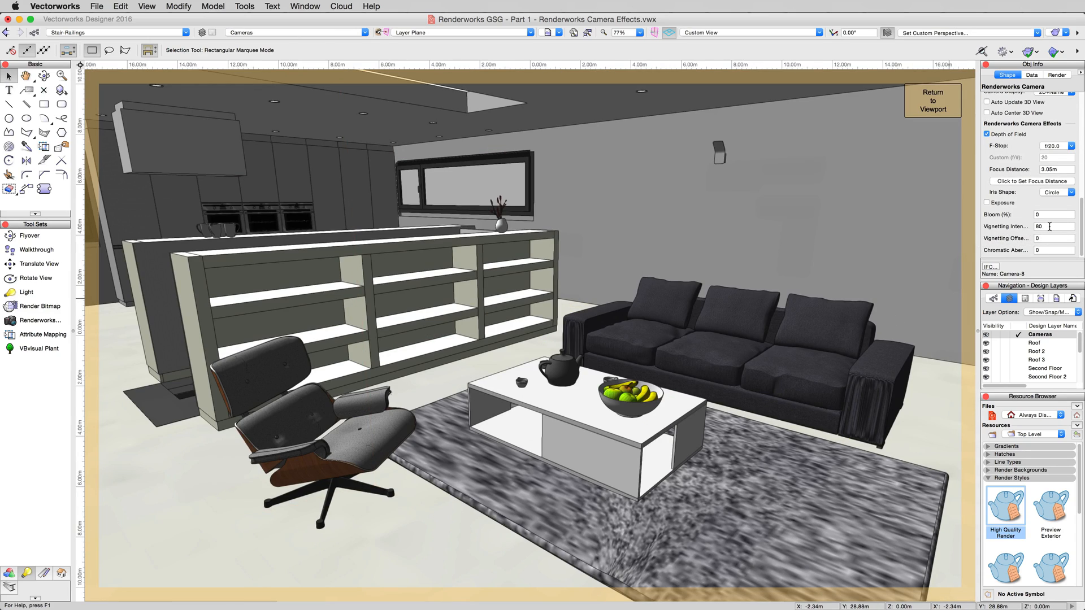
left_click(1053, 238)
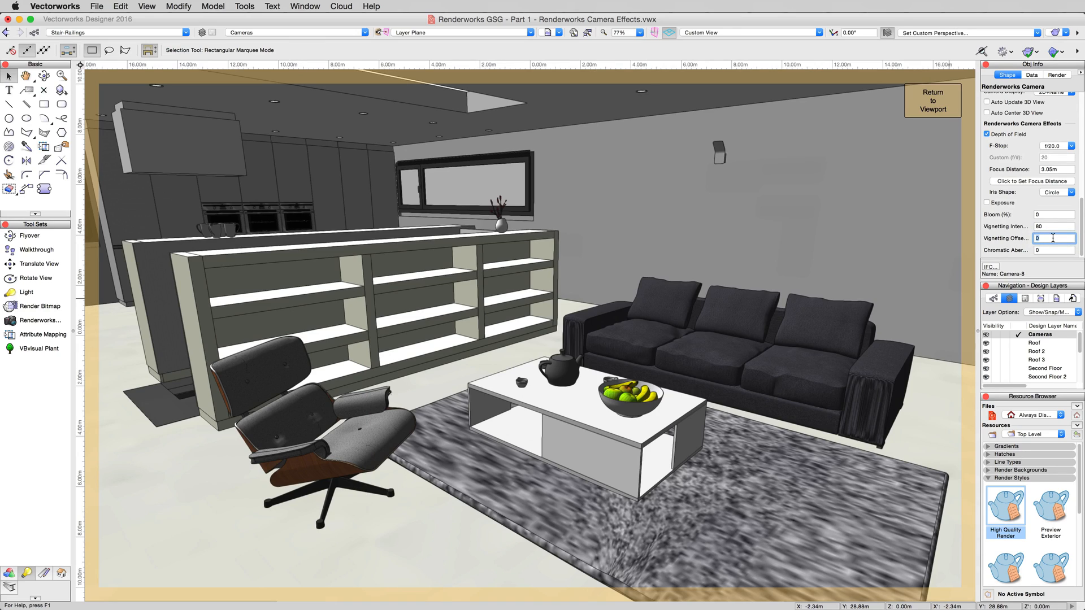
left_click(1010, 297)
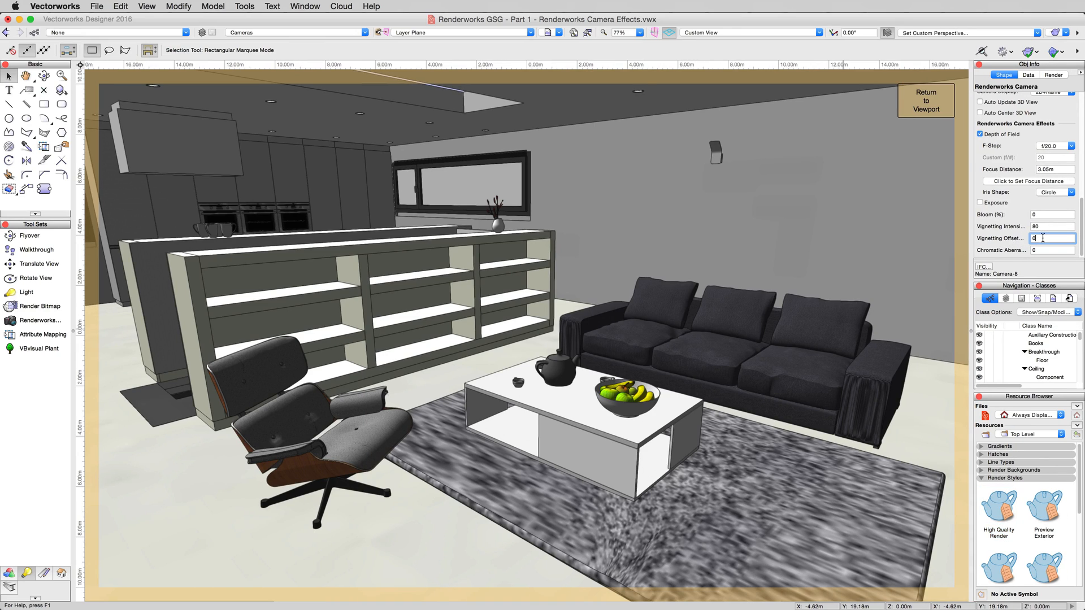
triple_click(1050, 237)
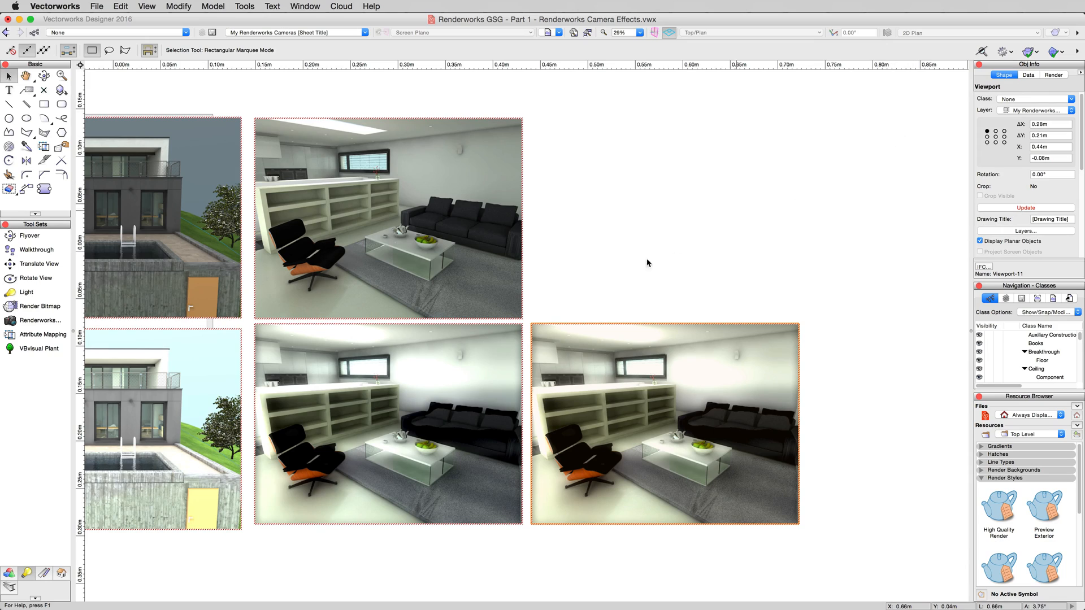
- Update both vignetting viewports' renders together, then deselect them
left_click(388, 424)
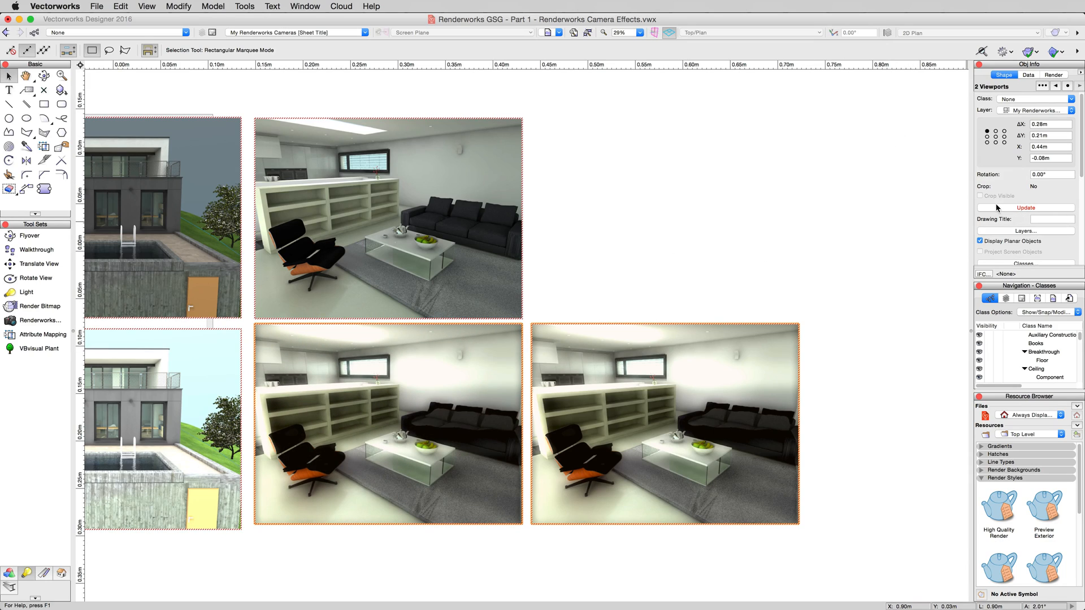
left_click(1025, 207)
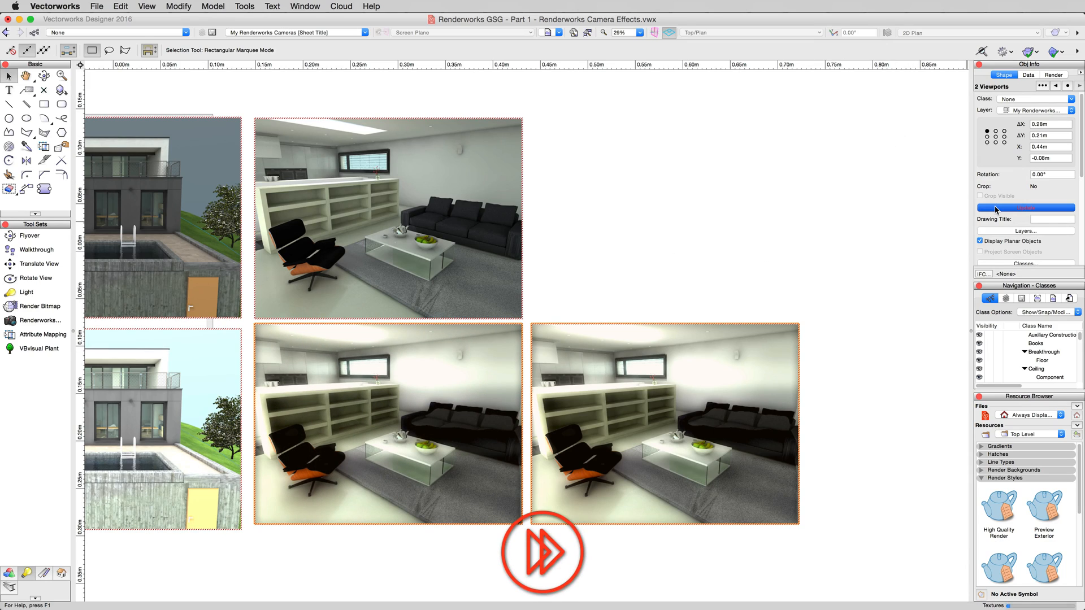
left_click(1025, 207)
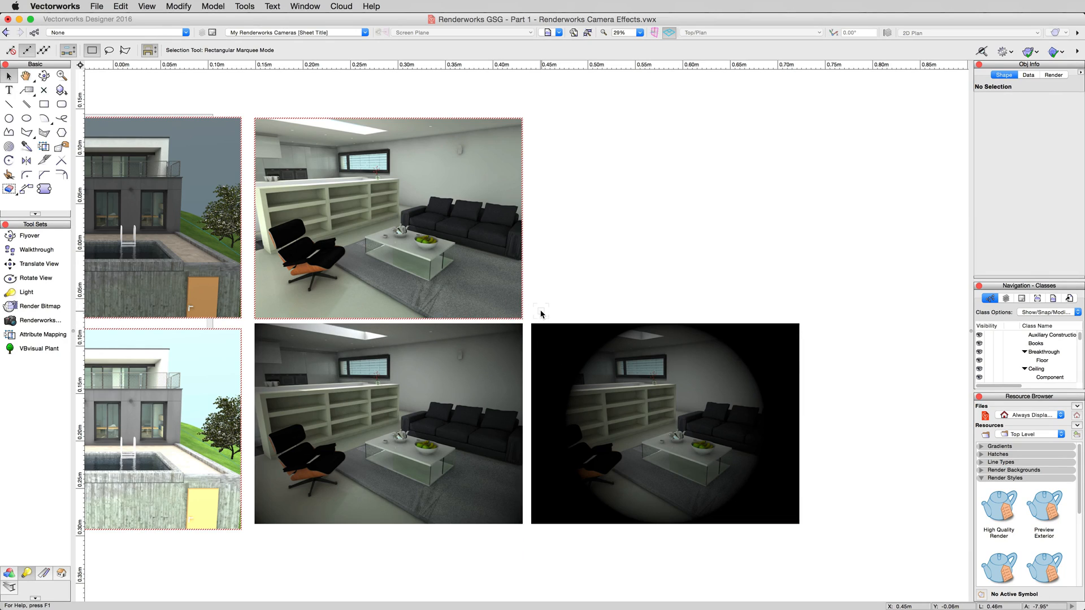
mouse_move(530, 321)
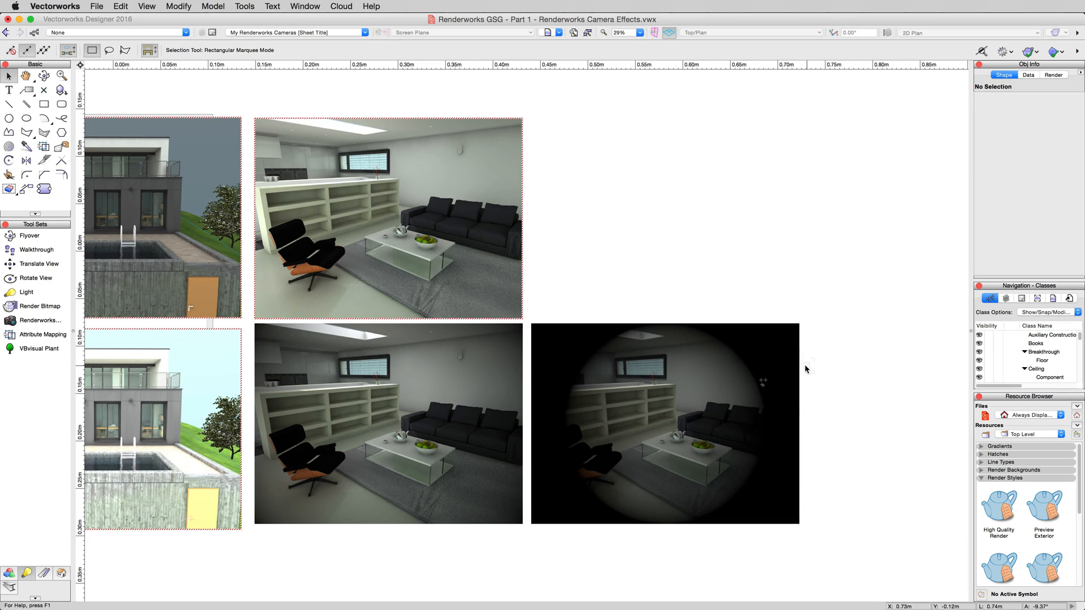
left_click(664, 423)
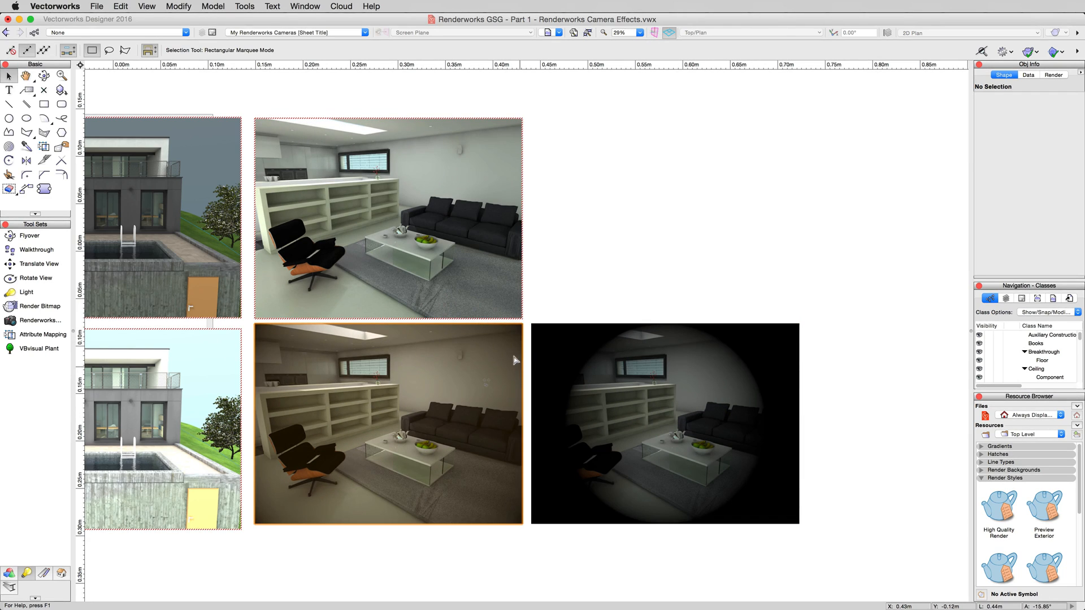
left_click(532, 292)
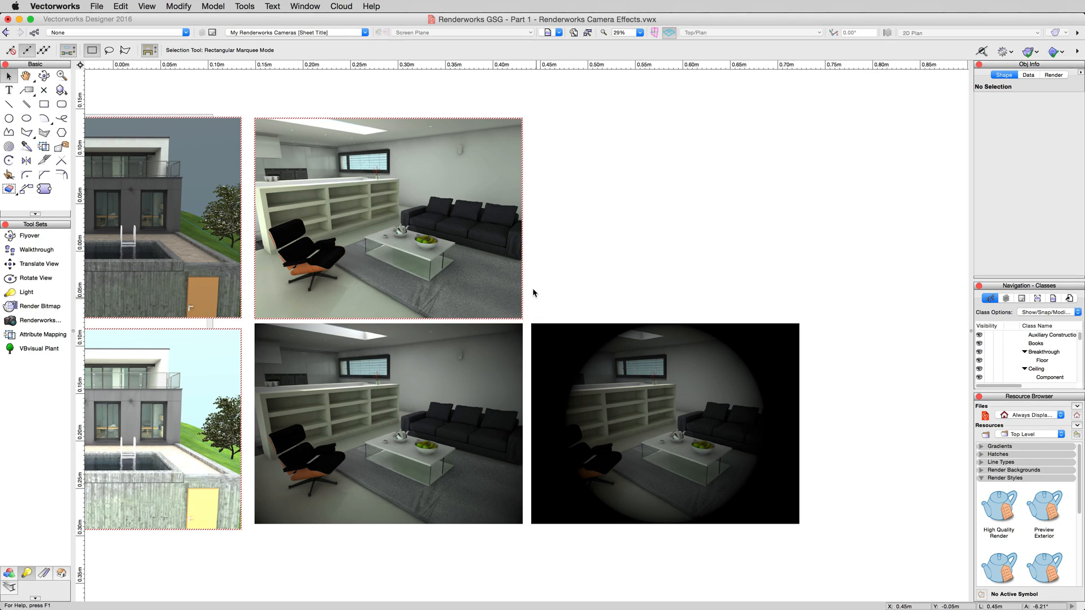
mouse_move(588, 305)
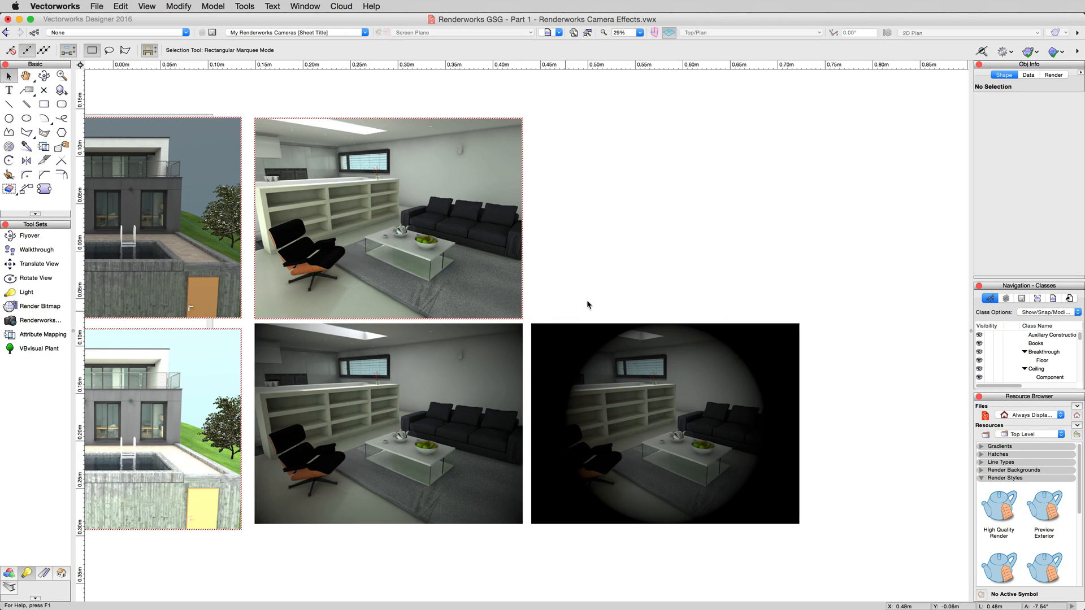
mouse_move(607, 282)
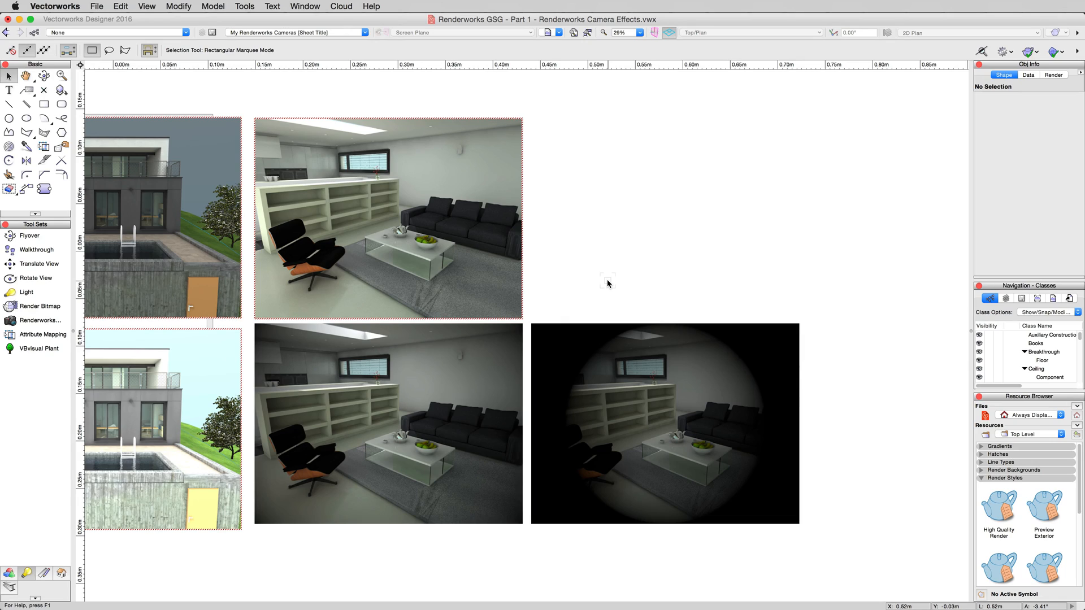
mouse_move(629, 272)
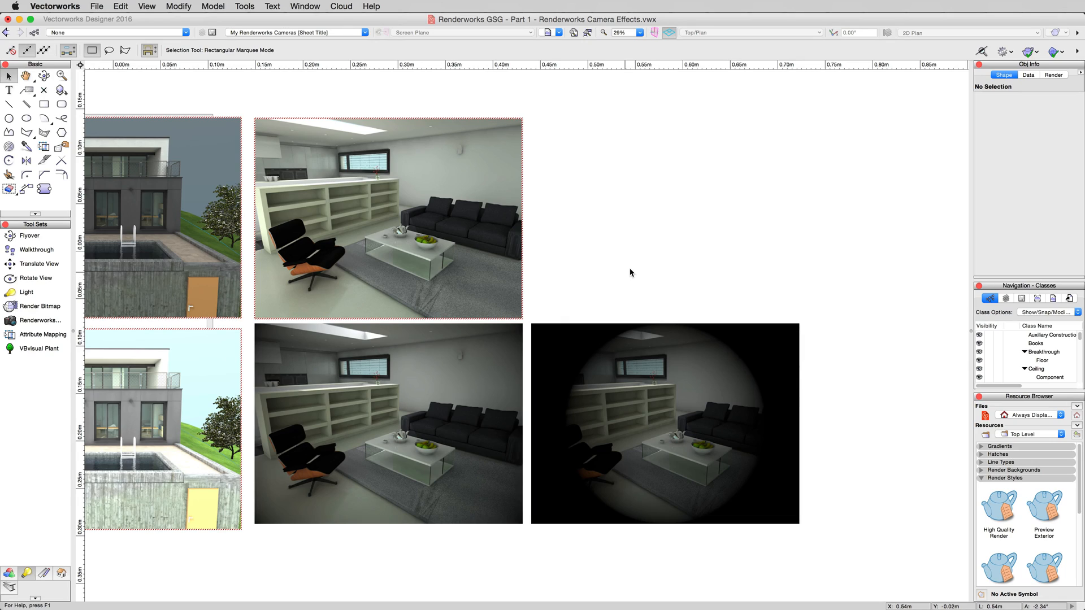
mouse_move(642, 257)
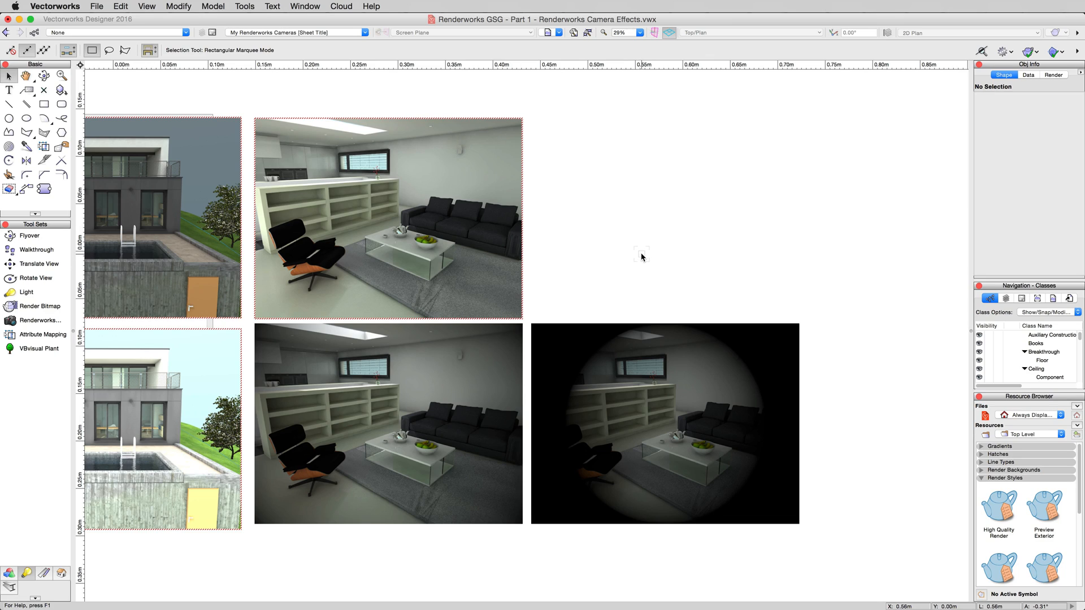
- Enable depth of field on the strongly vignetted viewport's camera and choose f/20.0
left_click(665, 424)
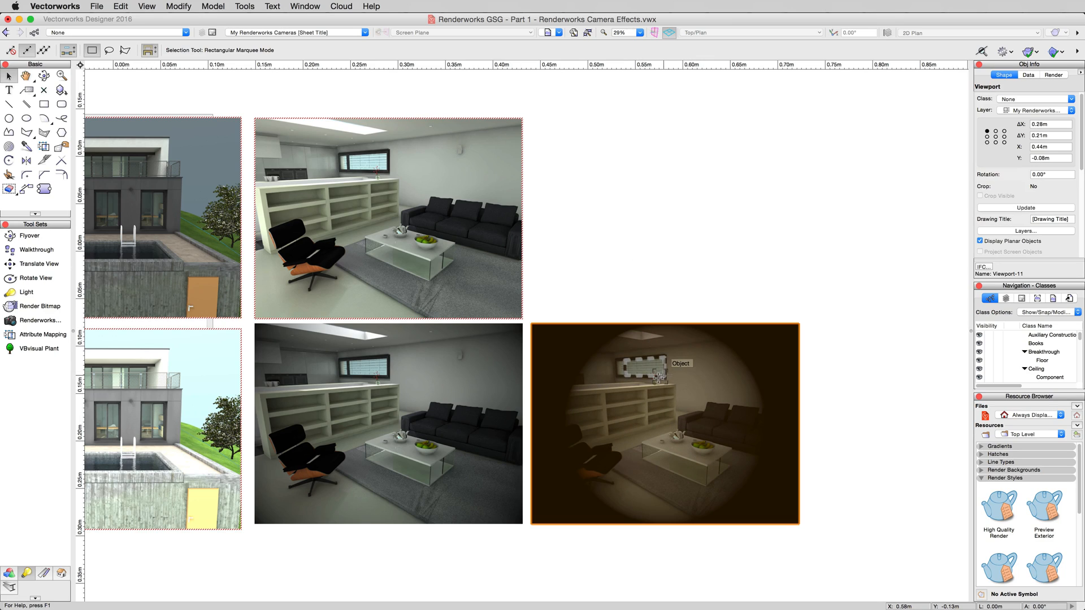
right_click(663, 425)
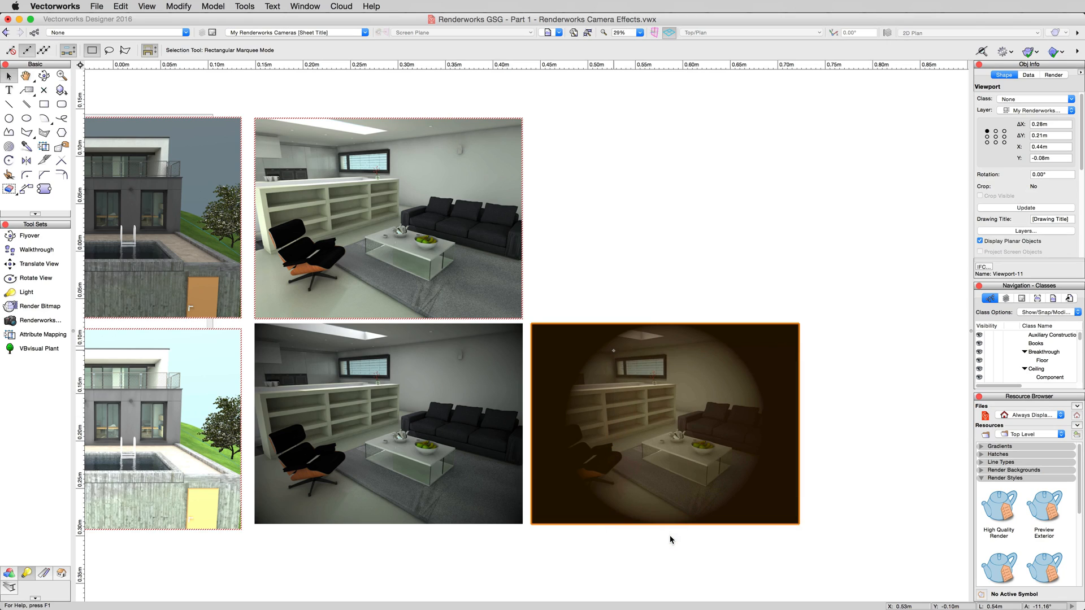
mouse_move(667, 528)
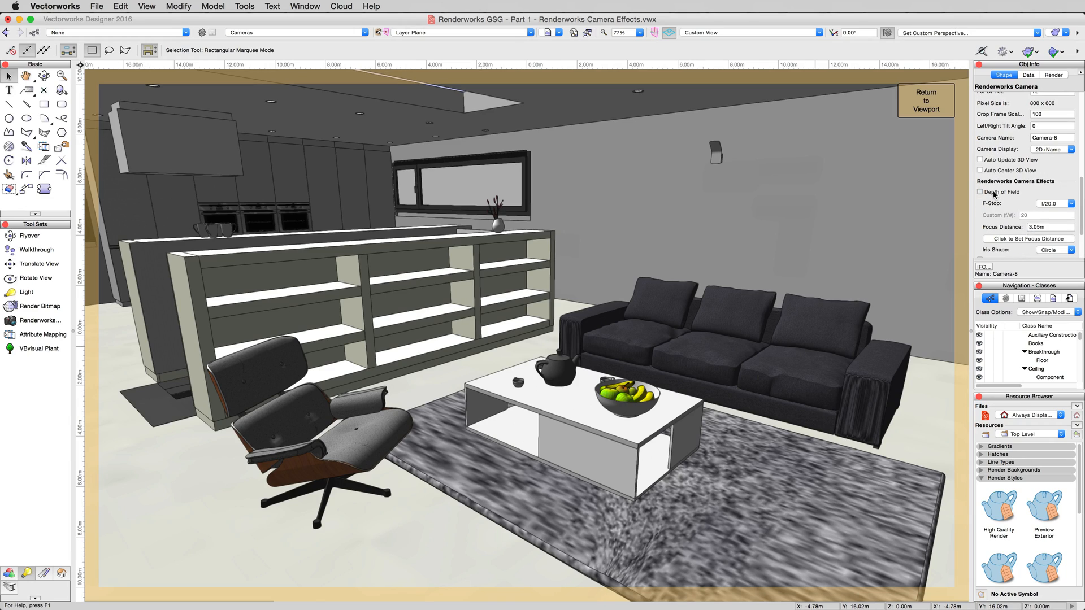
left_click(980, 191)
type("5")
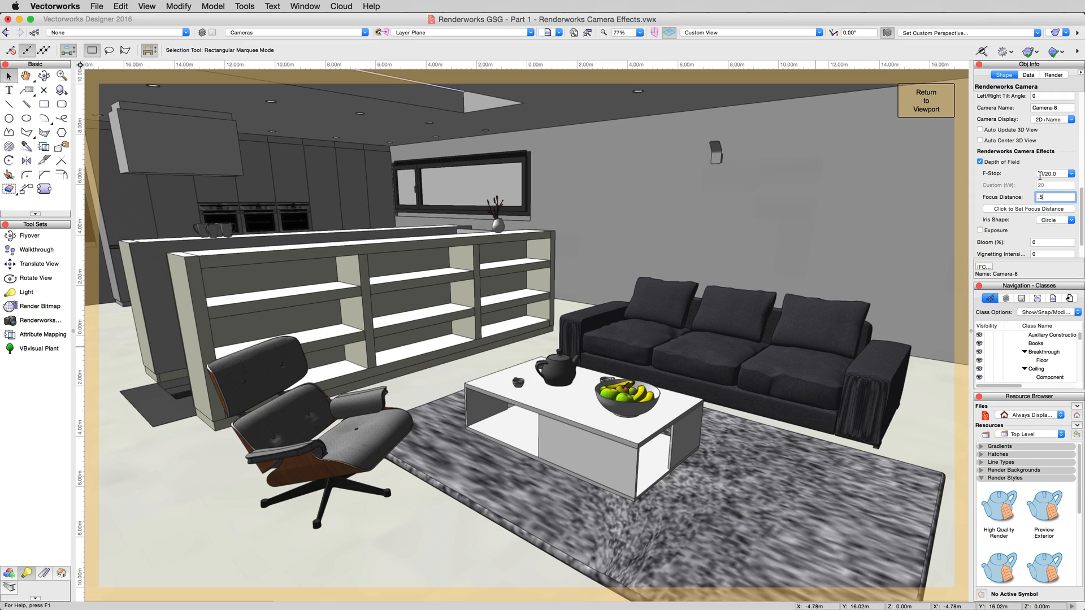
left_click(1074, 172)
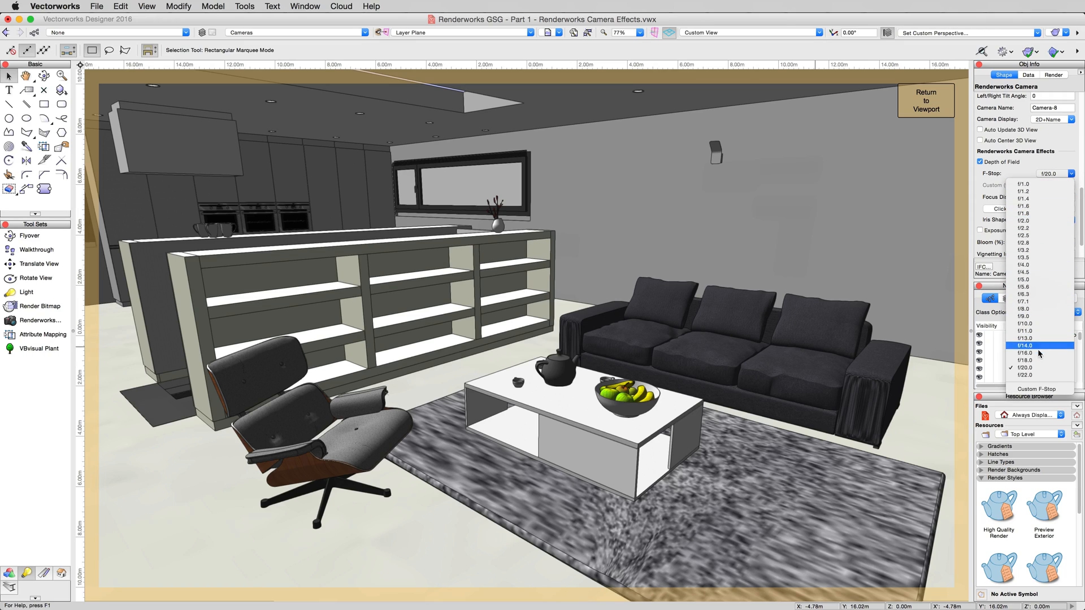
left_click(1023, 375)
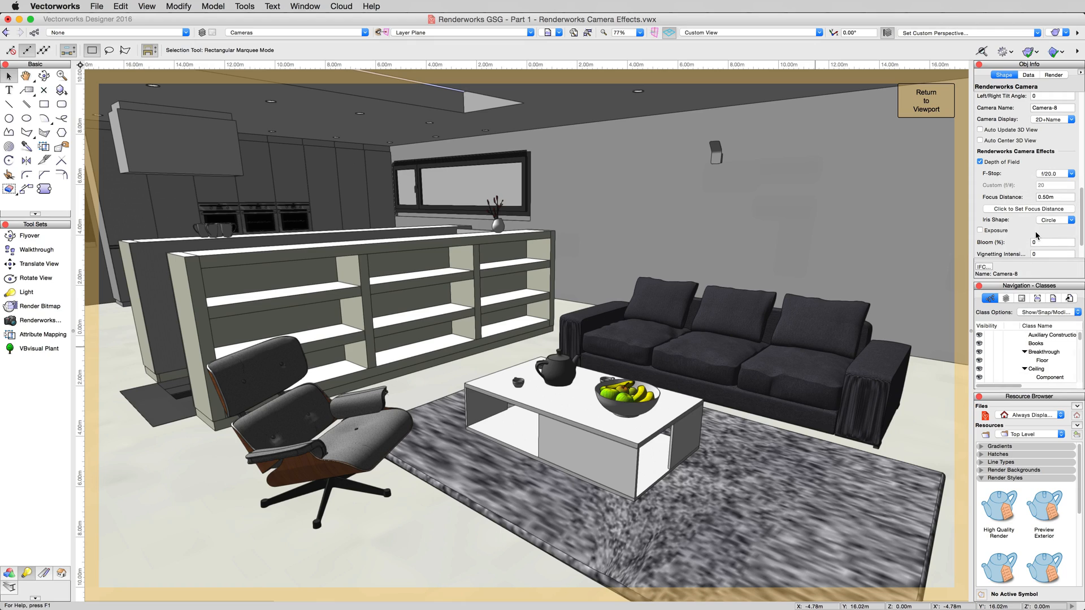
mouse_move(1051, 227)
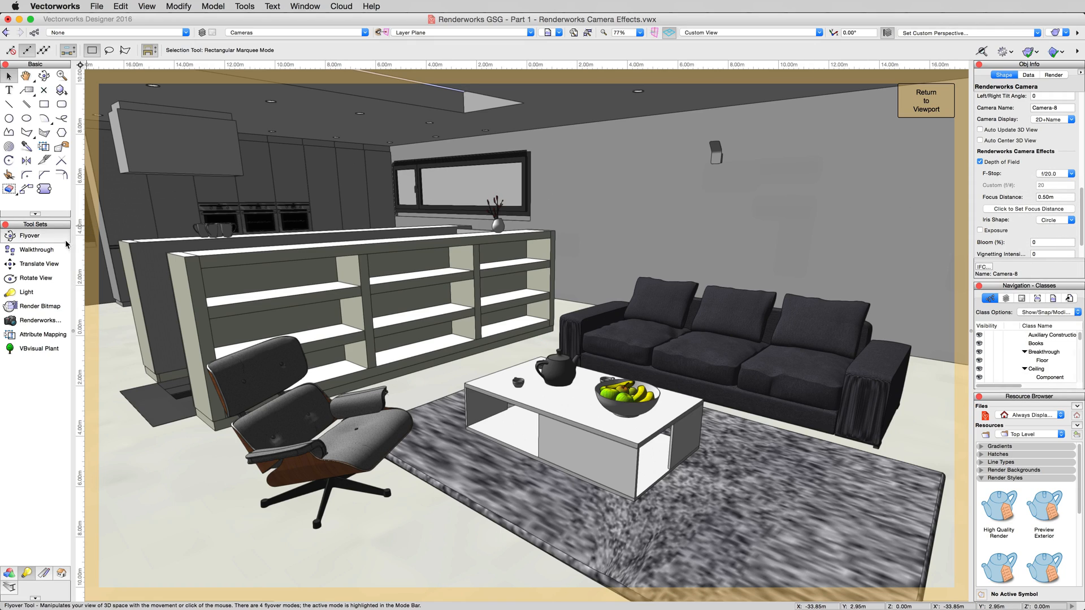
- Activate Camera-8 with the Walkthrough tool to view the teapot and shelving close-up
left_click(36, 249)
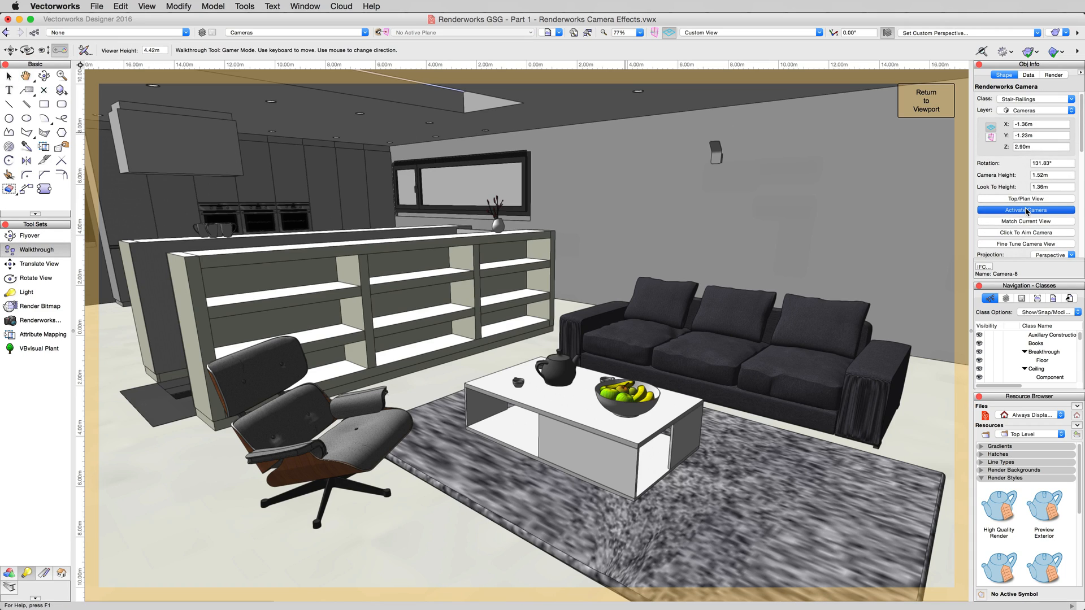
left_click(1024, 209)
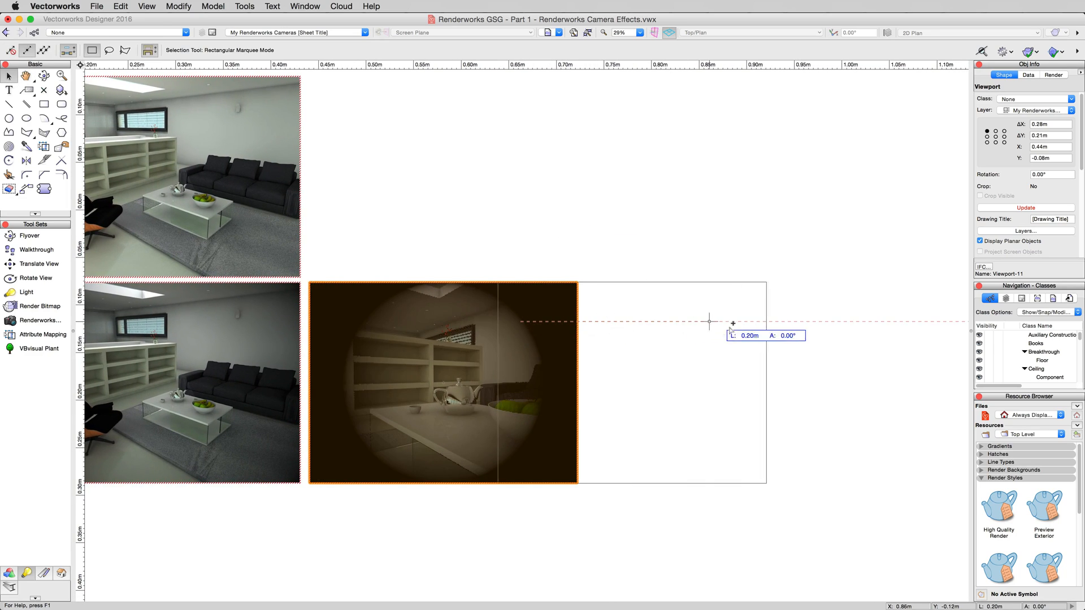
- Set the copied viewport's Camera-9 f-stop to f/2.2
right_click(730, 322)
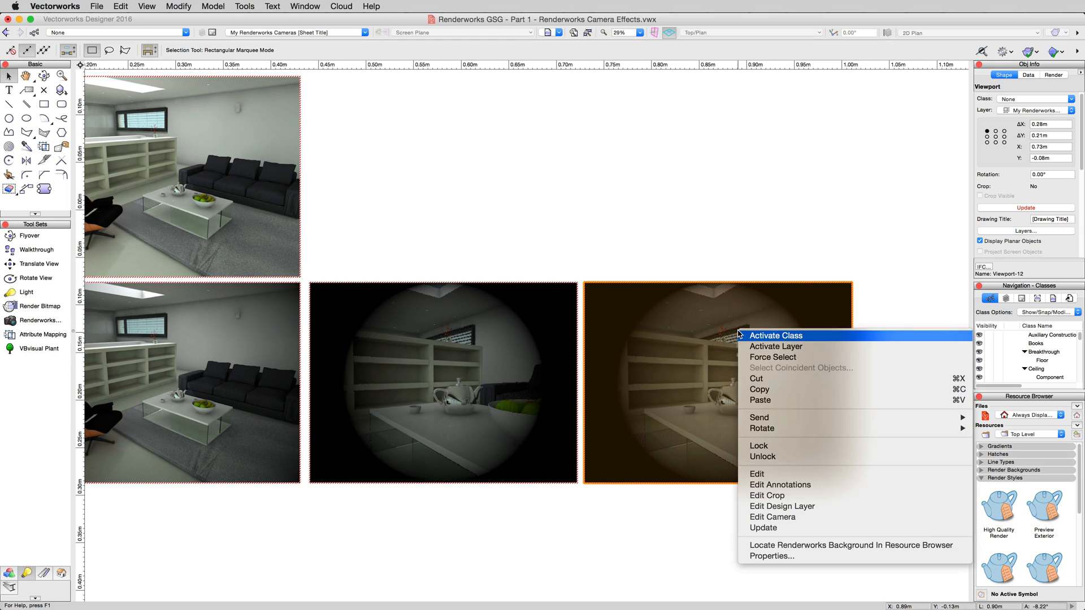
mouse_move(785, 495)
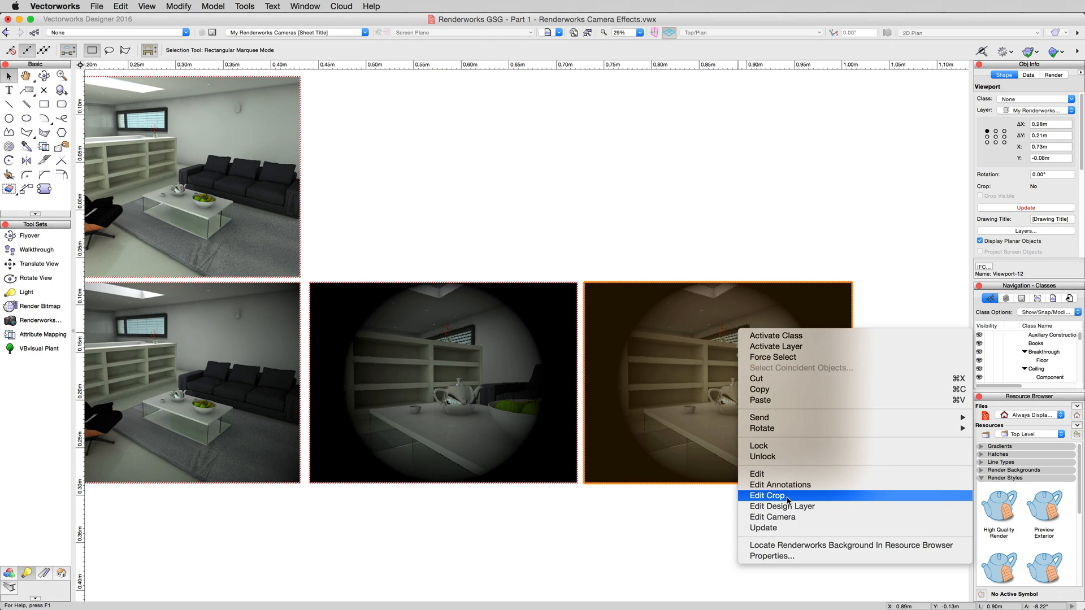
left_click(767, 495)
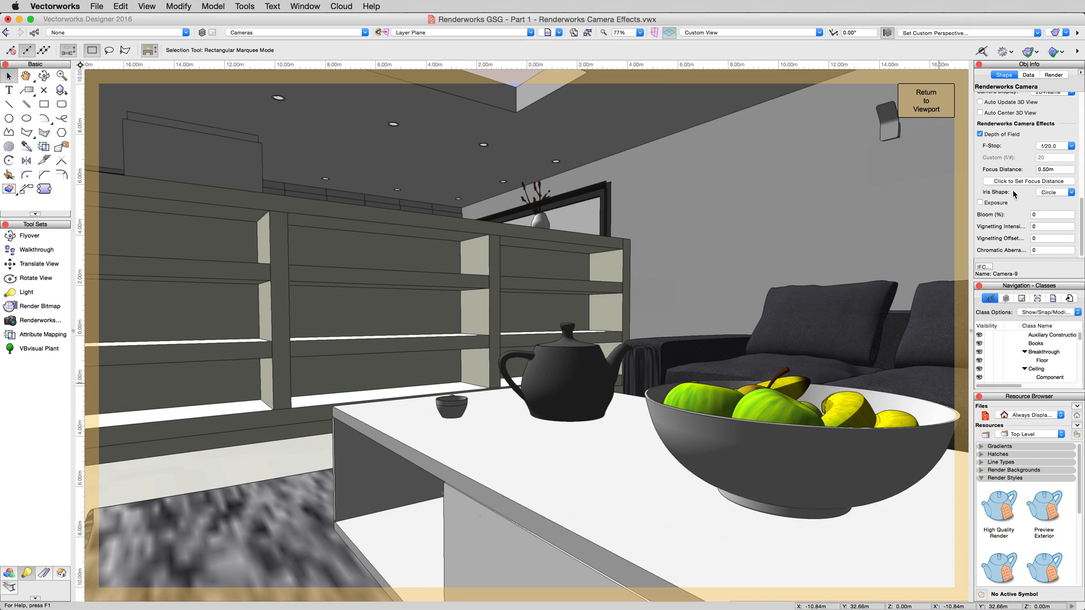
left_click(1071, 146)
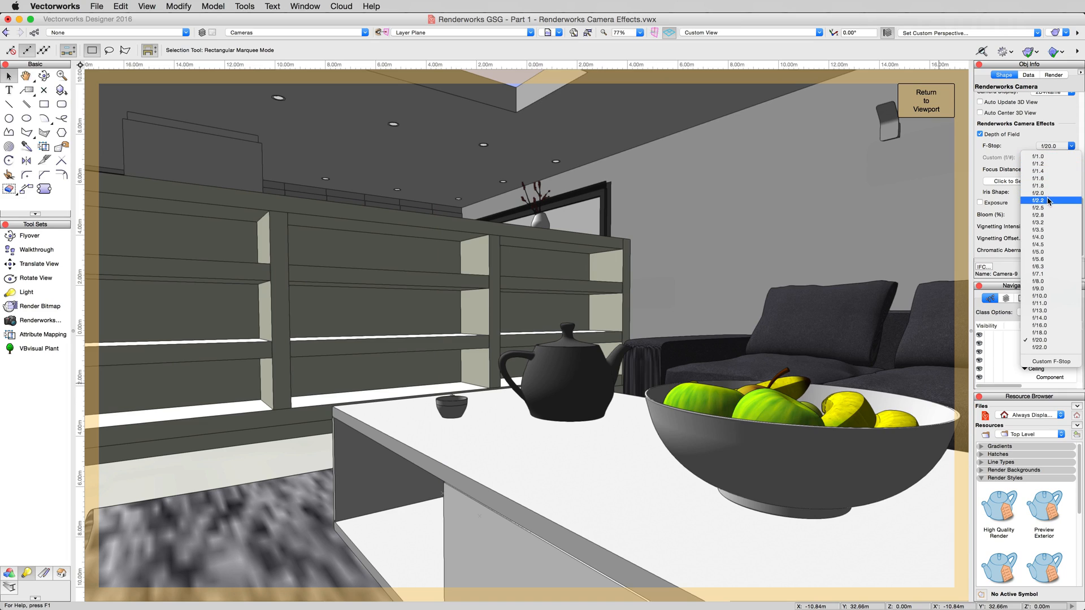
left_click(1038, 200)
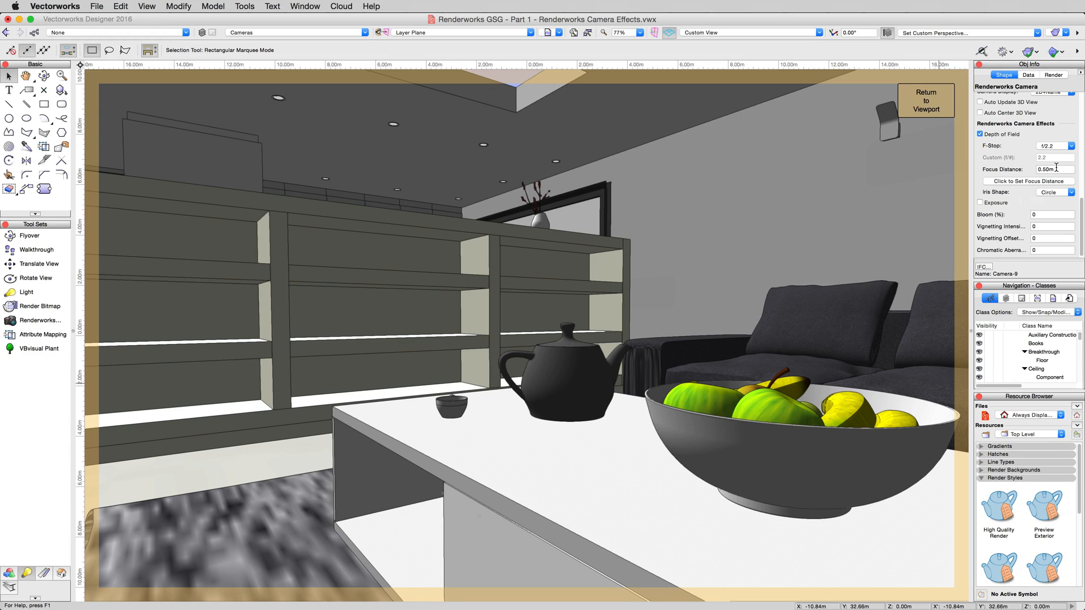
mouse_move(1036, 181)
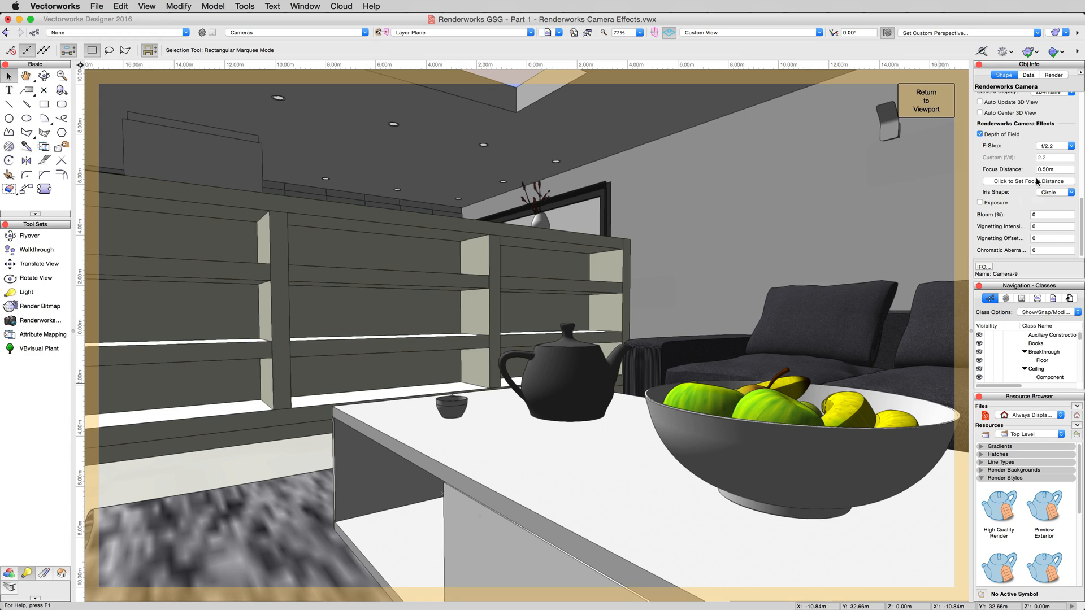
mouse_move(1001, 151)
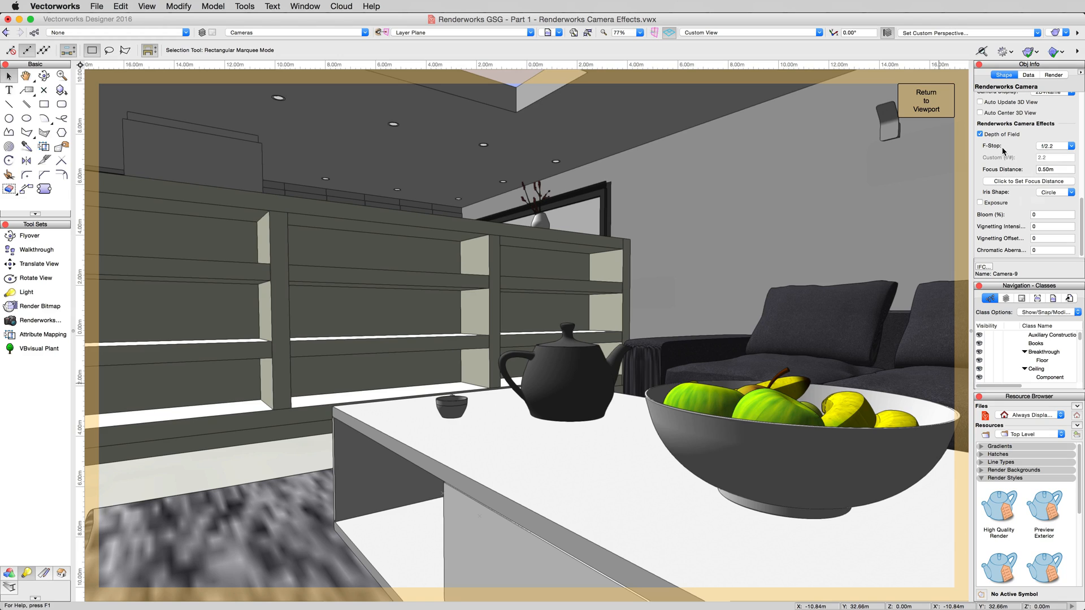
mouse_move(1050, 151)
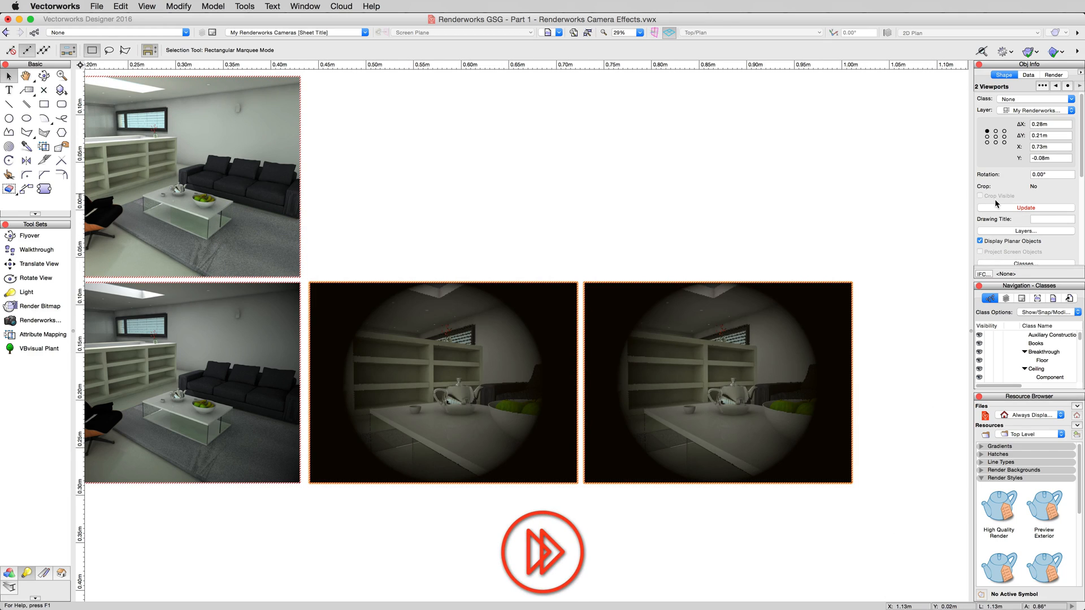
- Update the sharp f/20.0 and blurred f/2.2 depth-of-field viewports
left_click(1026, 207)
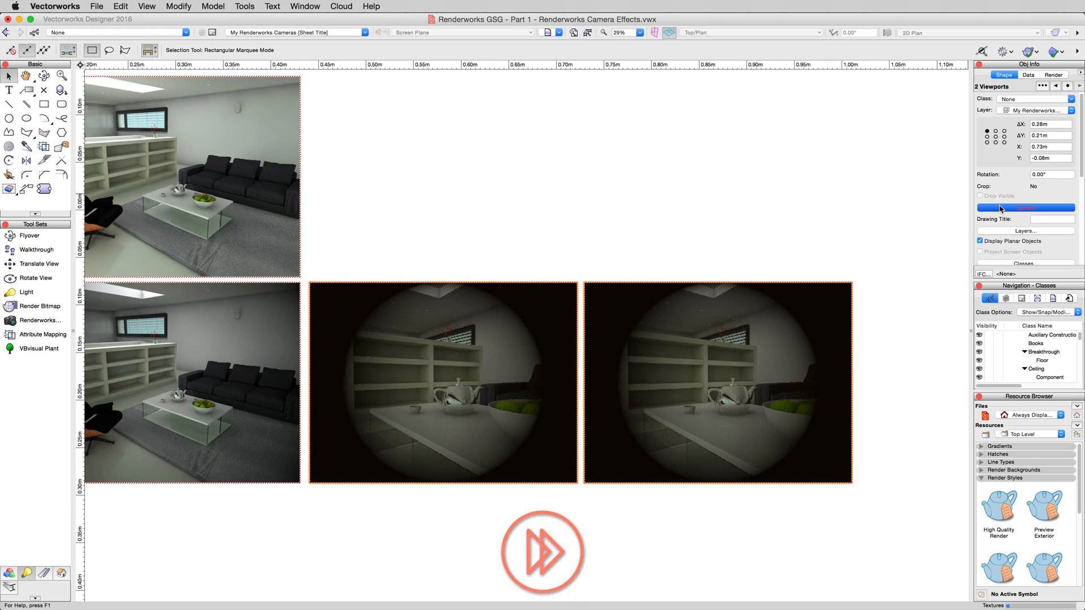
left_click(1025, 208)
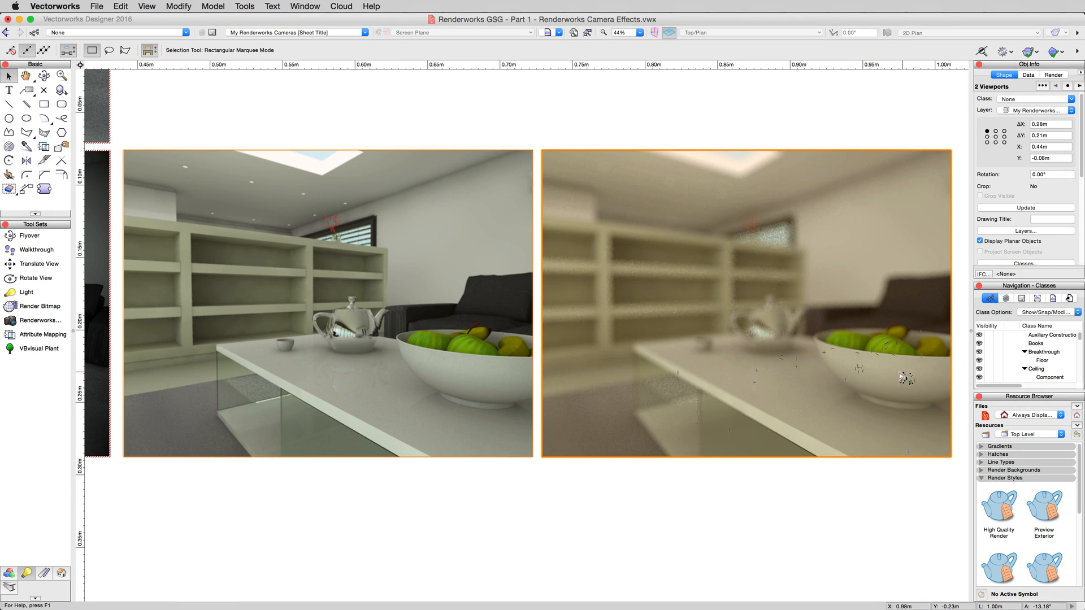
mouse_move(913, 380)
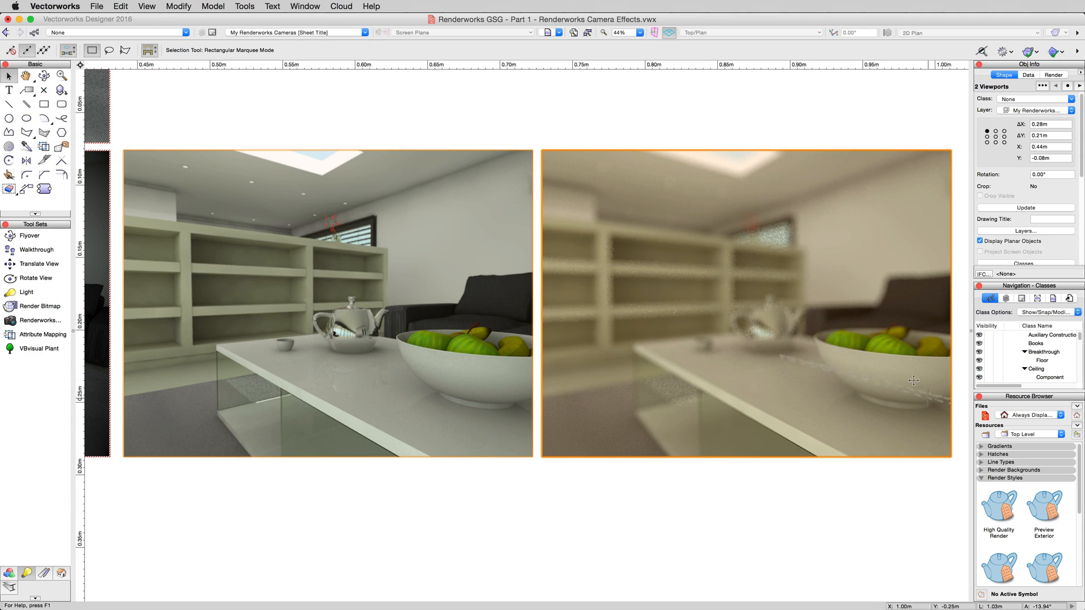
mouse_move(865, 397)
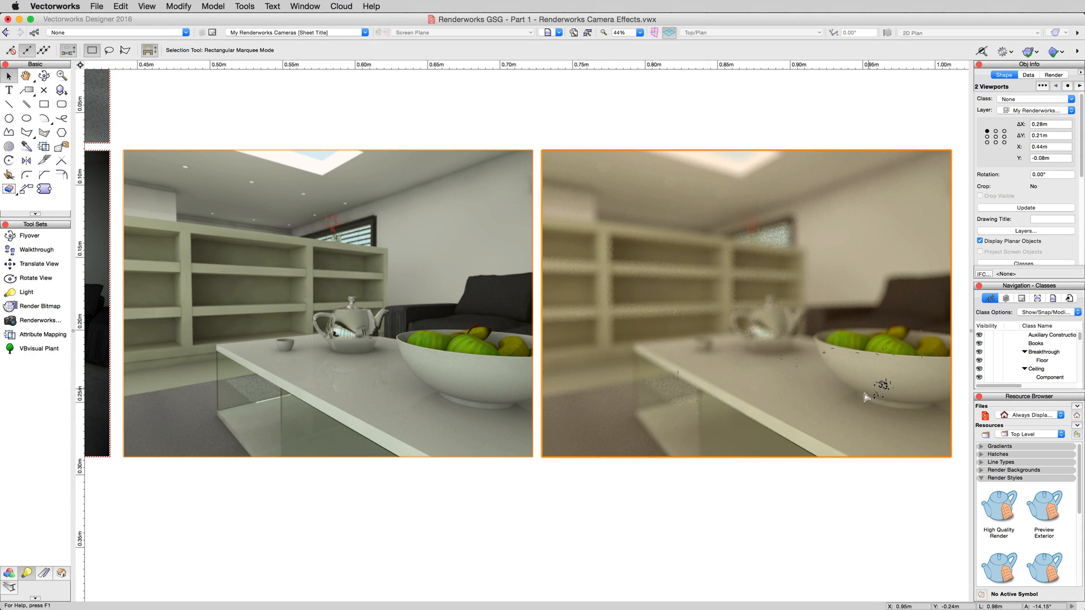
mouse_move(683, 234)
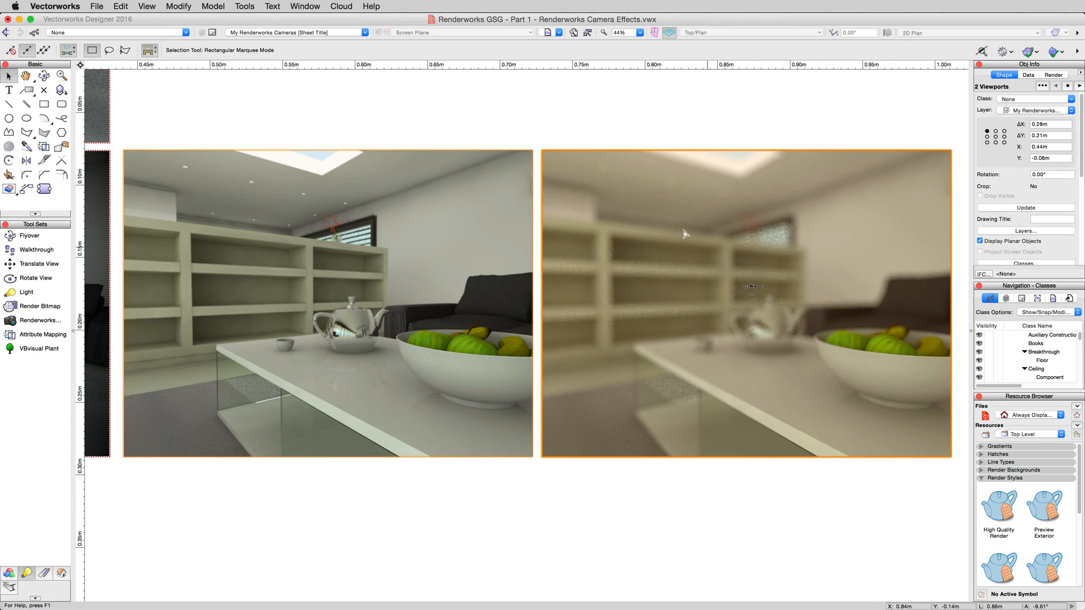
mouse_move(832, 493)
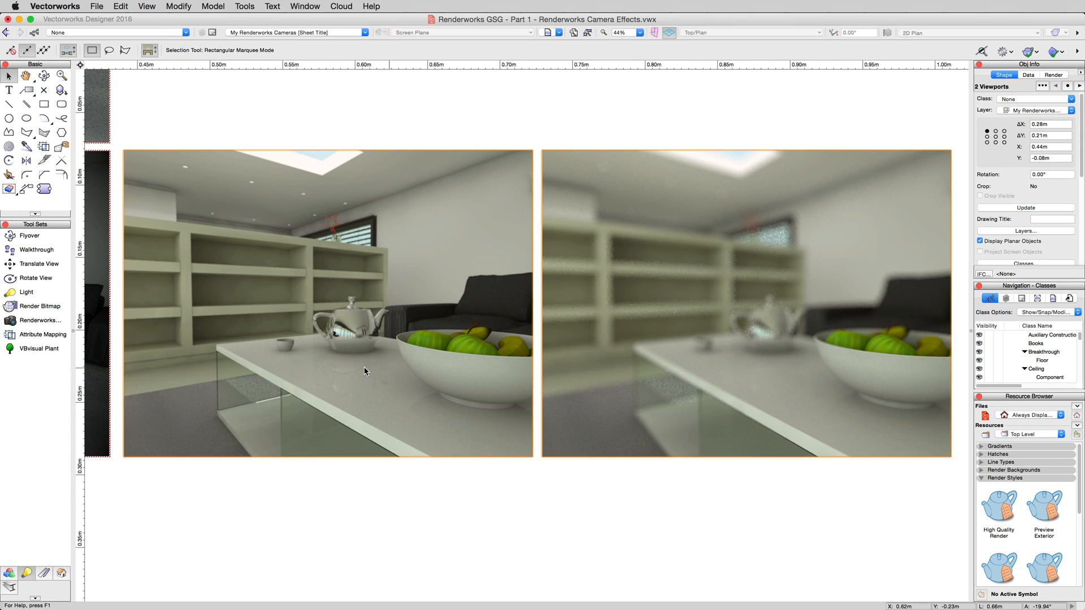
left_click(377, 349)
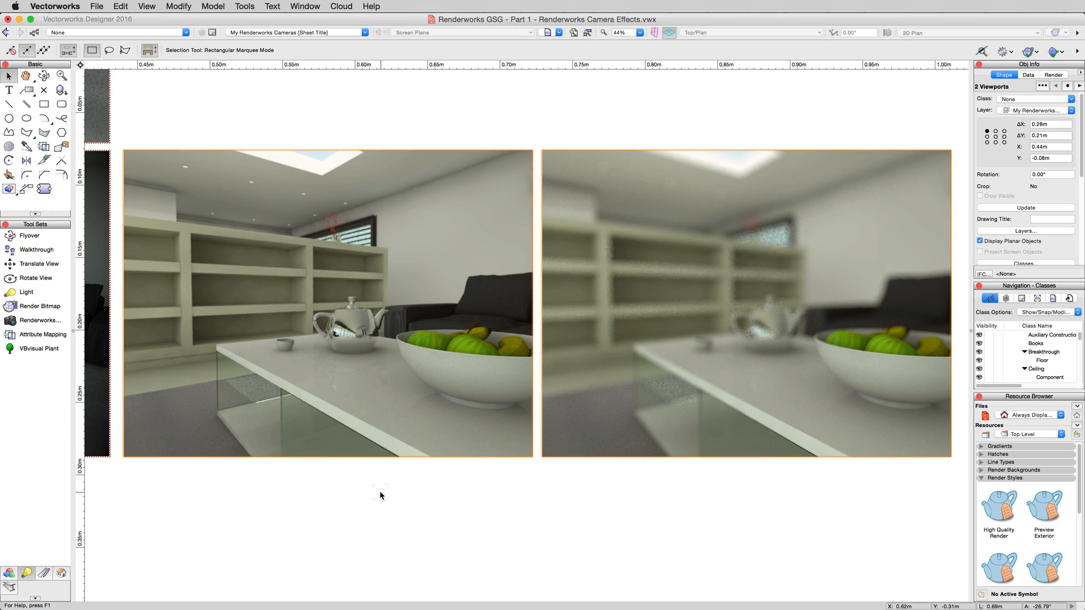
mouse_move(433, 468)
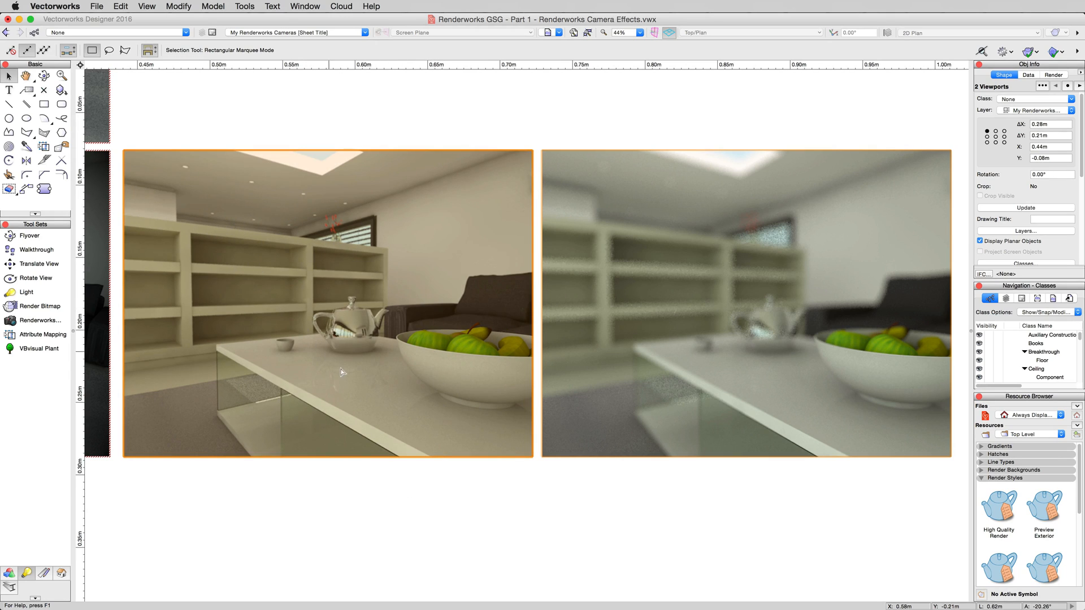
mouse_move(304, 314)
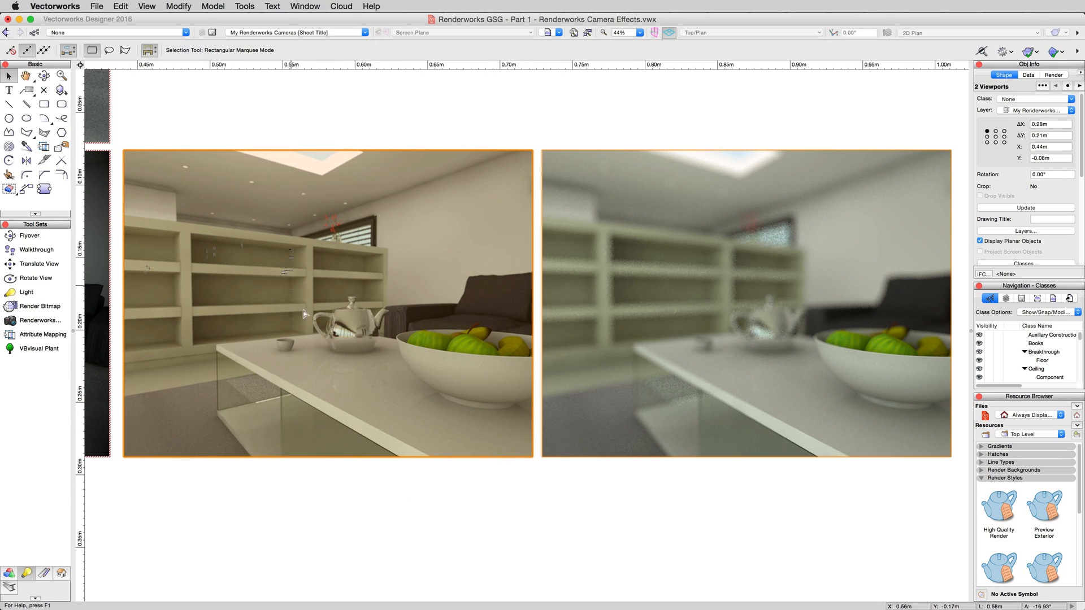
mouse_move(422, 453)
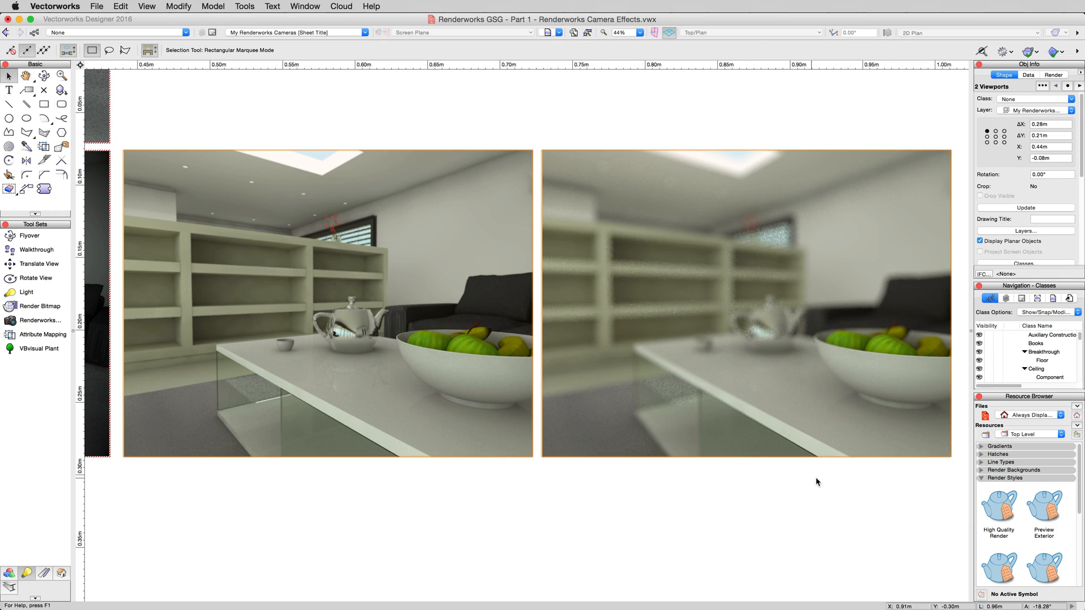
mouse_move(564, 475)
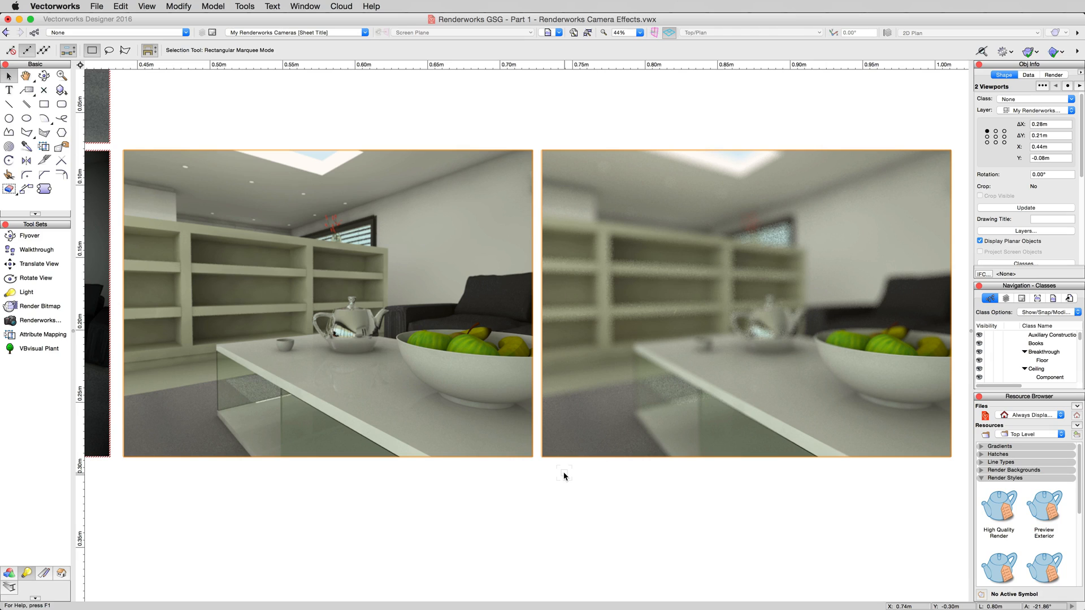
mouse_move(879, 443)
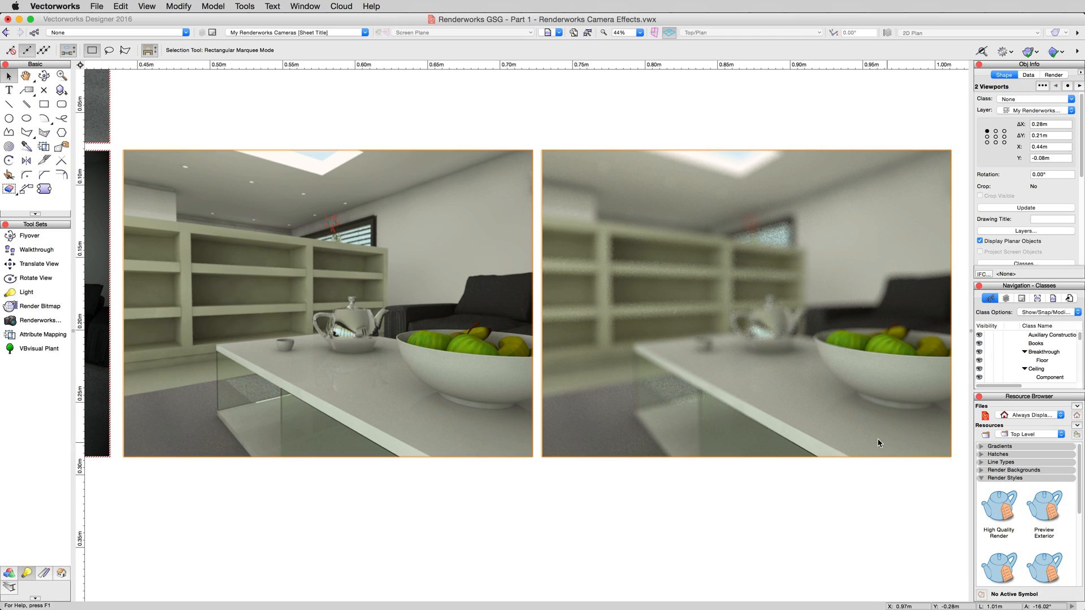
mouse_move(543, 503)
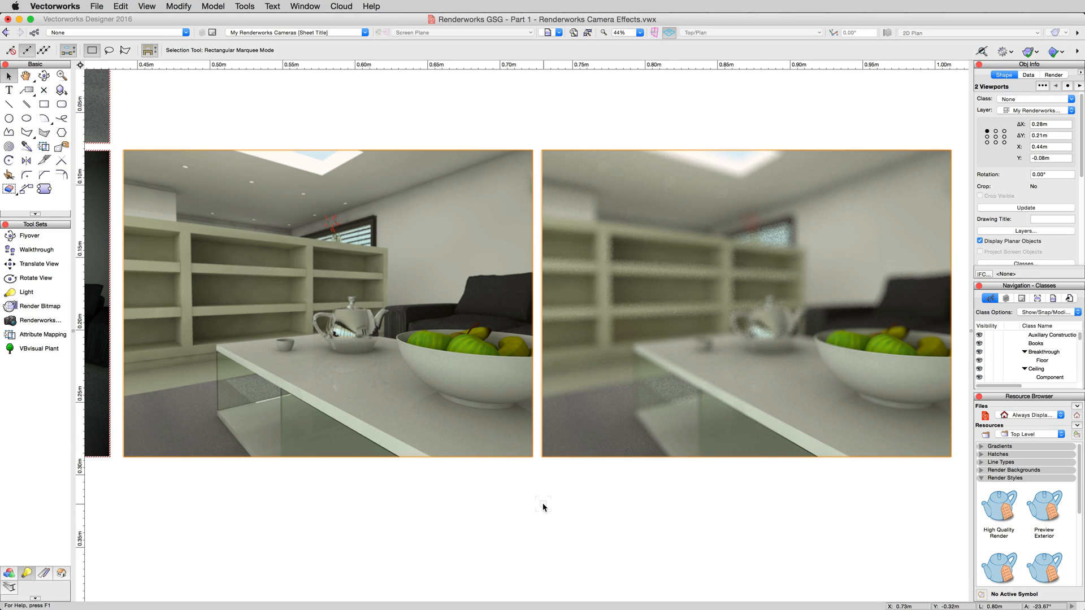